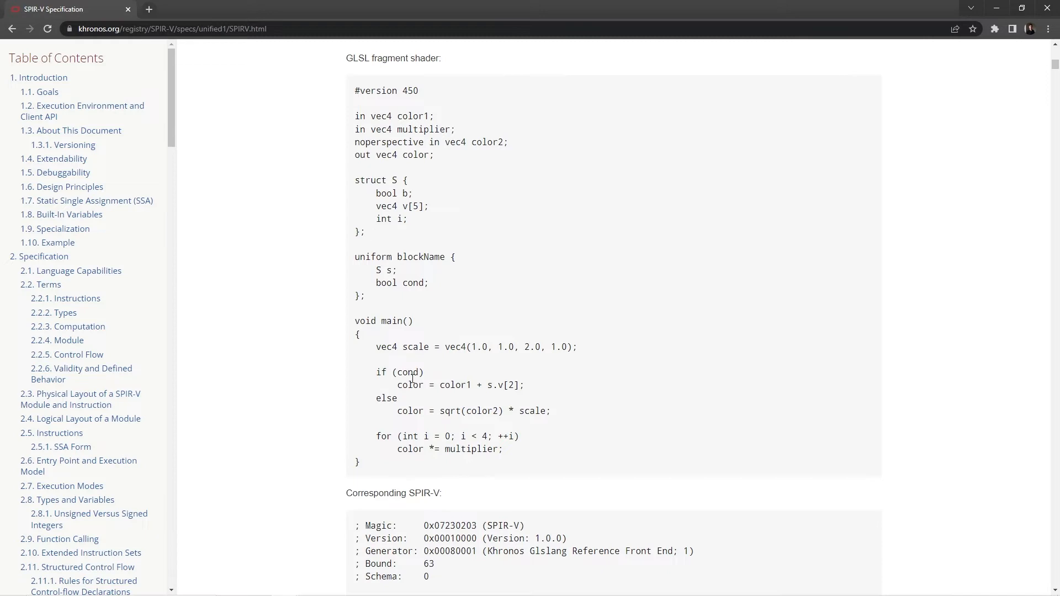
mouse_move(497, 295)
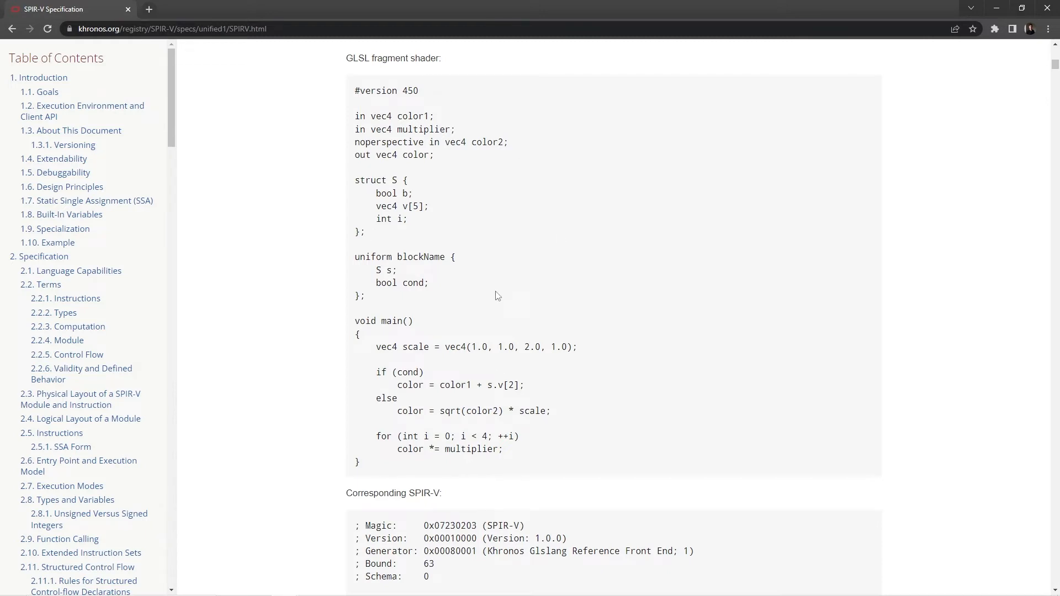
- Add a new 'shaders' filter to the StartPoint project from its context menu
scroll("up", 3)
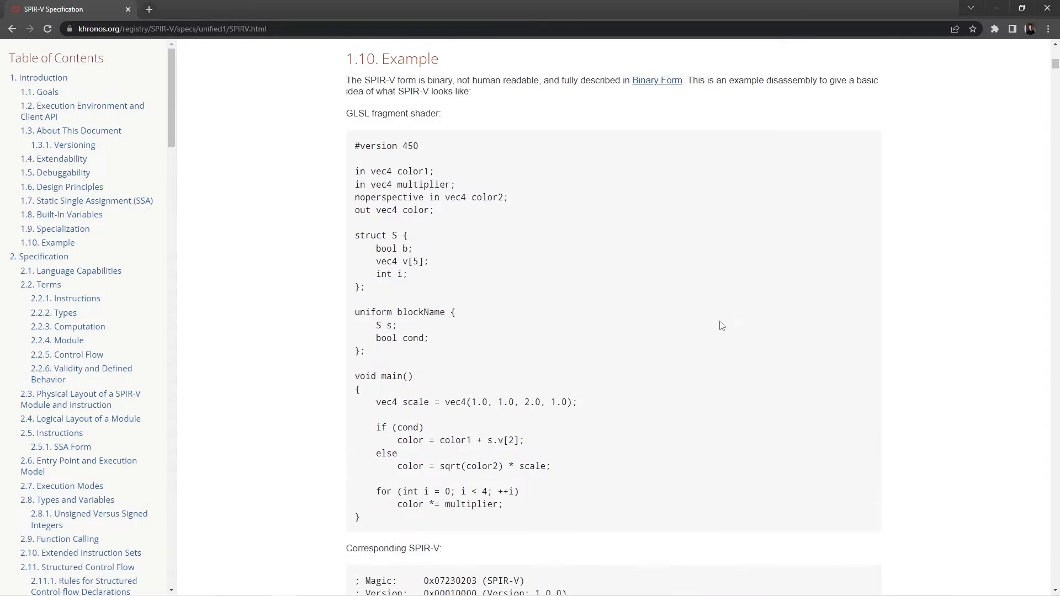
scroll("down", 3)
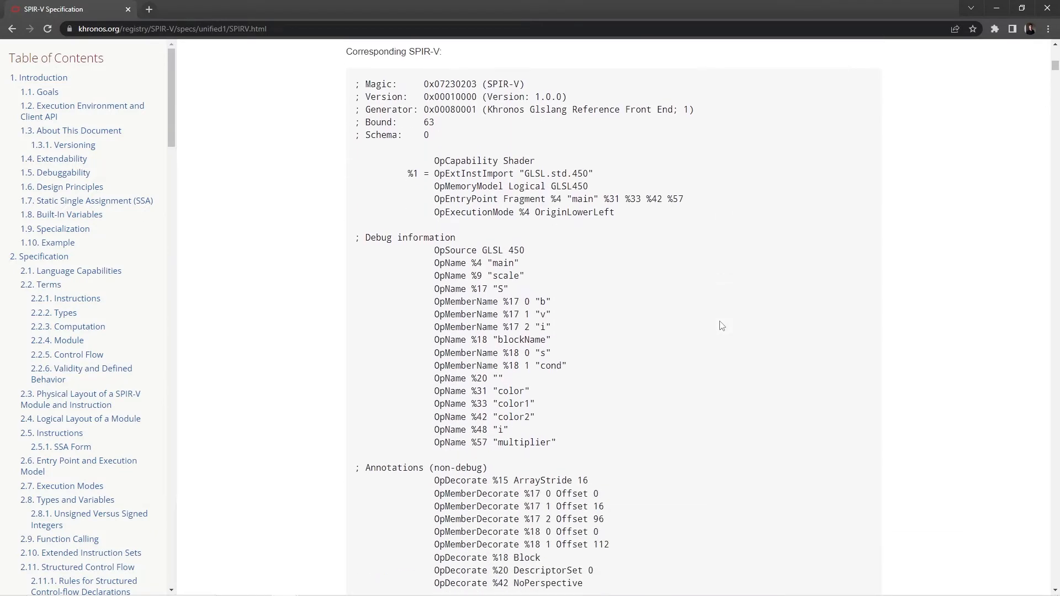
mouse_move(594, 386)
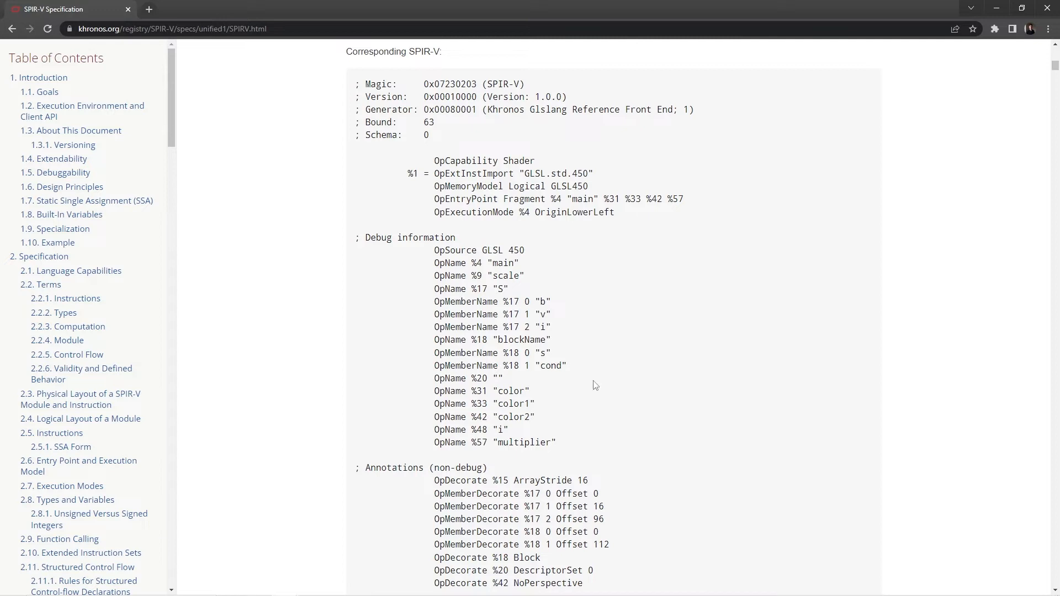
mouse_move(452, 213)
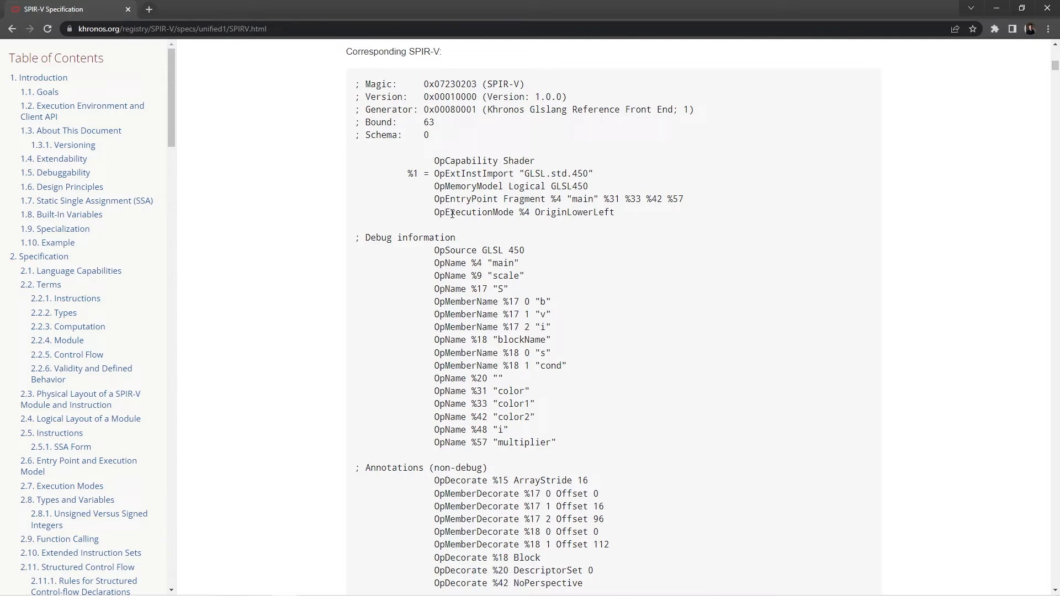
mouse_move(536, 326)
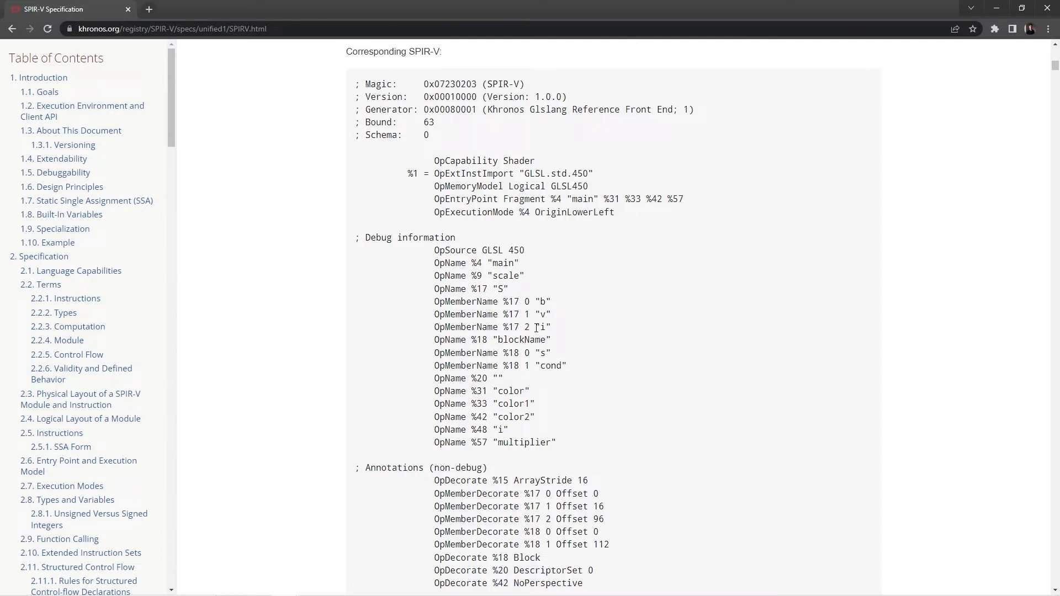
mouse_move(709, 396)
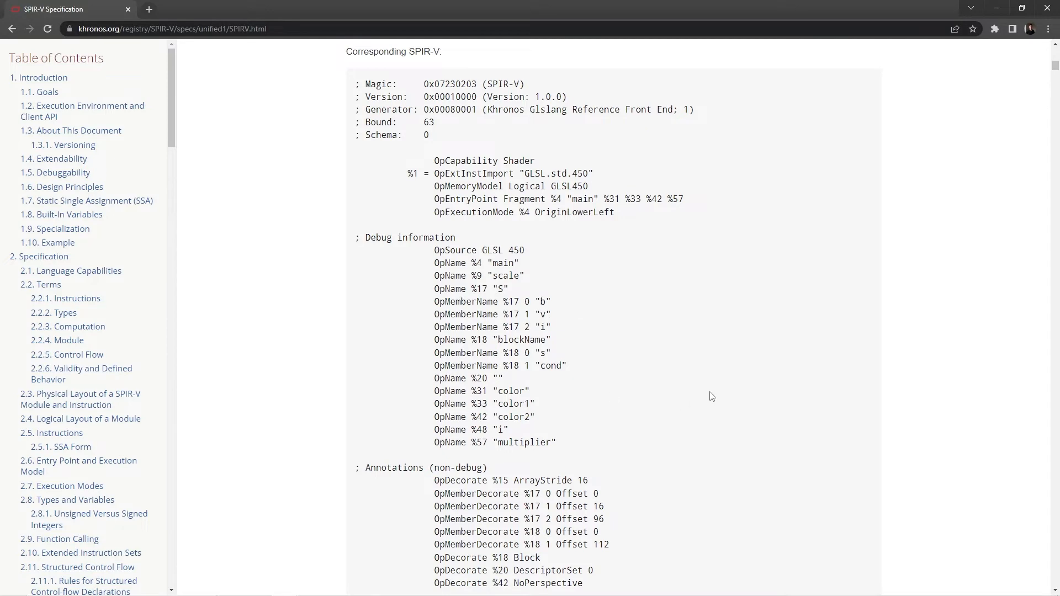
scroll("down", 3)
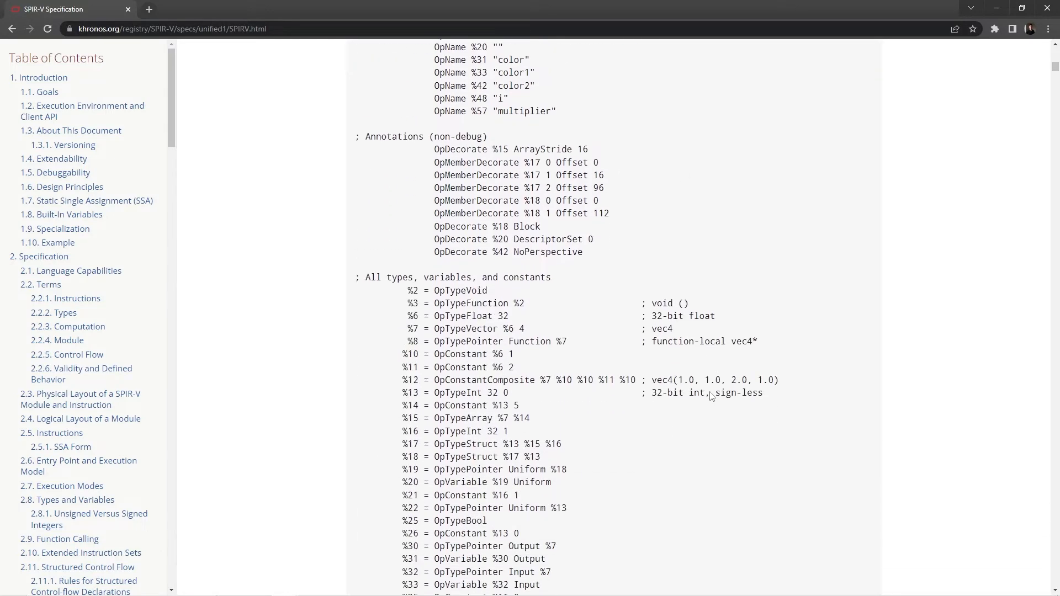
scroll("down", 3)
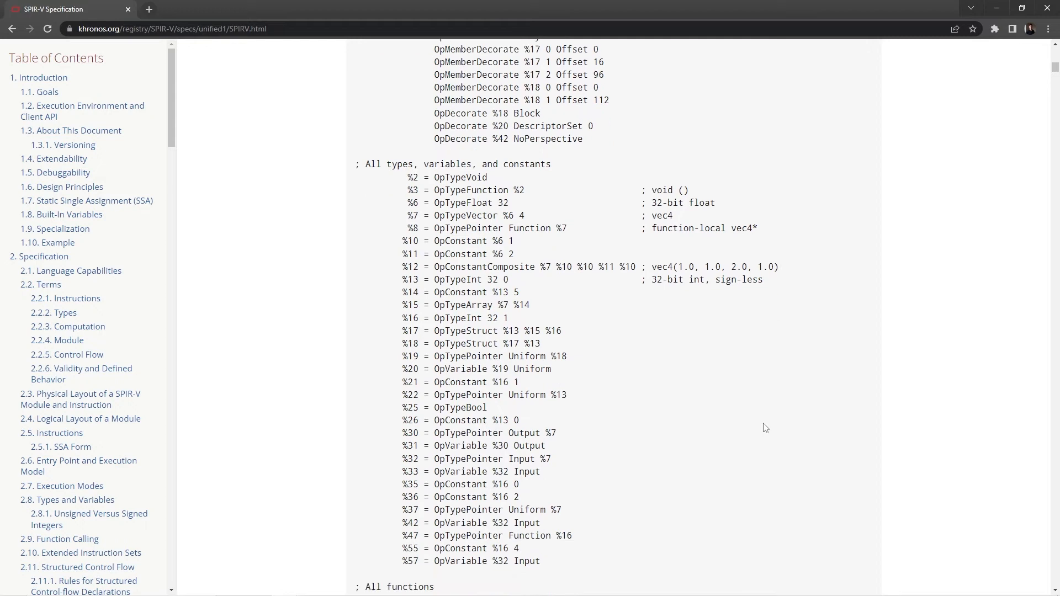
scroll("down", 3)
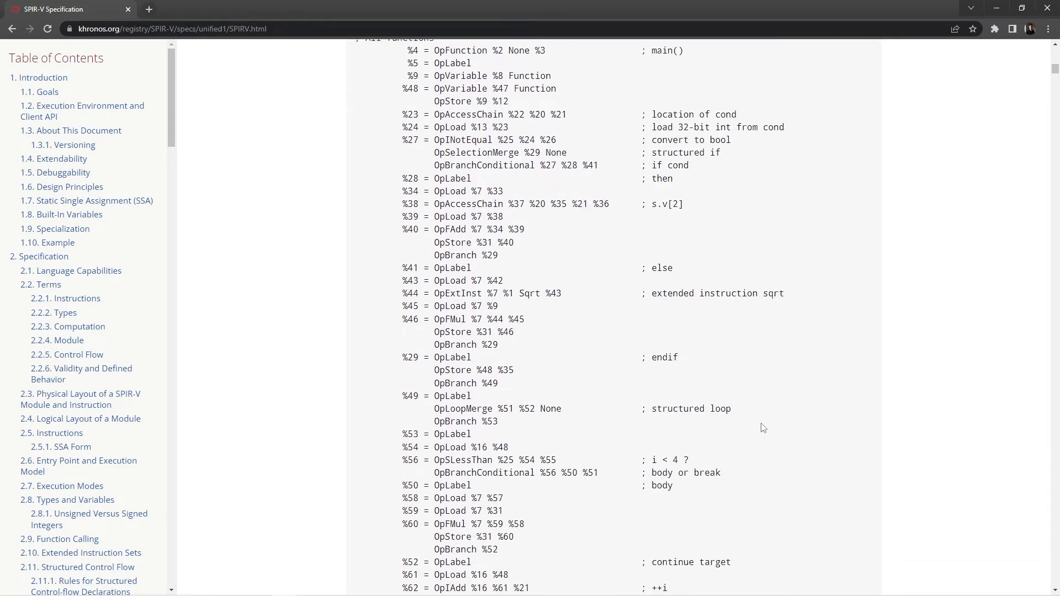
scroll("up", 3)
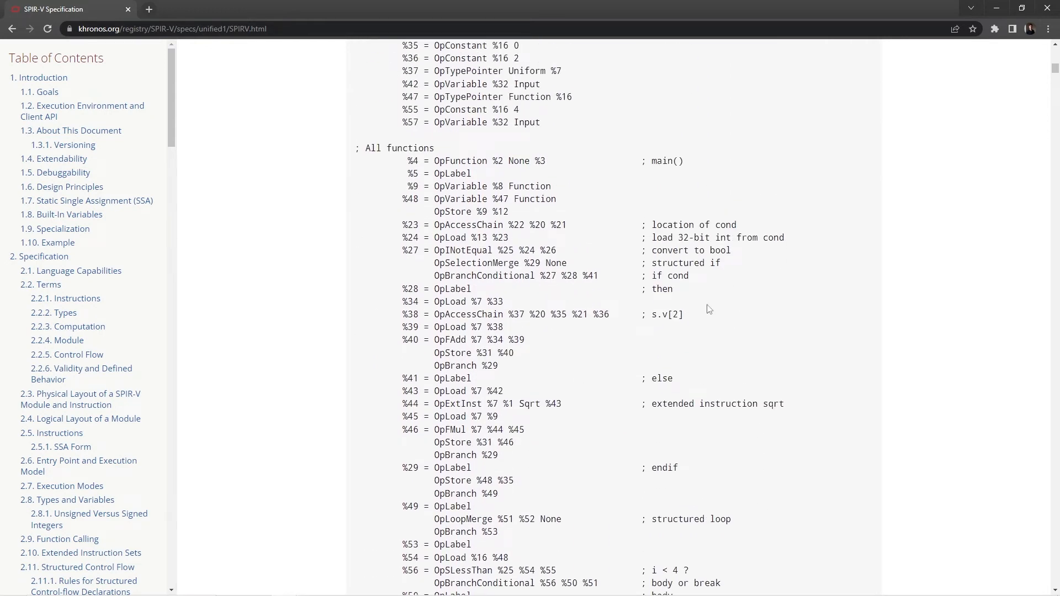
mouse_move(608, 514)
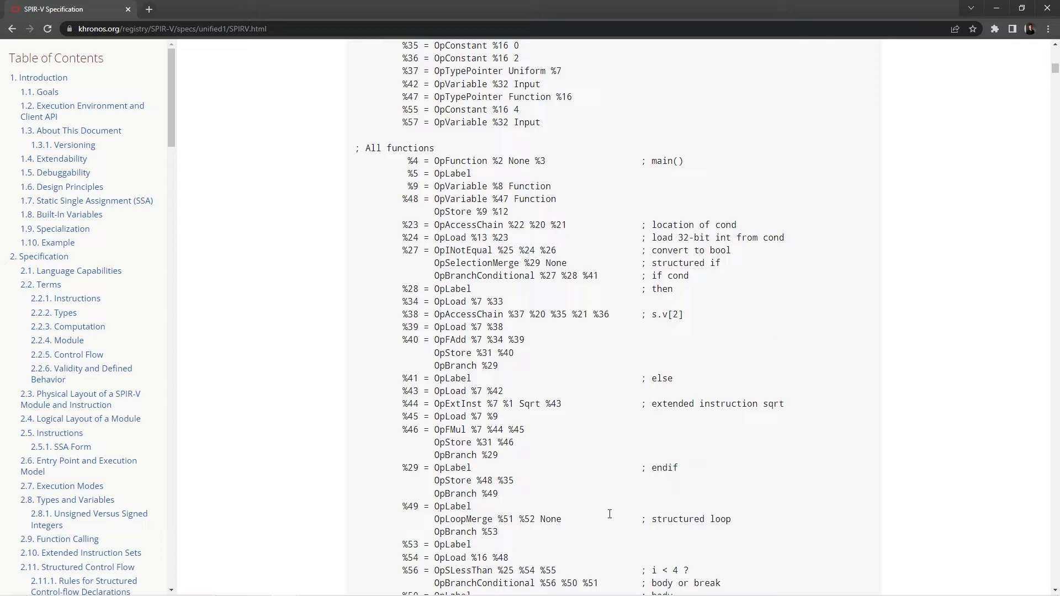
scroll("down", 3)
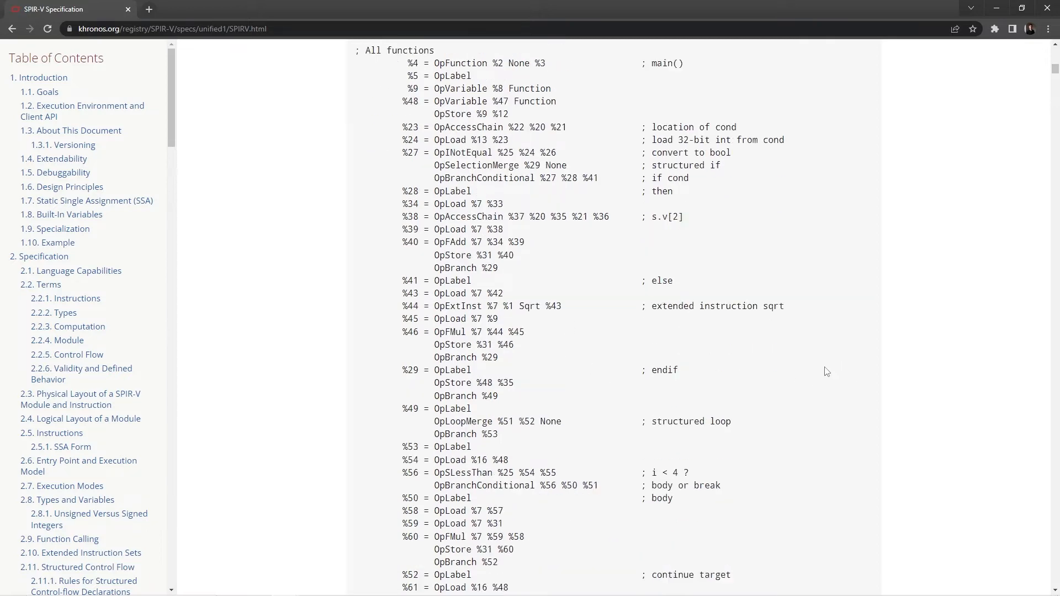
scroll("down", 3)
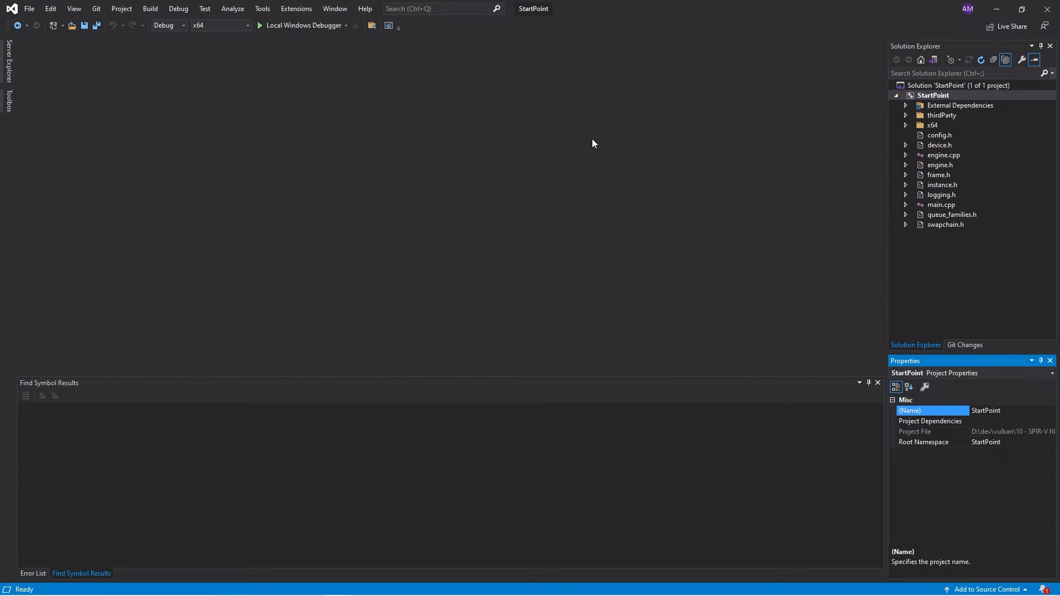
mouse_move(650, 207)
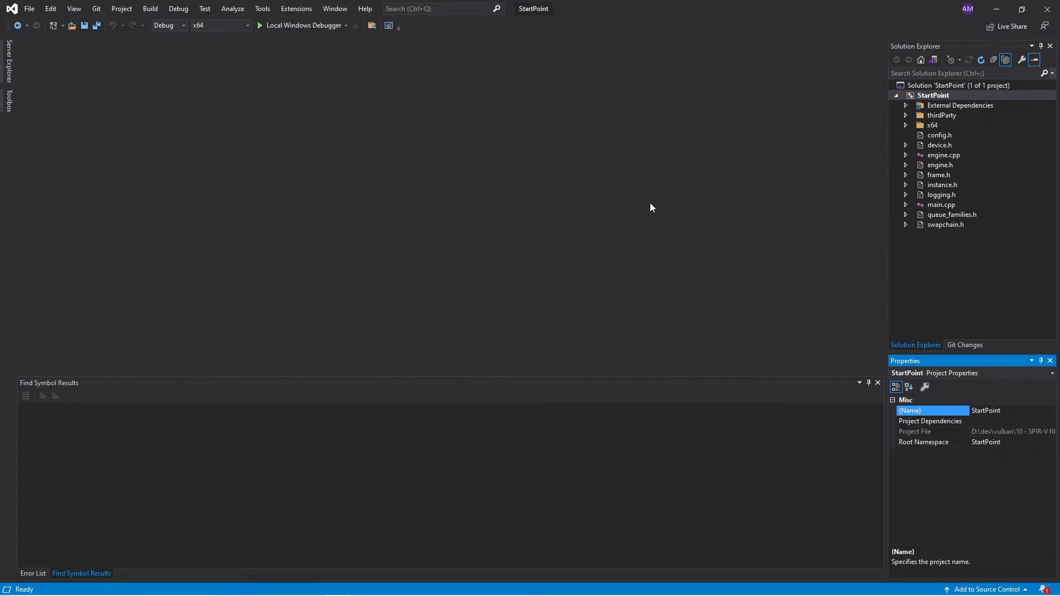
mouse_move(936, 95)
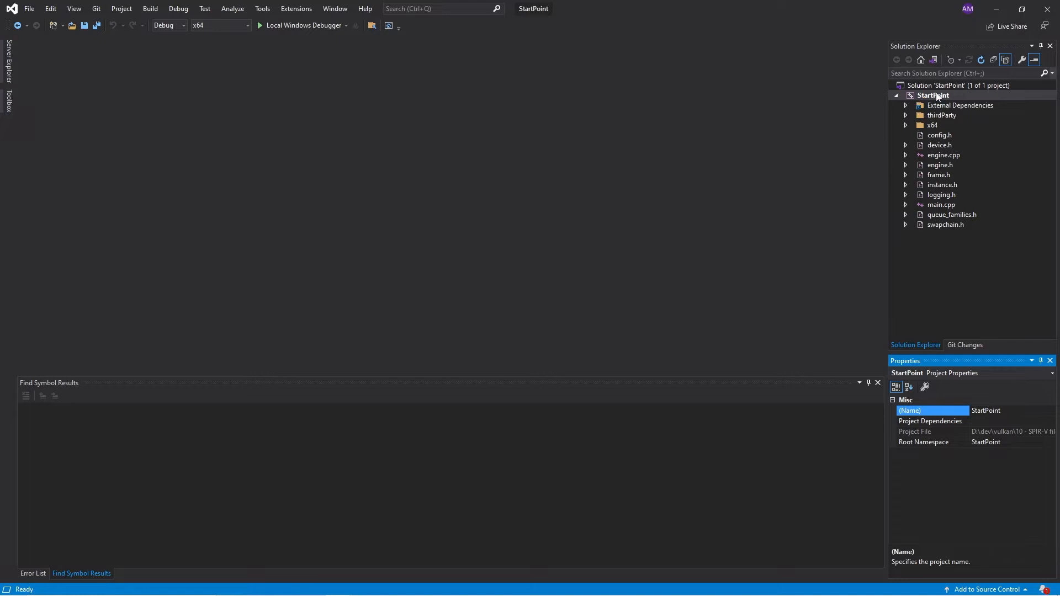
right_click(931, 94)
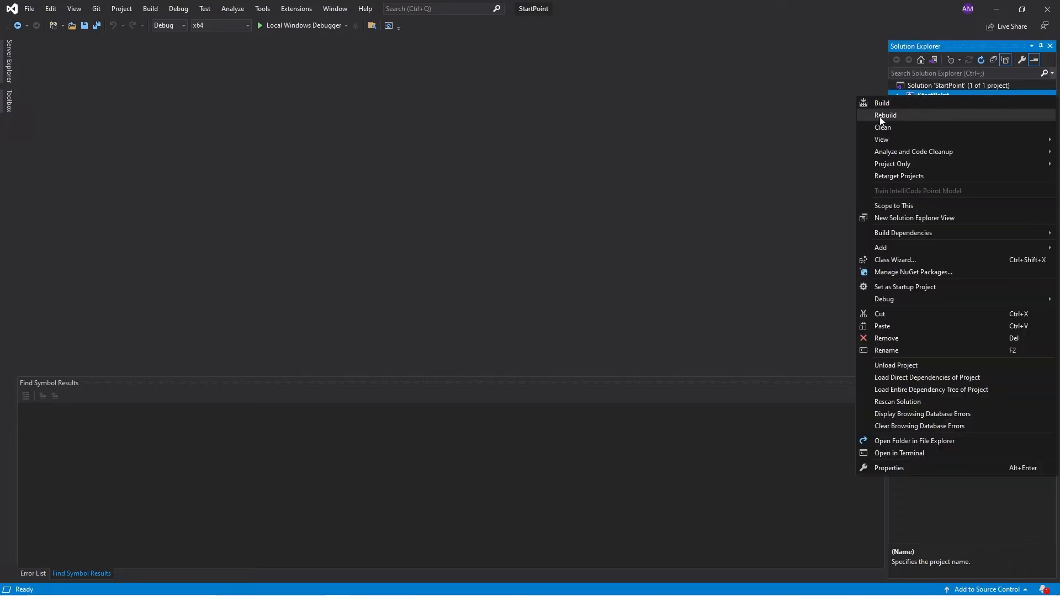
mouse_move(891, 218)
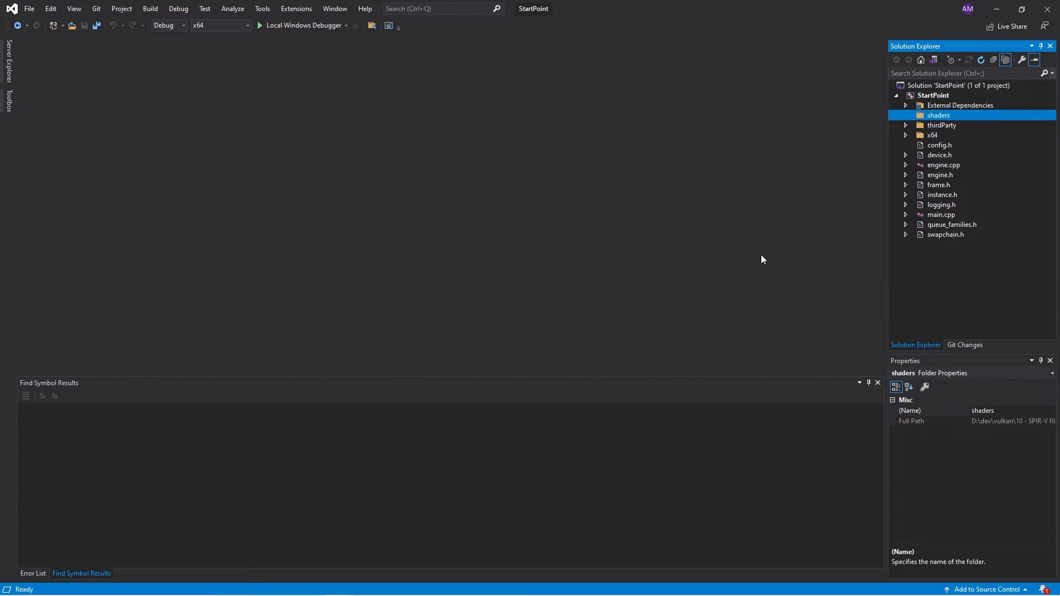
mouse_move(949, 121)
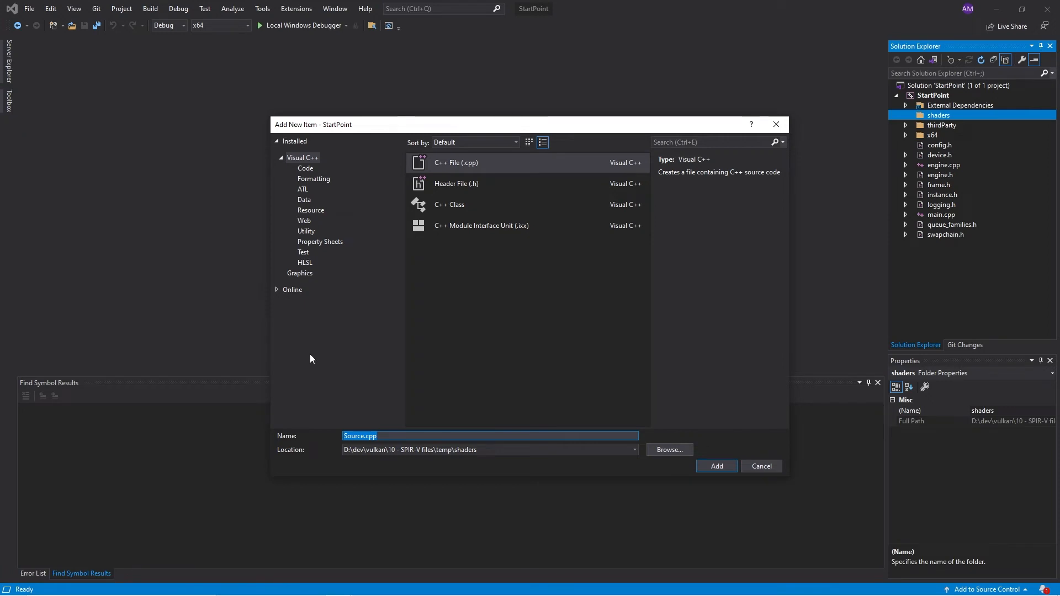
- Create empty vertex.txt and fragment.txt files inside the shaders folder
type("vertex")
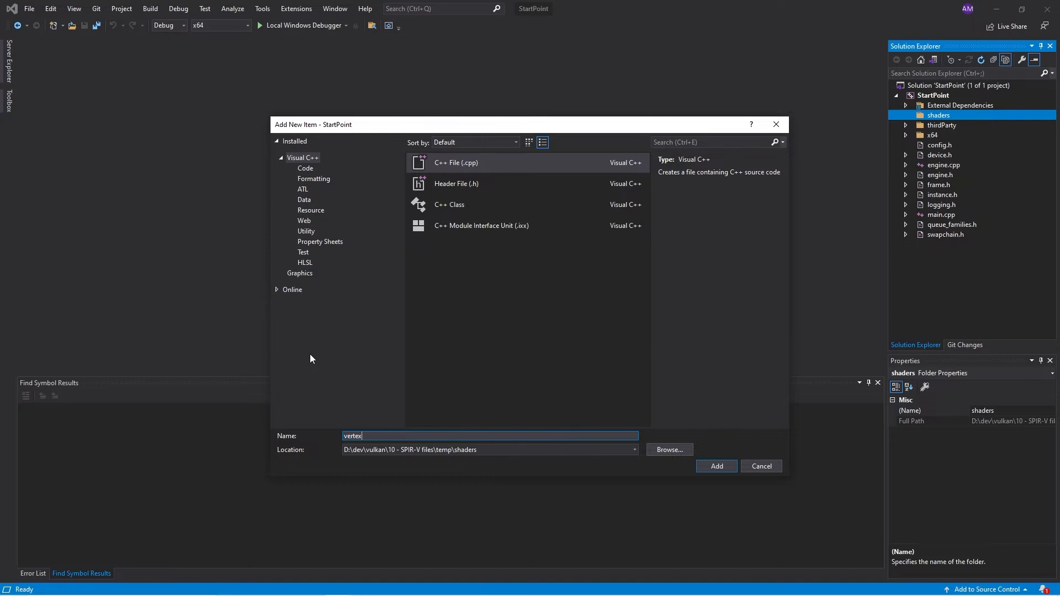
left_click(716, 466)
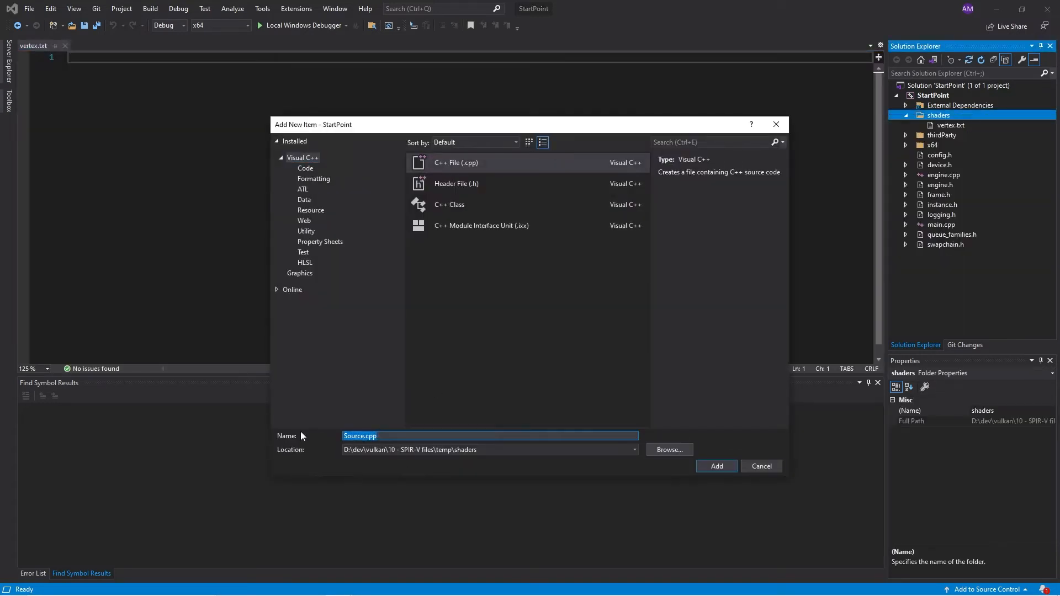
left_click(716, 465)
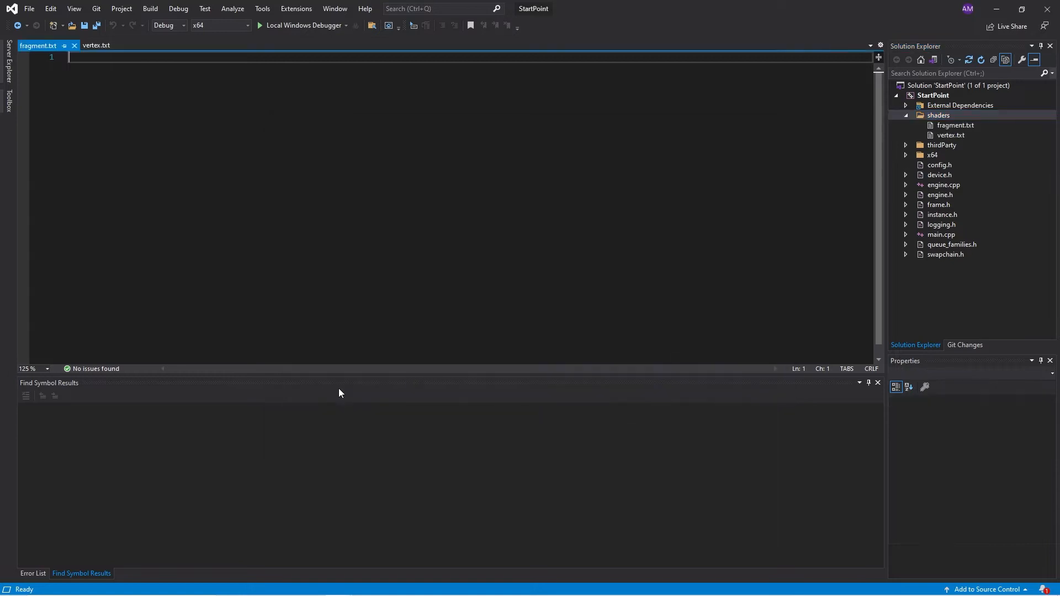
left_click(951, 134)
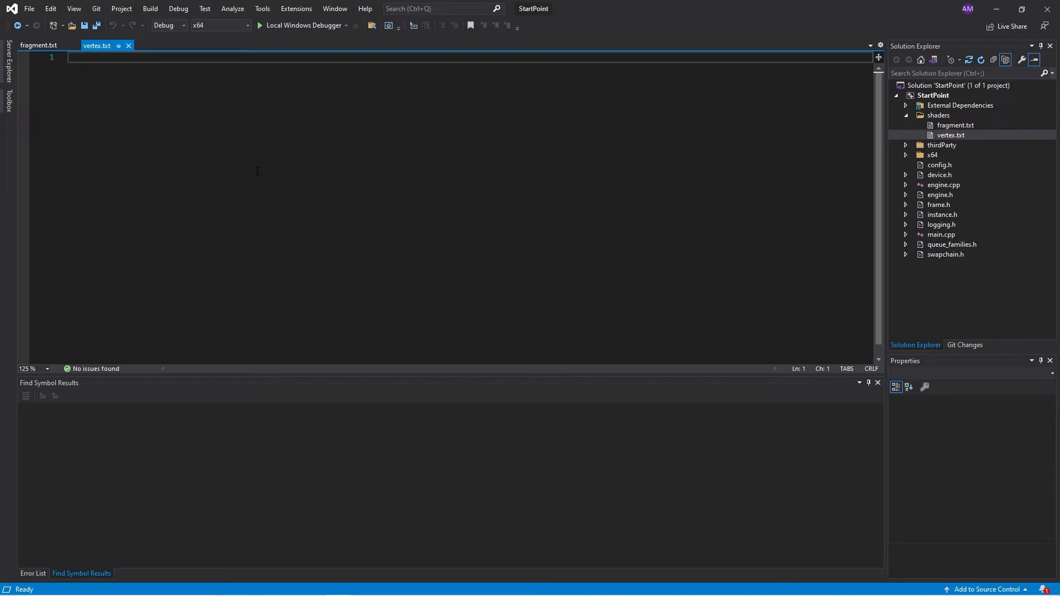
- Write the positions[3] vec2 array and colors[3] vec3 array starting with vec3(1.0, 0.0, ...)
type("#version 450")
type("vec")
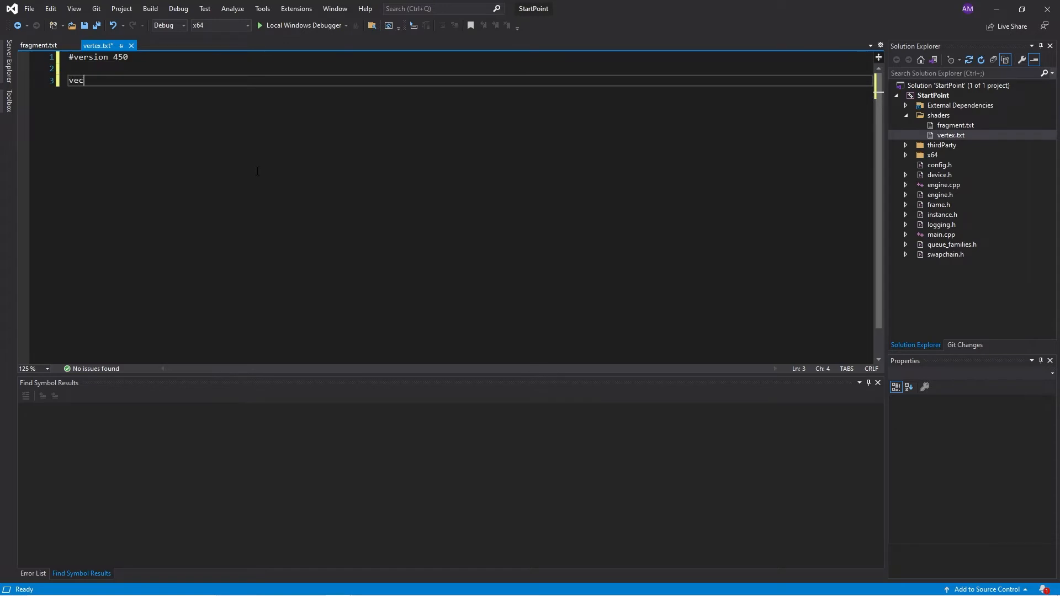
type("2 positions [")
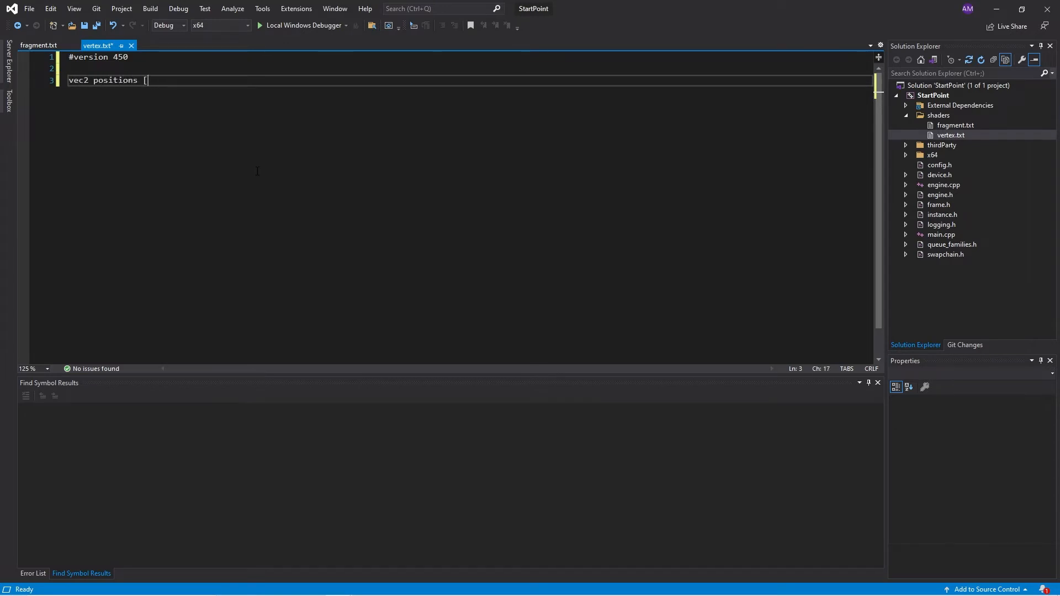
type("3] = vec2[](")
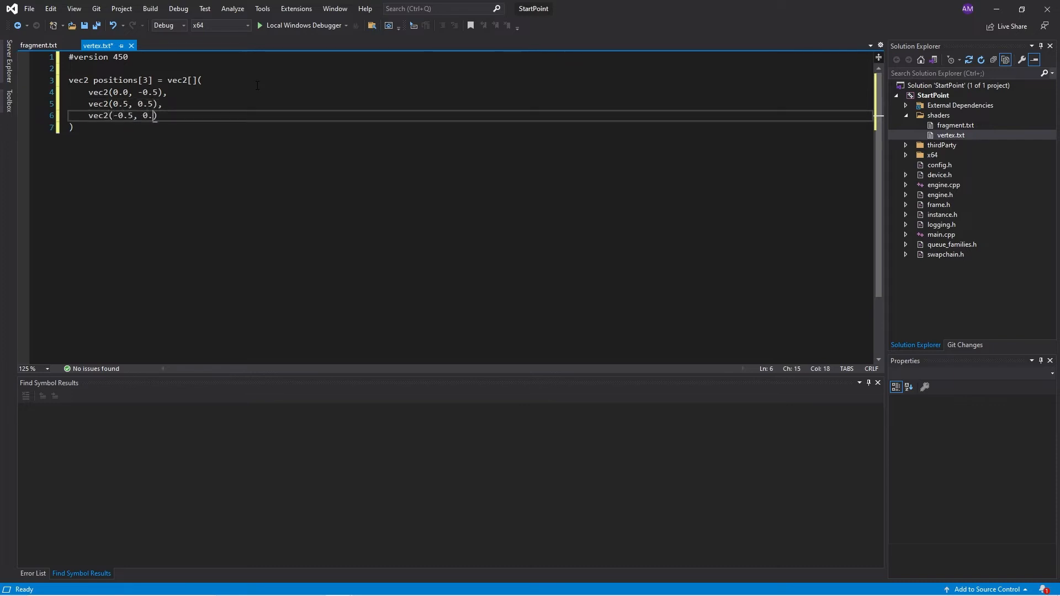
type(";")
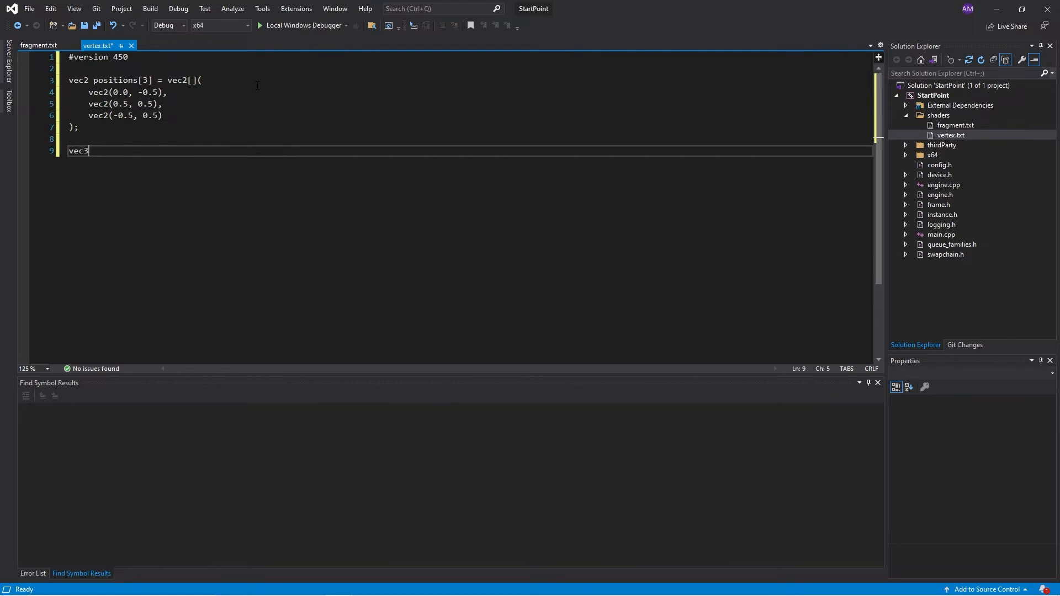
type("colors[3] = vec")
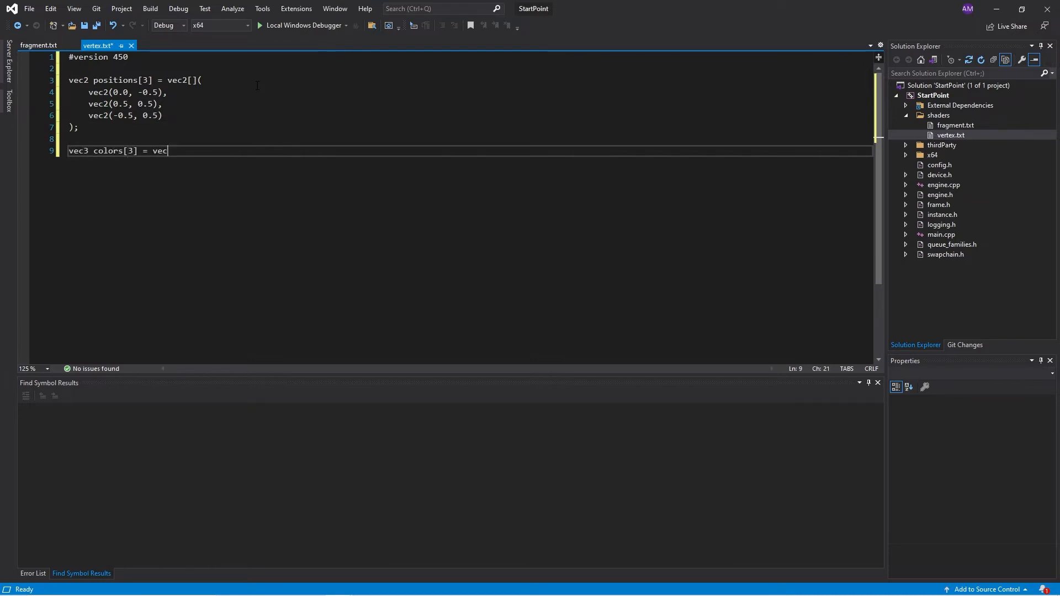
type("3[] (")
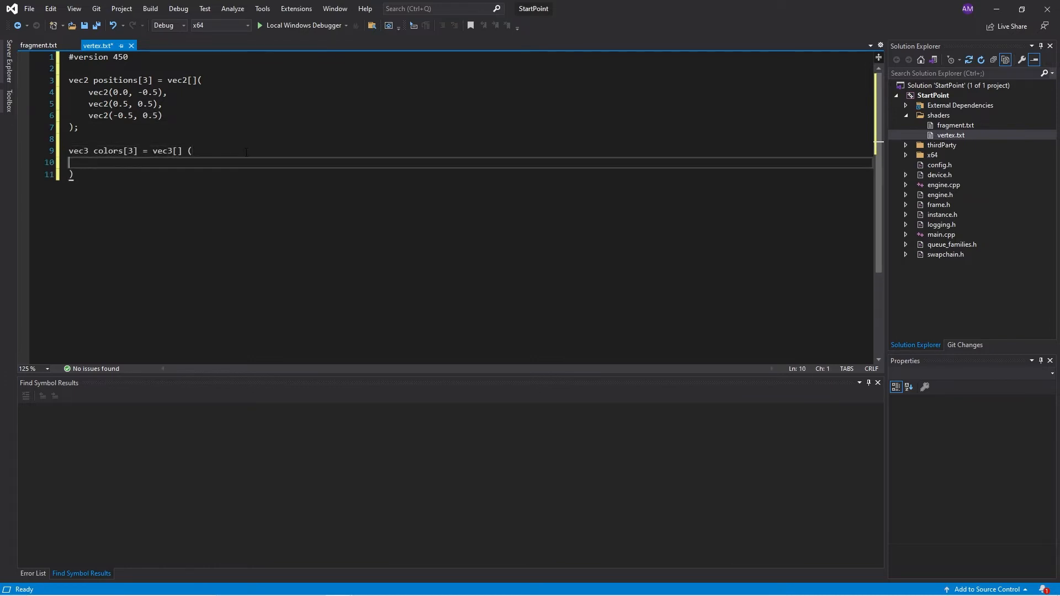
type("vec3(1.0, 0.0, )")
type("layout")
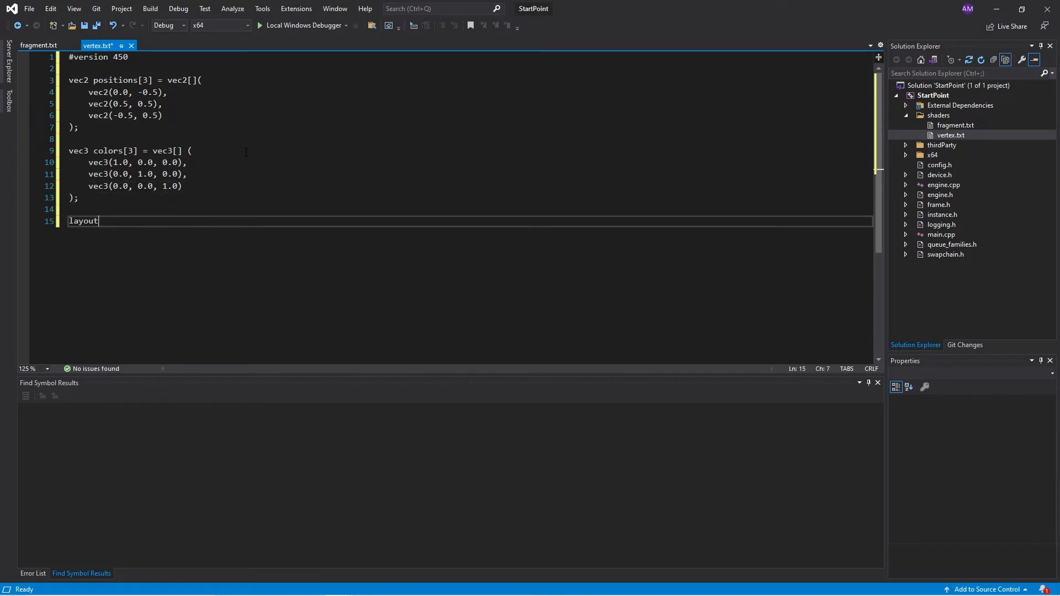
- Declare out vec3 fragColor at location 0 and main() setting gl_Position and fragColor = colors[gl_VertexIndex], then save
type("(location = 0) out vec3 fragColor;")
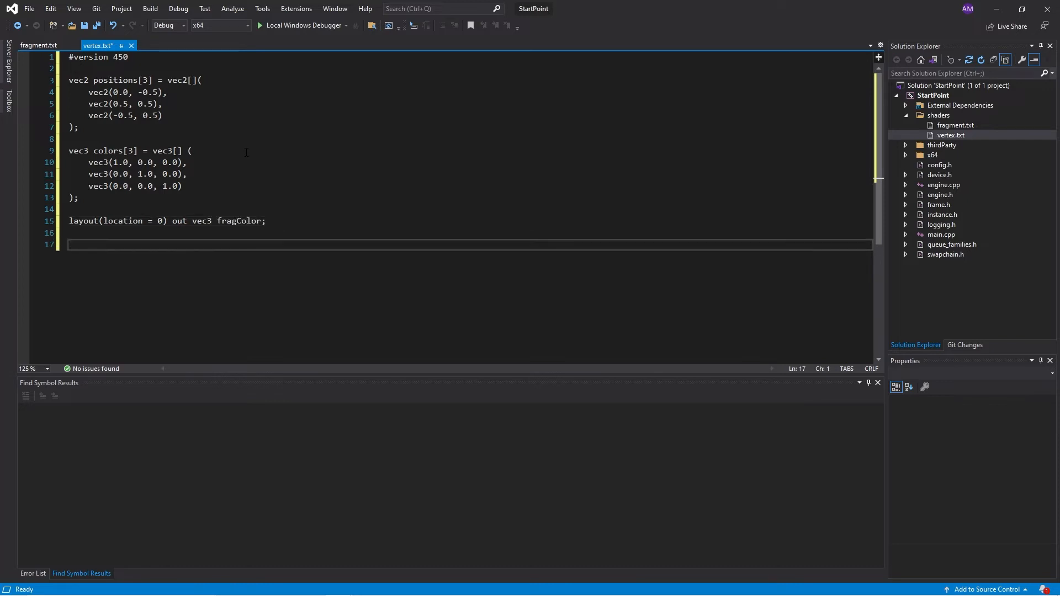
type("void main() {")
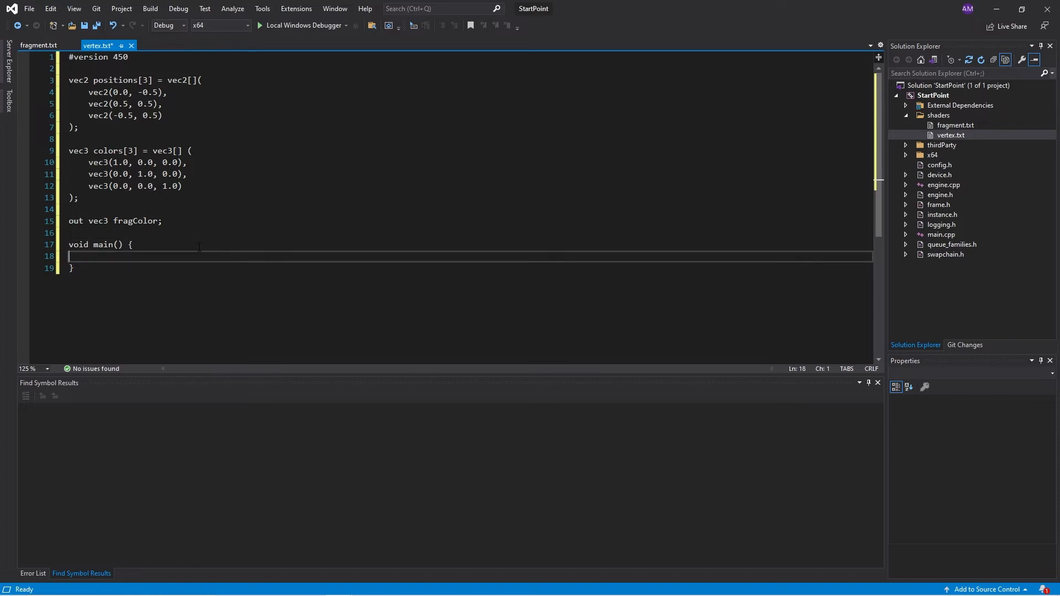
type("gl_Position = vec4(positions[gl_VertexIndex], 0.0, 1.0);")
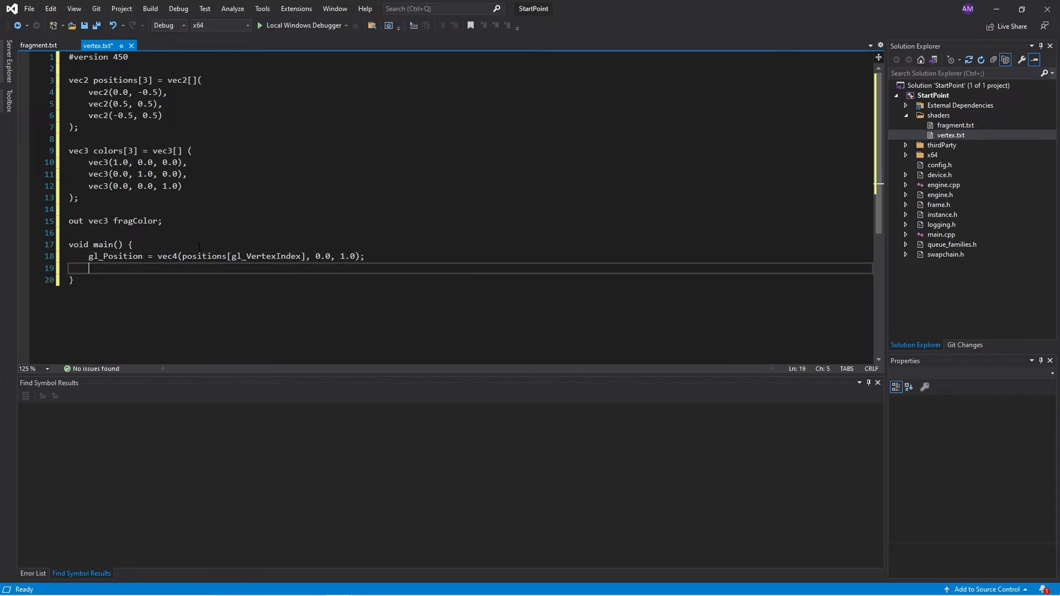
type("fragColor = colors[gl_VertexIndex")
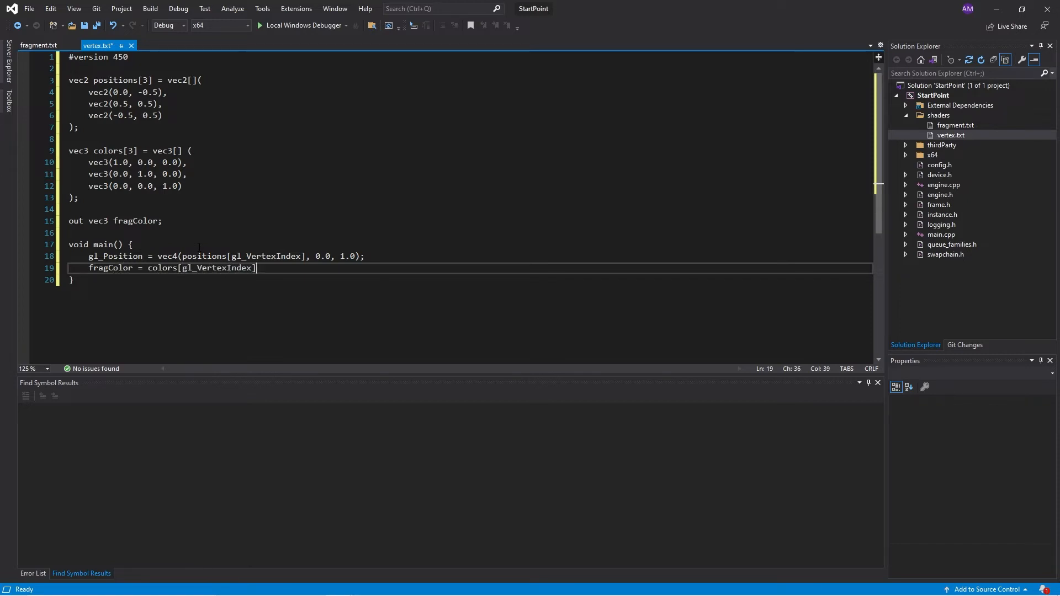
type(";")
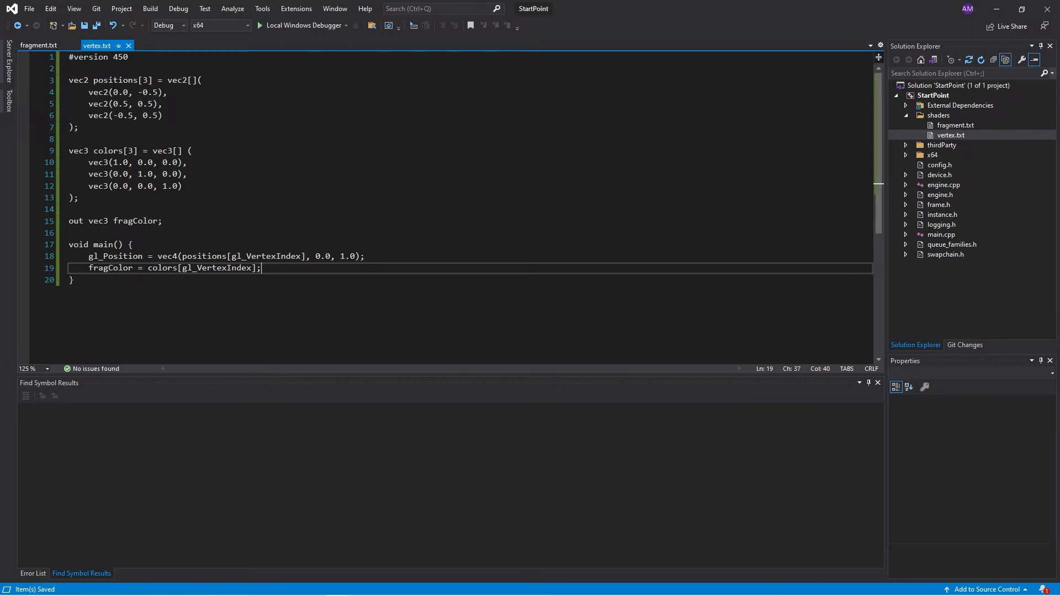
double_click(150, 92)
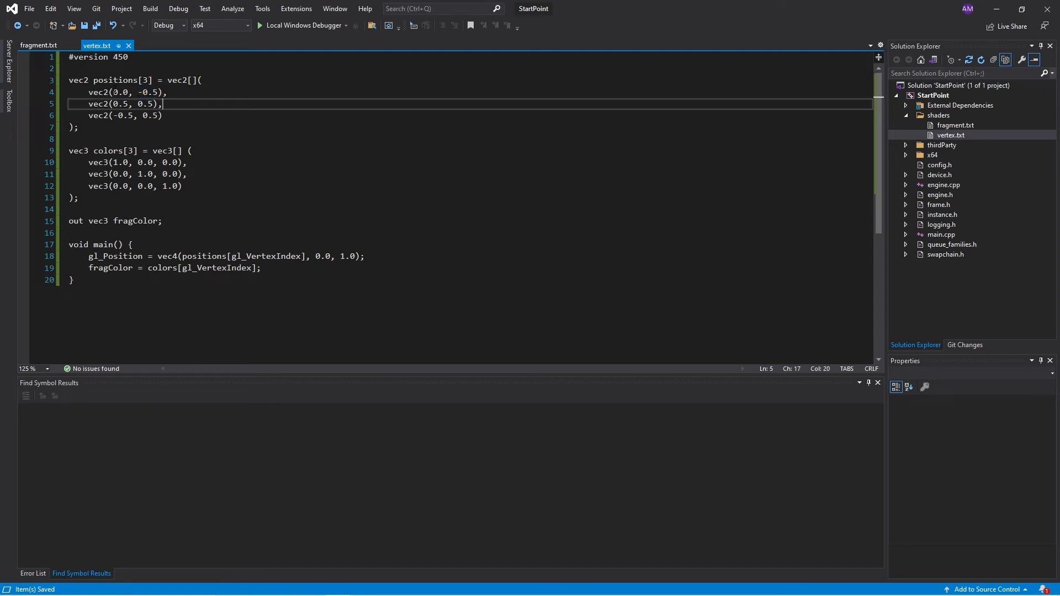
double_click(117, 93)
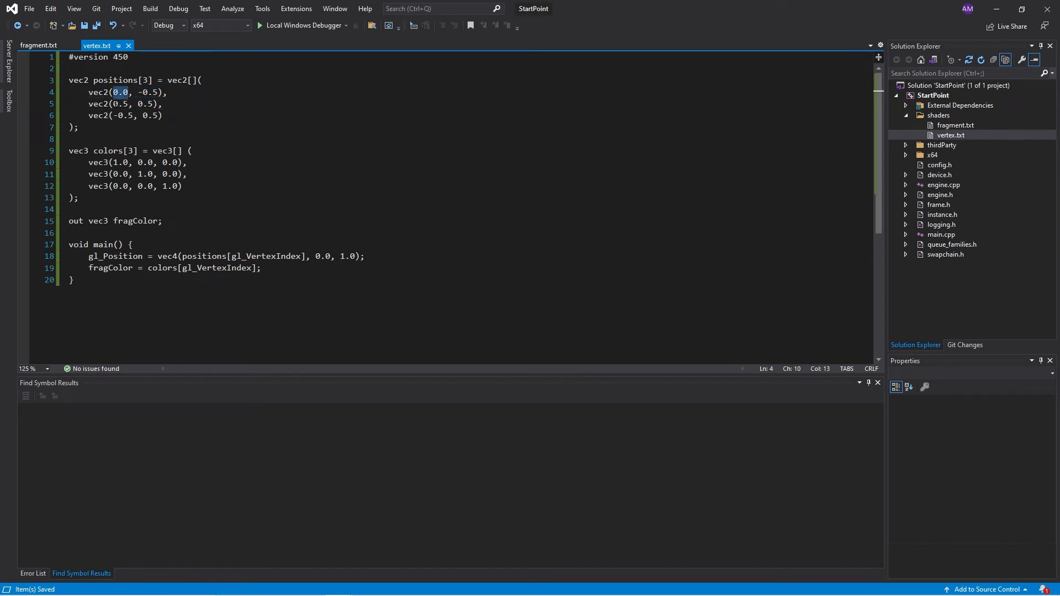
double_click(124, 115)
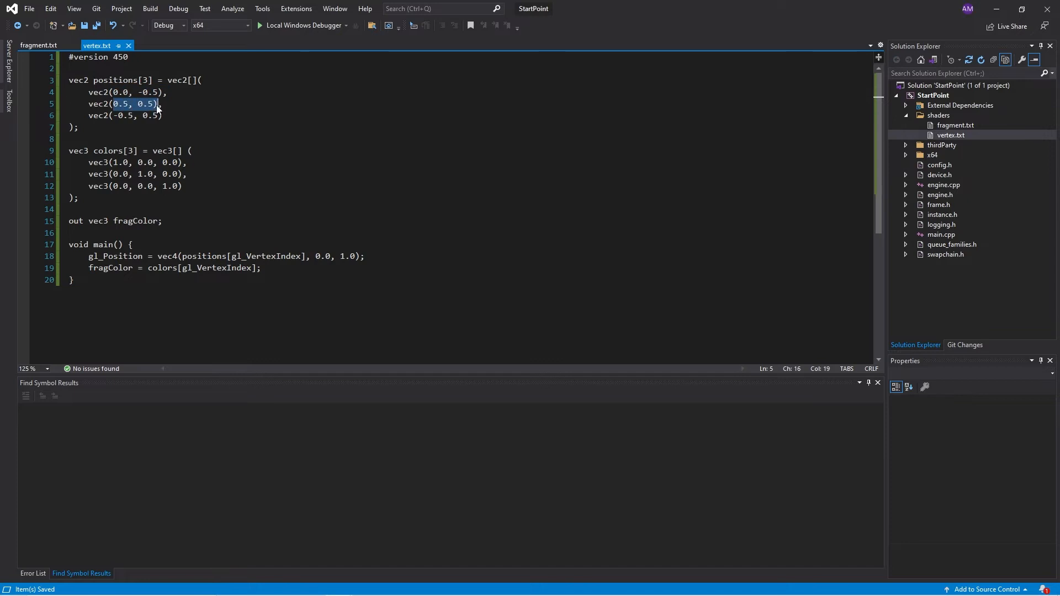
left_click(163, 115)
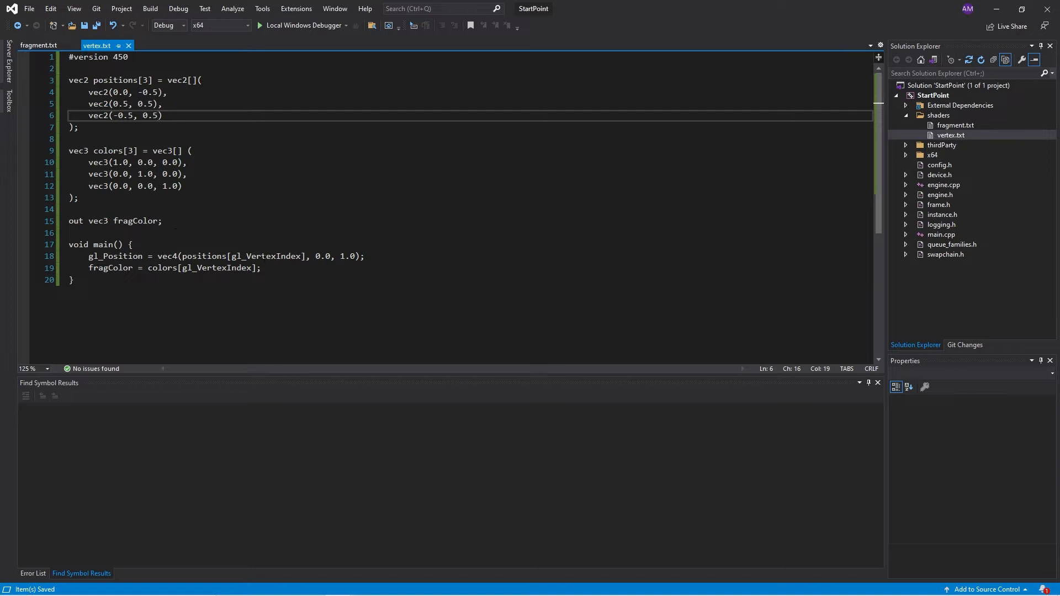
double_click(265, 256)
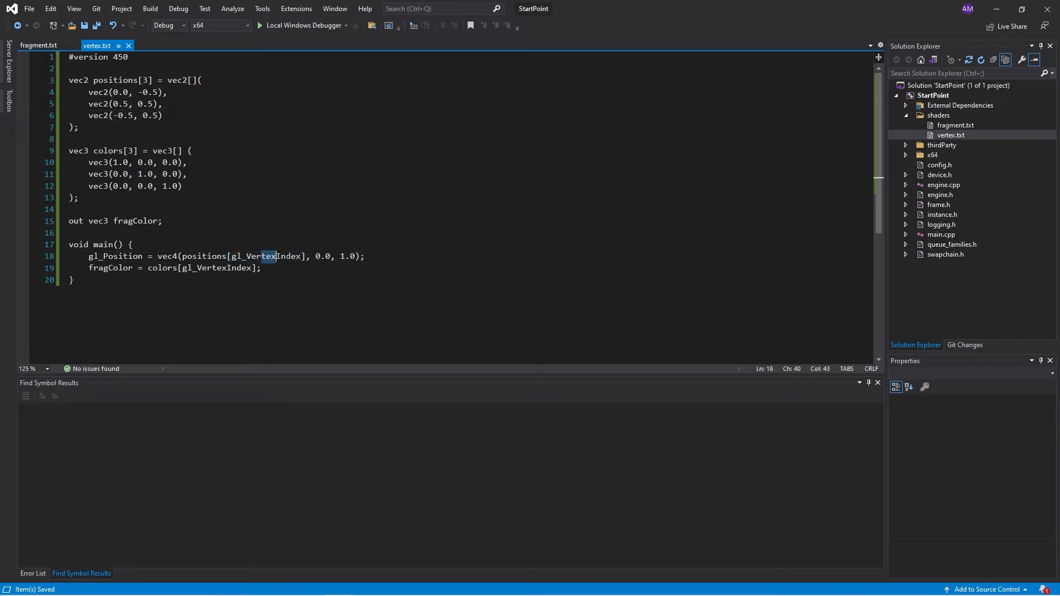
left_click(394, 255)
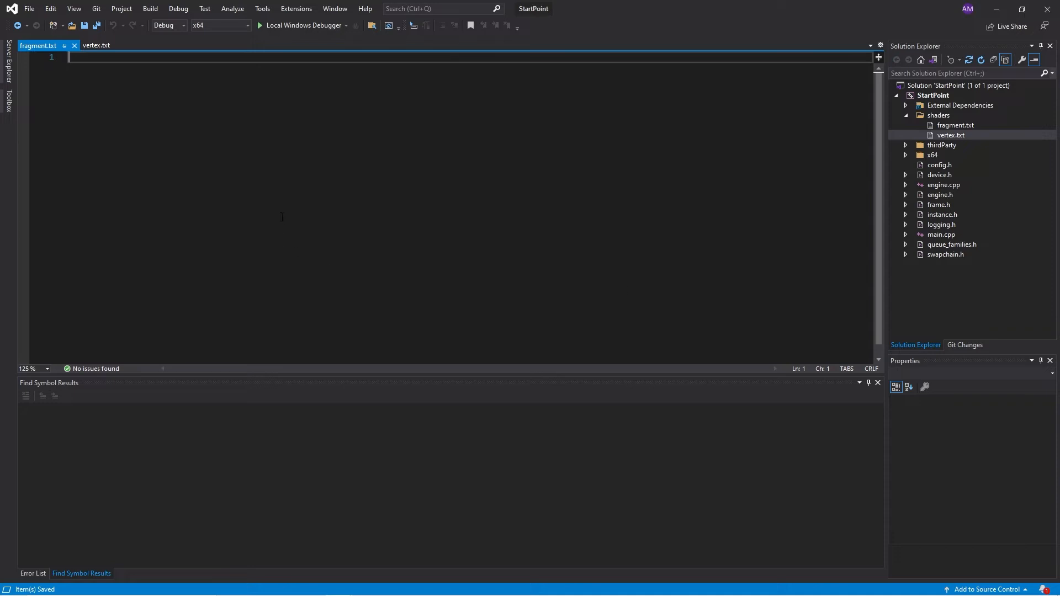
- Write #version 450 fragment shader with layout(location = 0) out vec4 outColor = vec4(fragColor, 1.0)
type("#version")
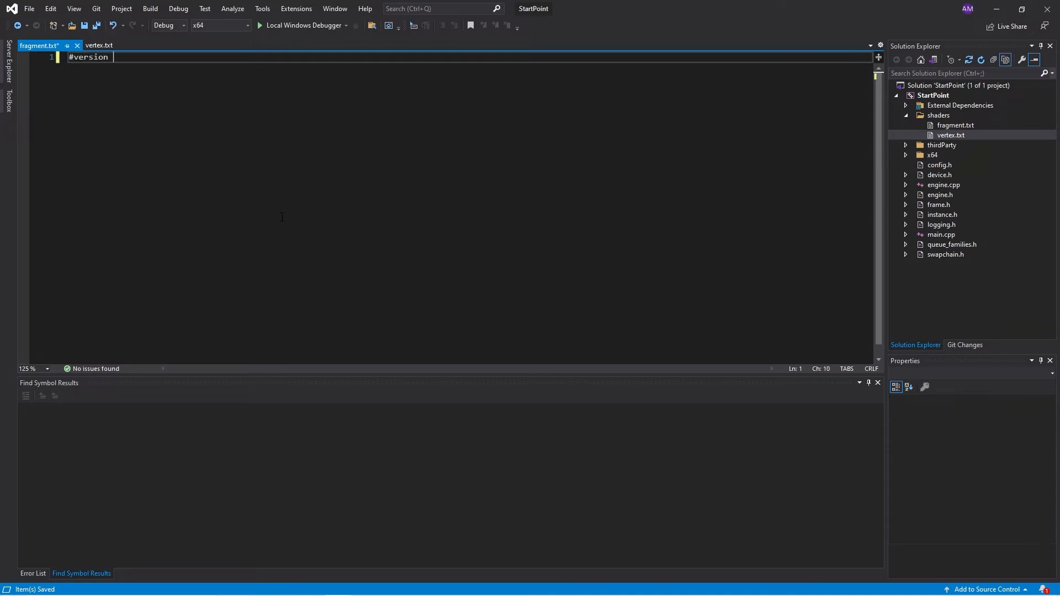
type("450")
type("layout")
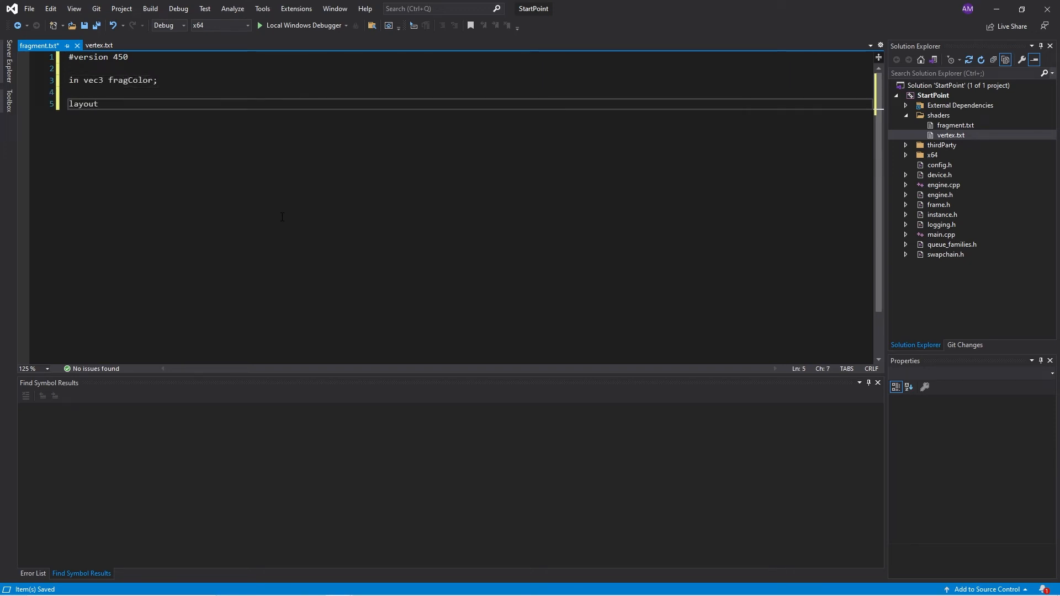
type("(location = 0) out vec4 outColor;")
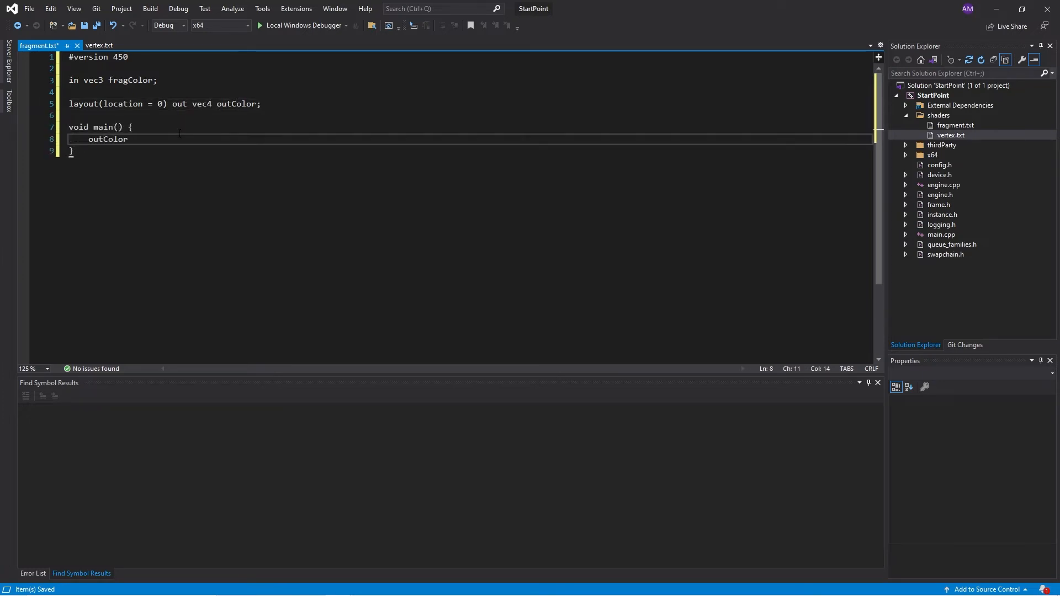
type("= vec4(fragColor, 1.0)")
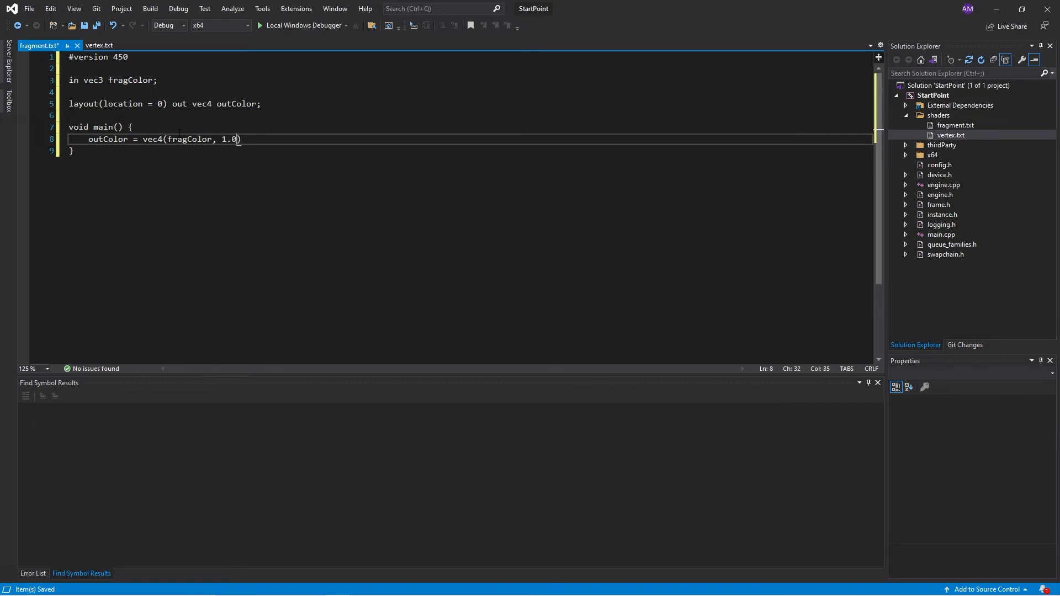
type(";")
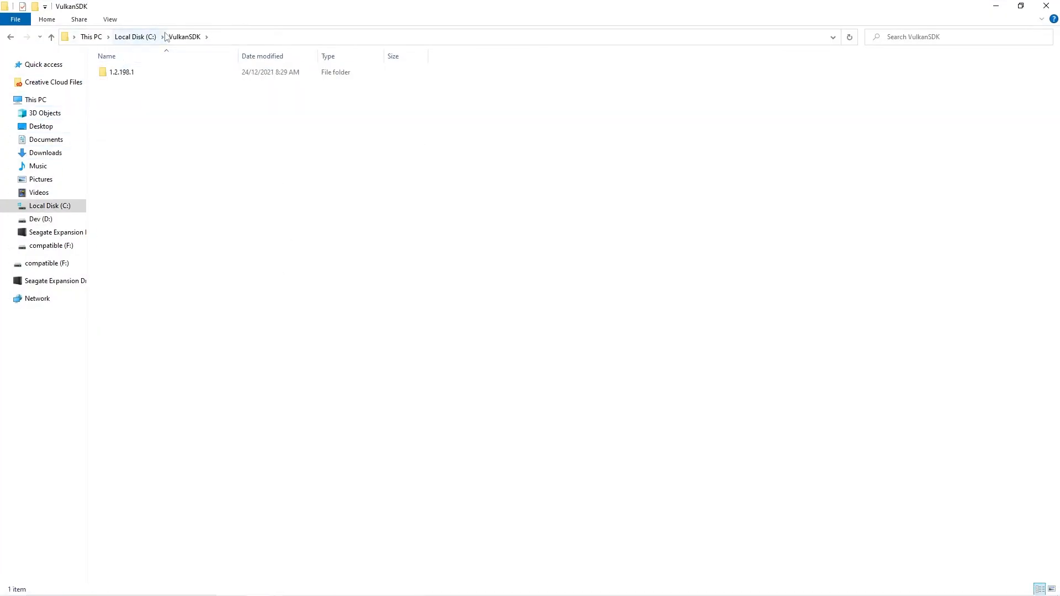
- Browse into VulkanSDK 1.2.198.1 Bin and pick out glslc.exe
left_click(122, 72)
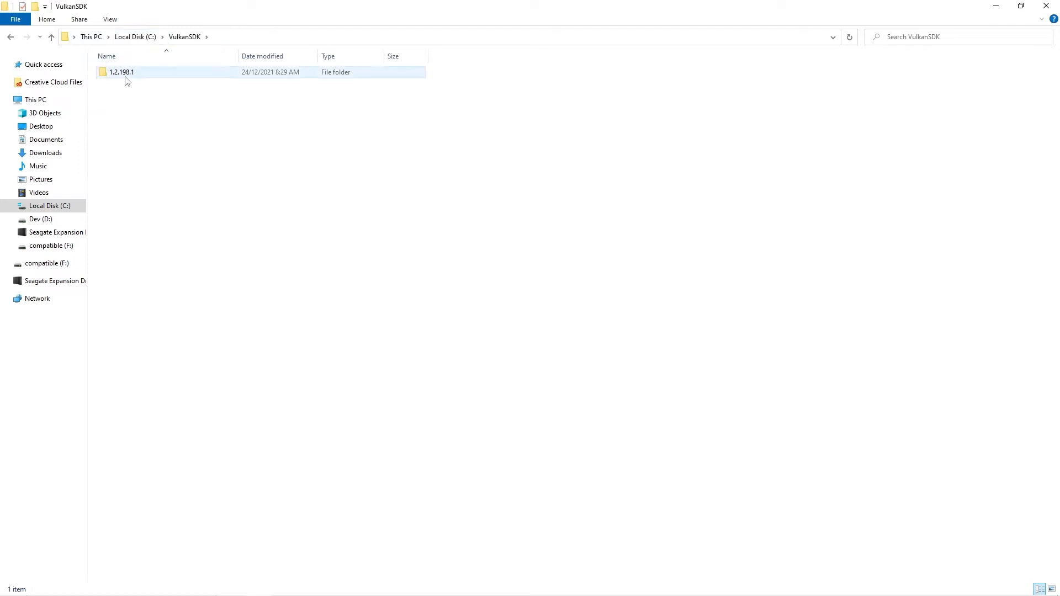
double_click(121, 72)
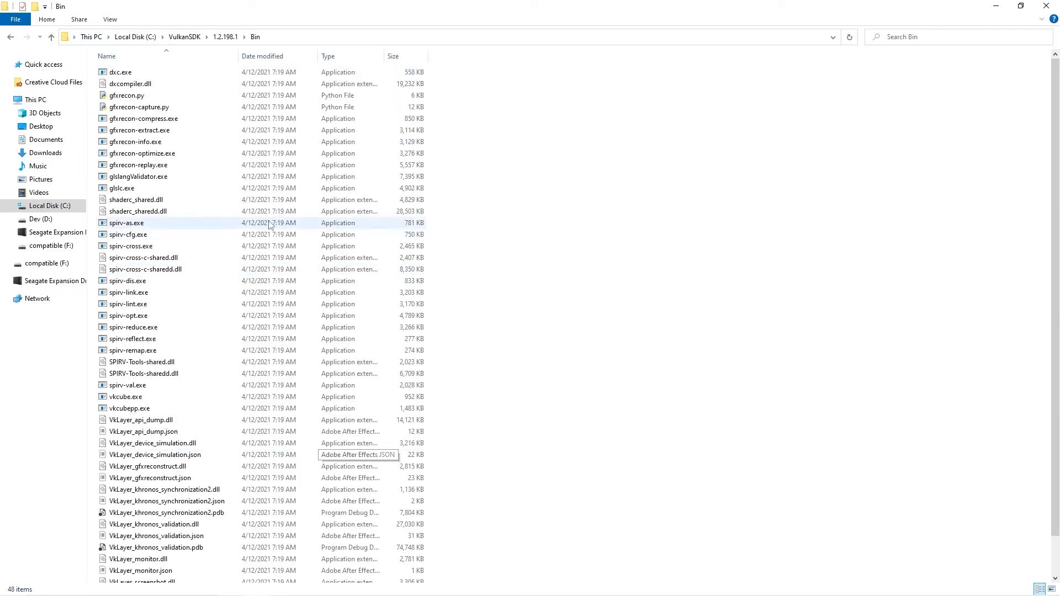
left_click(121, 188)
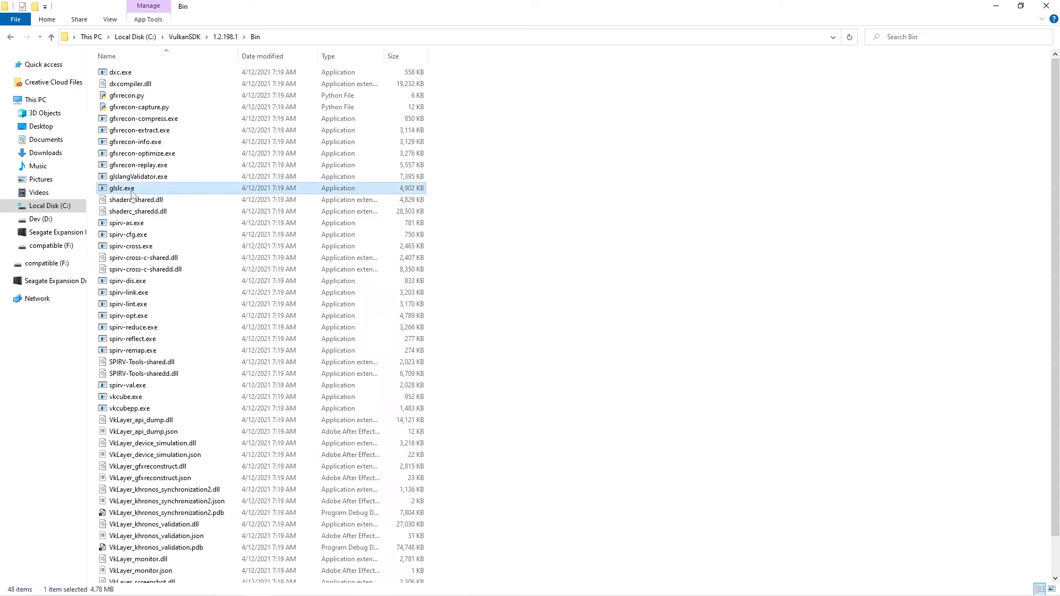
mouse_move(125, 196)
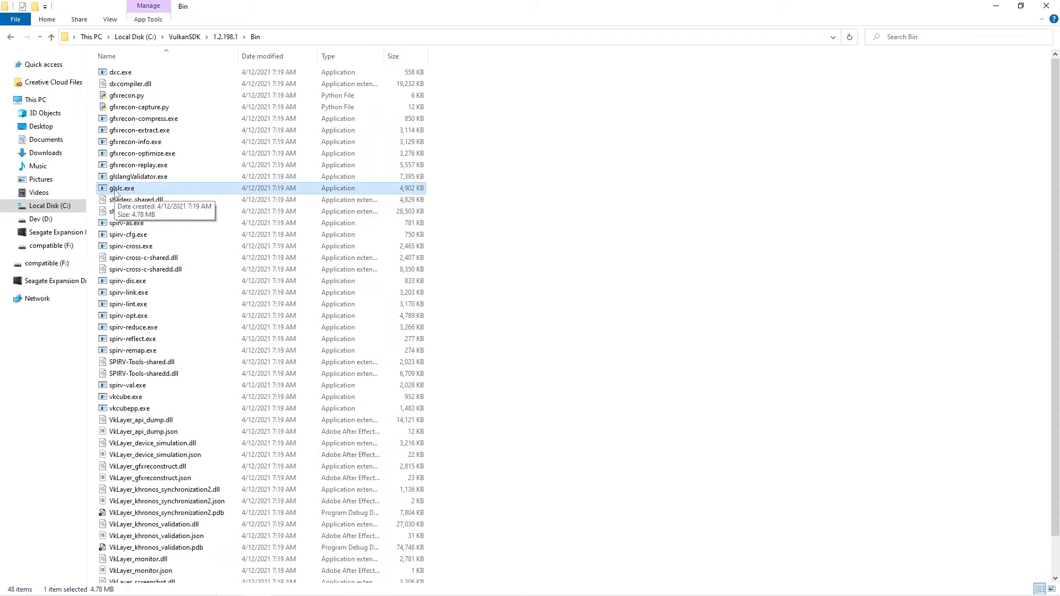
mouse_move(615, 213)
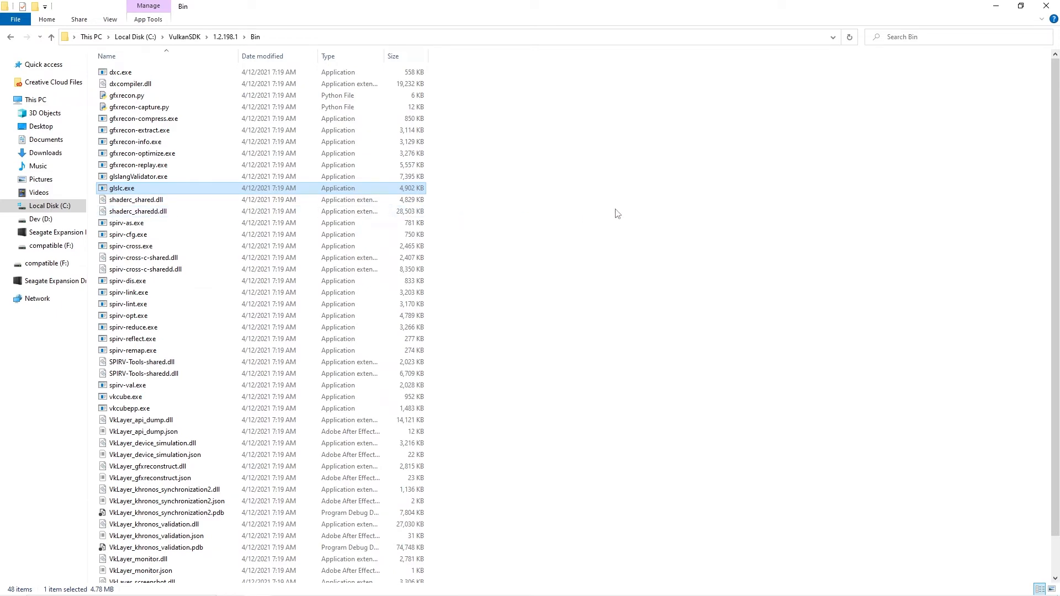
mouse_move(548, 189)
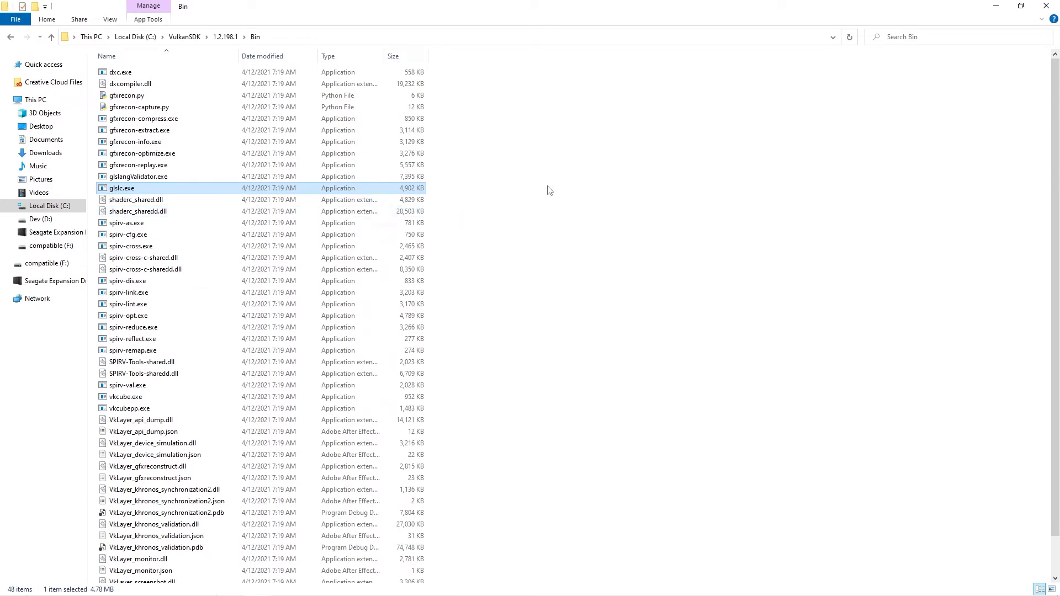
mouse_move(11, 37)
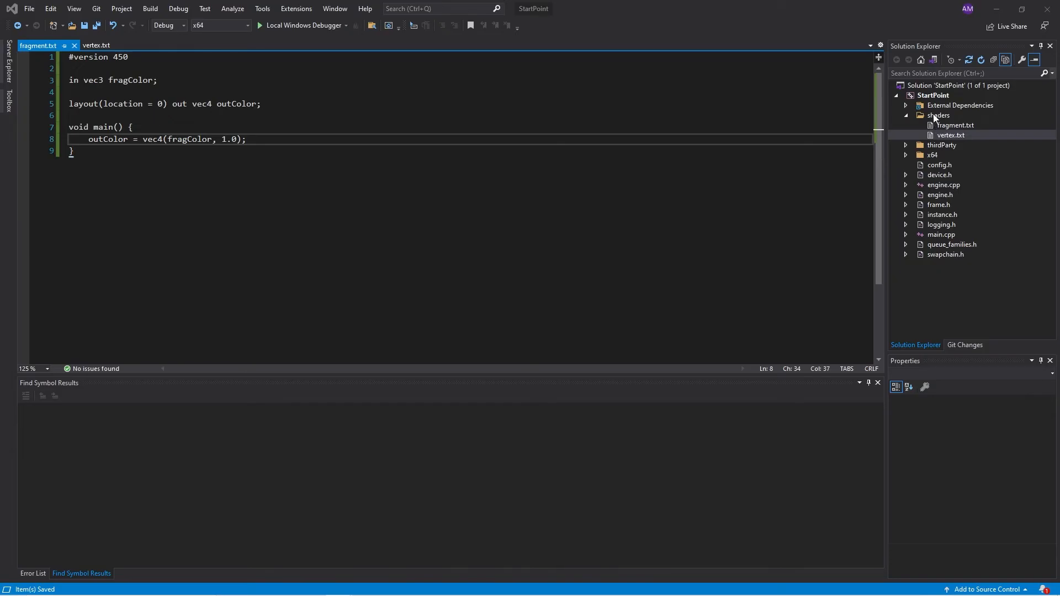
- Create shader_compile.bat in shaders with glslc.exe lines producing vertex.spv and fragment.spv, and save
right_click(938, 115)
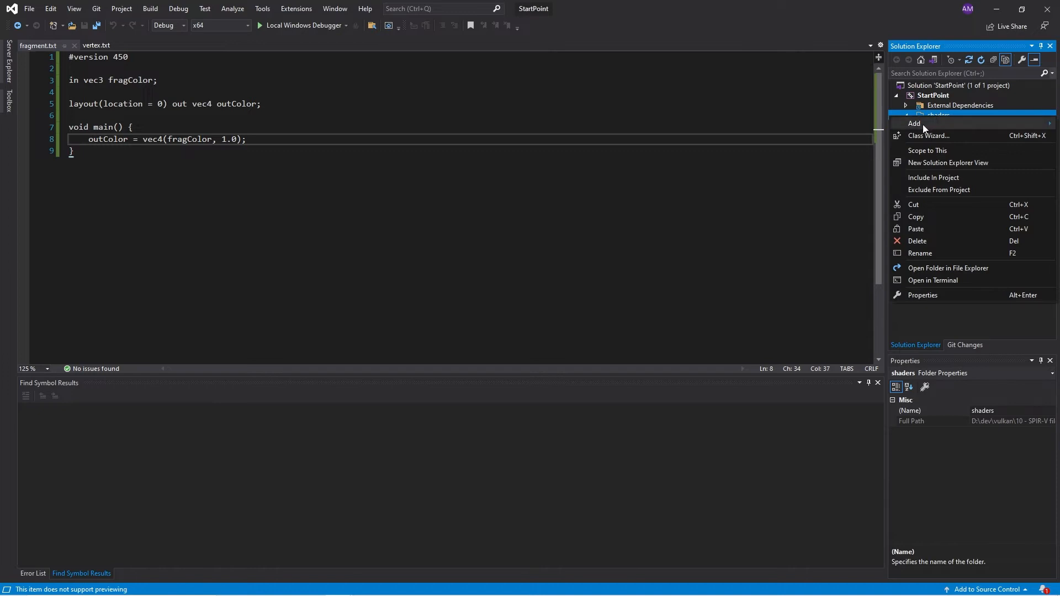
left_click(914, 123)
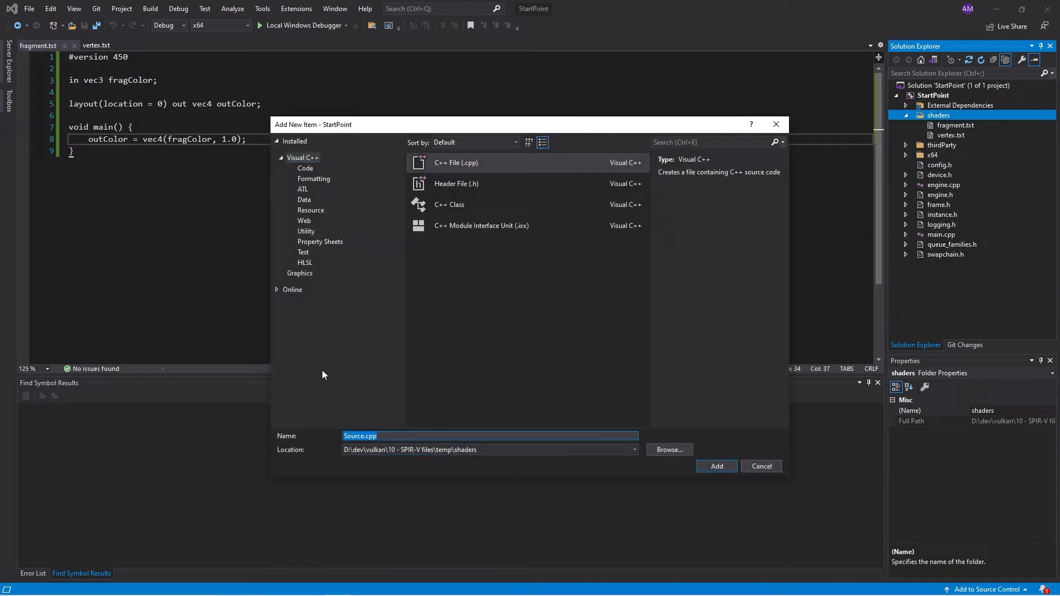
type("shader")
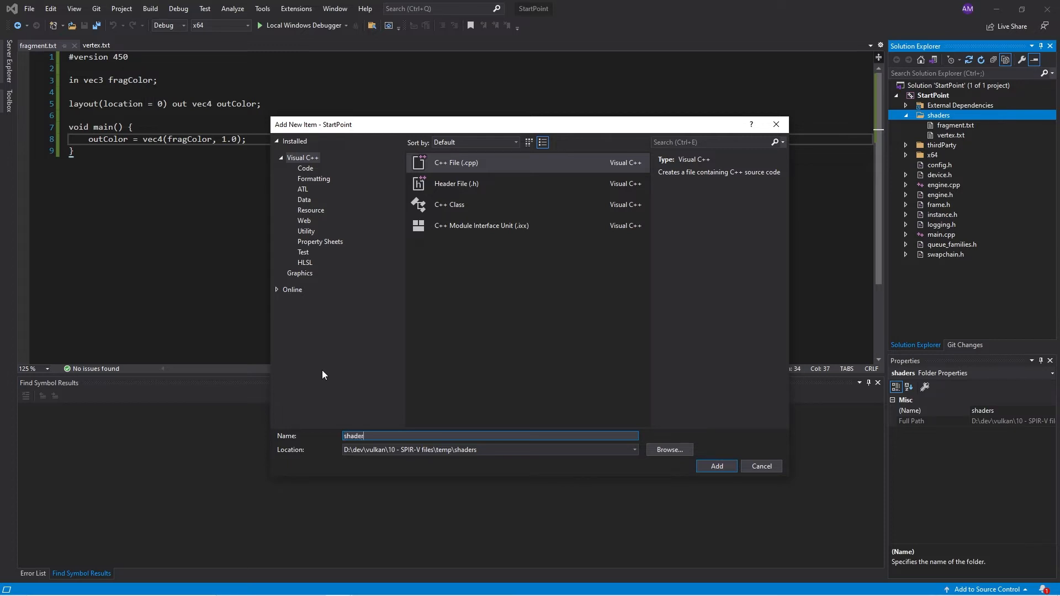
type("_compi")
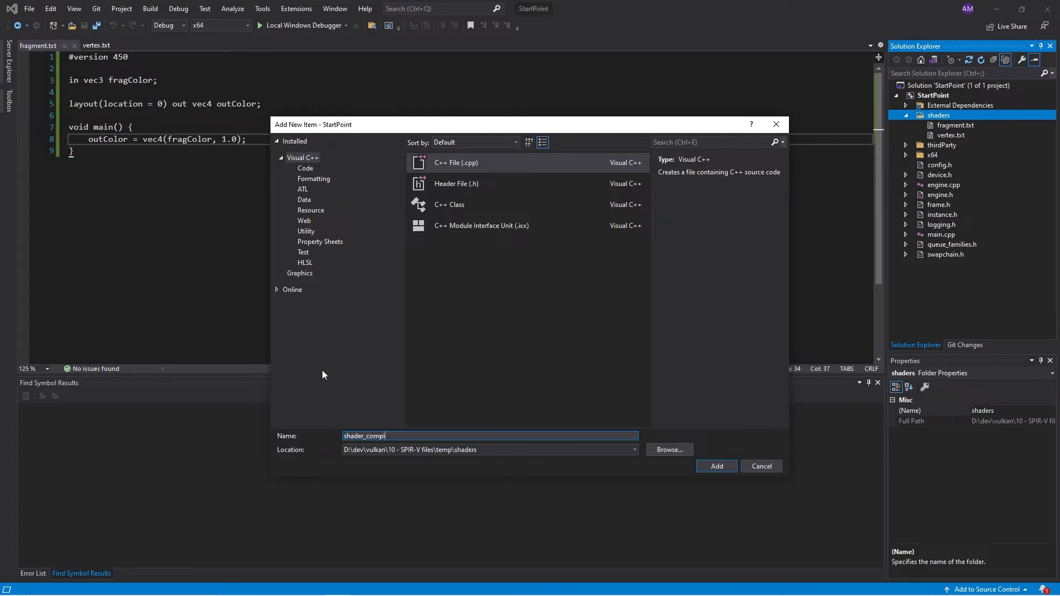
left_click(716, 465)
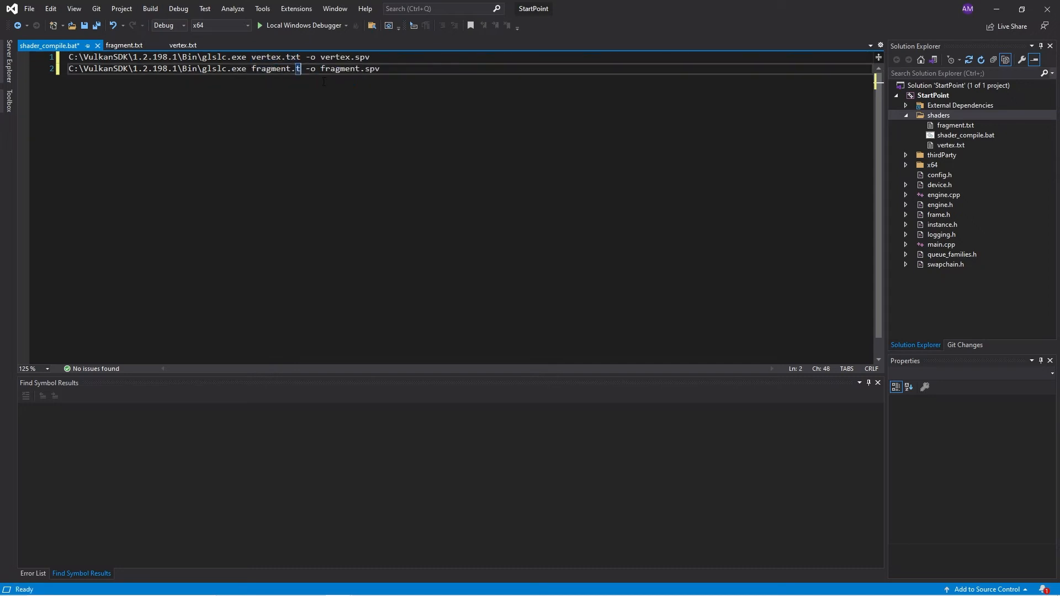
key("ctrl+s")
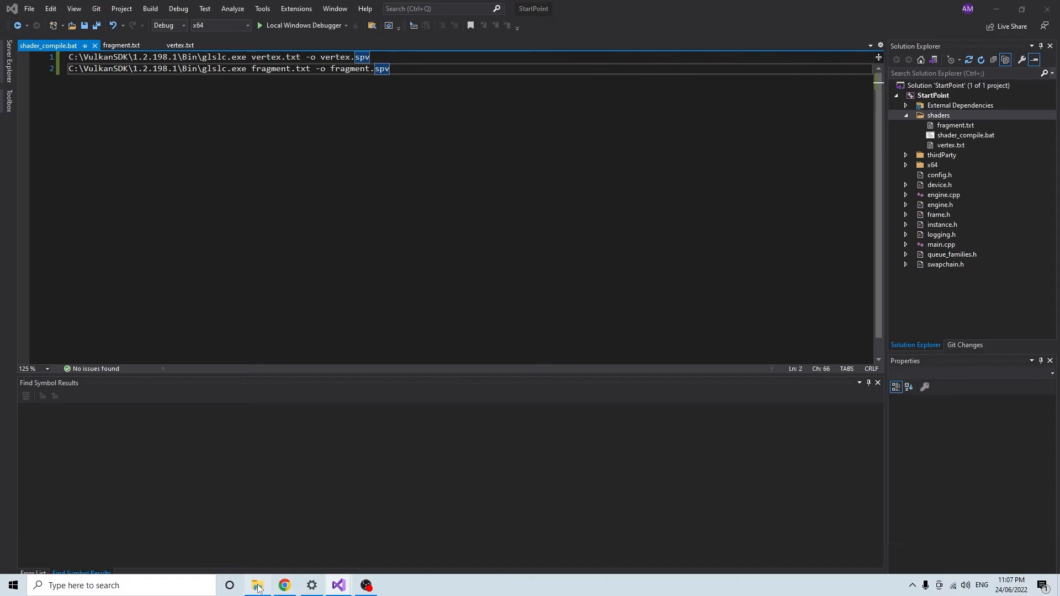
- Run ./shader_compile.bat in Git Bash, which rejects the .txt shaders, then return to Visual Studio
left_click(257, 584)
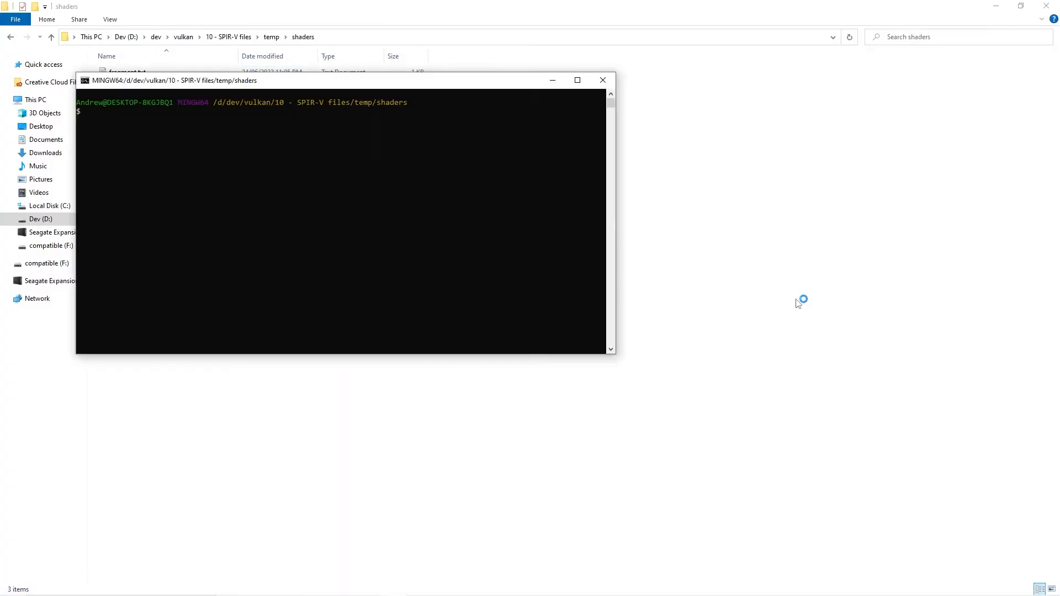
type("./shader_compile.")
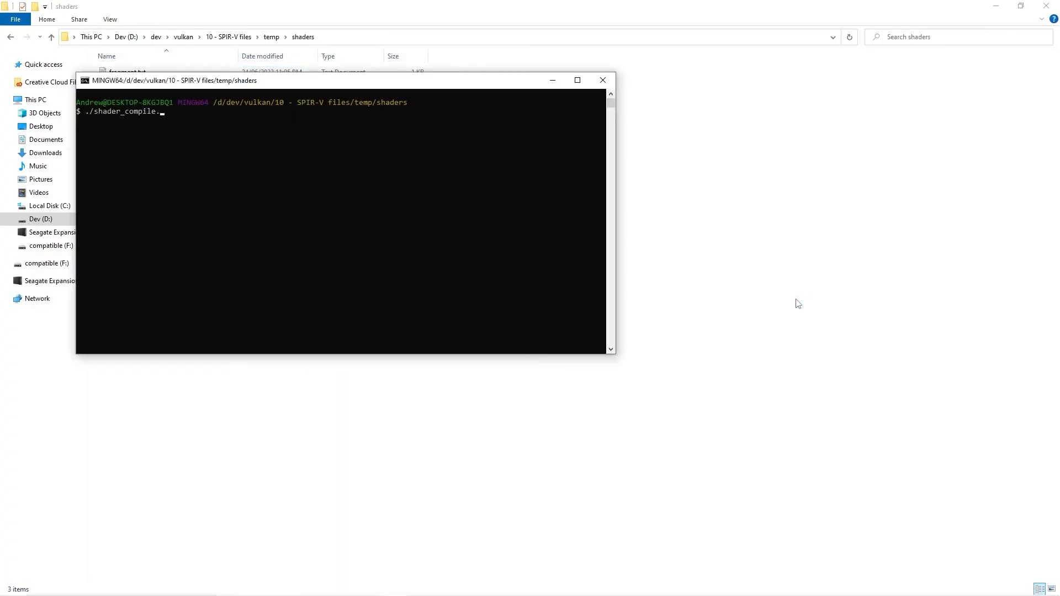
key("Return")
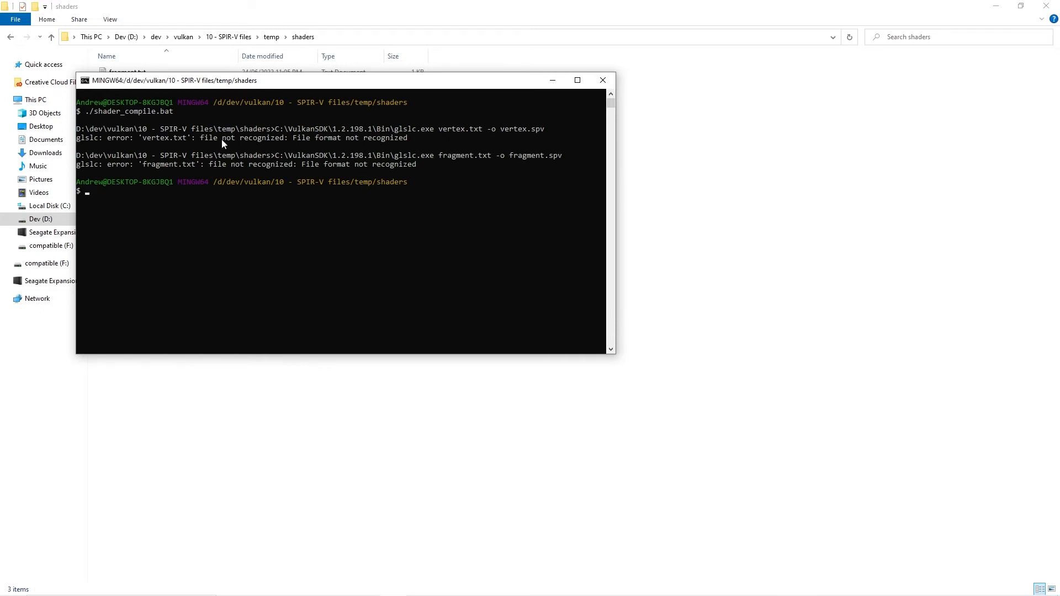
mouse_move(208, 144)
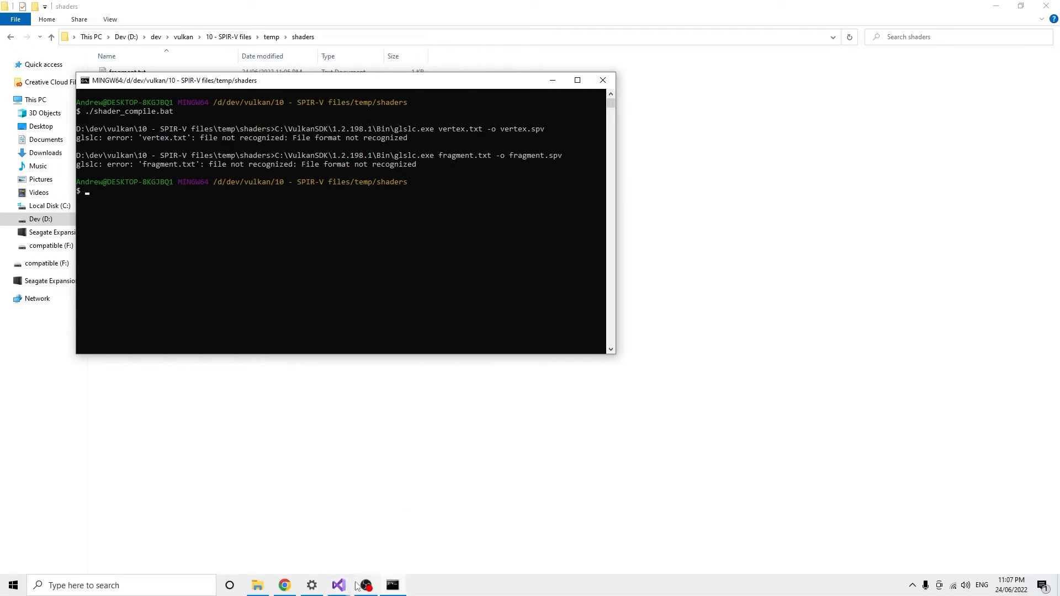
mouse_move(338, 584)
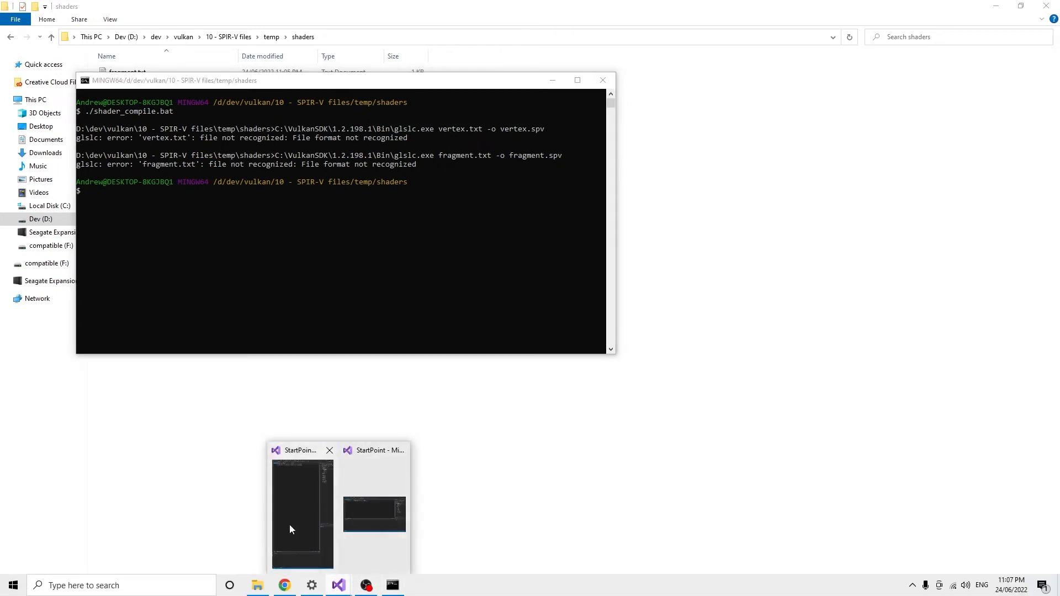
left_click(302, 512)
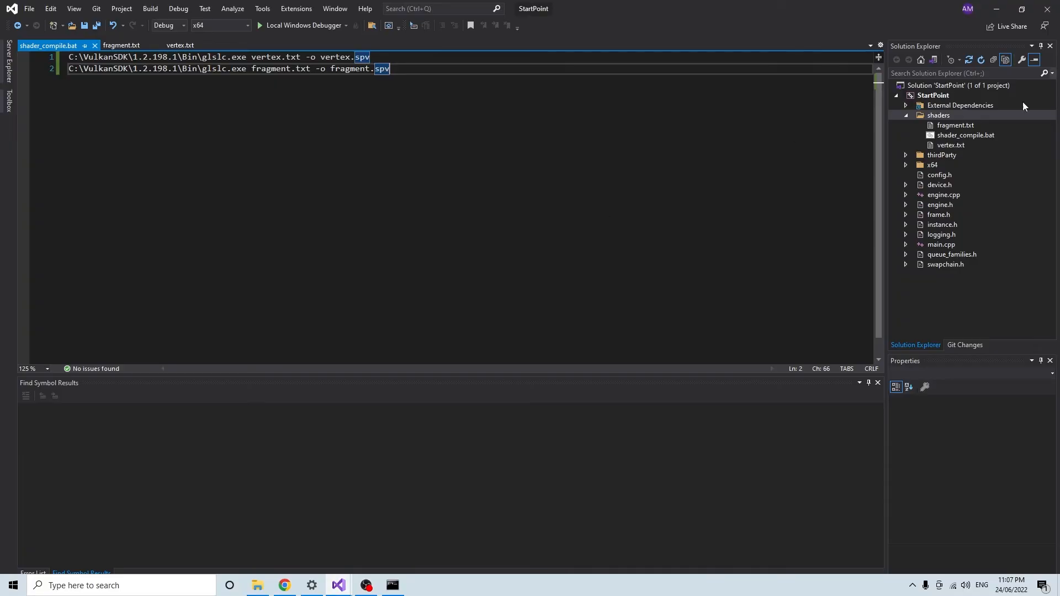
- Rename fragment.txt to shader.frag and vertex.txt to shader.vert in Solution Explorer
right_click(954, 125)
type("f")
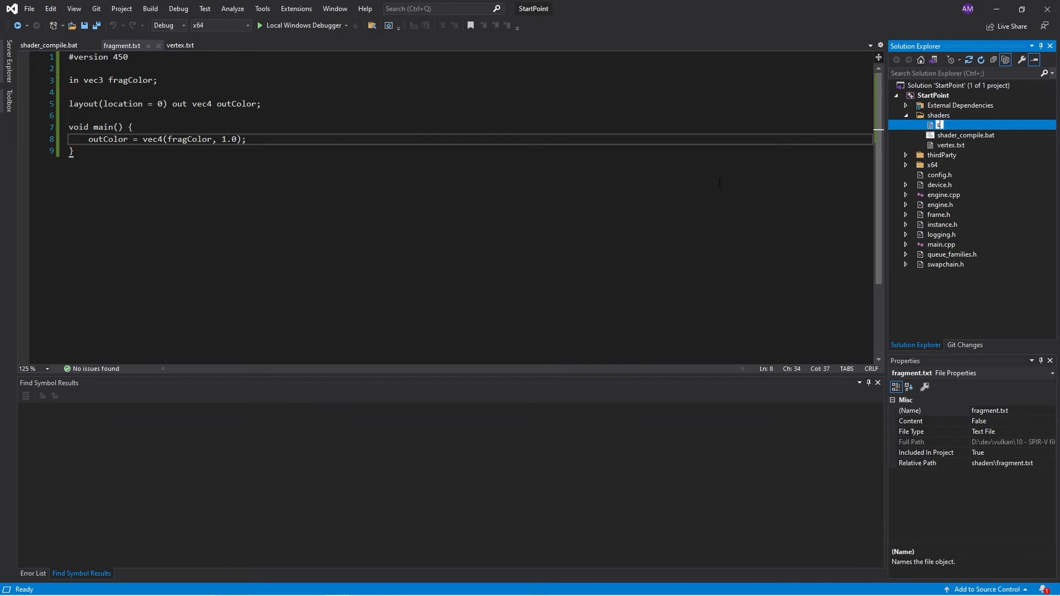
type("shader.frag")
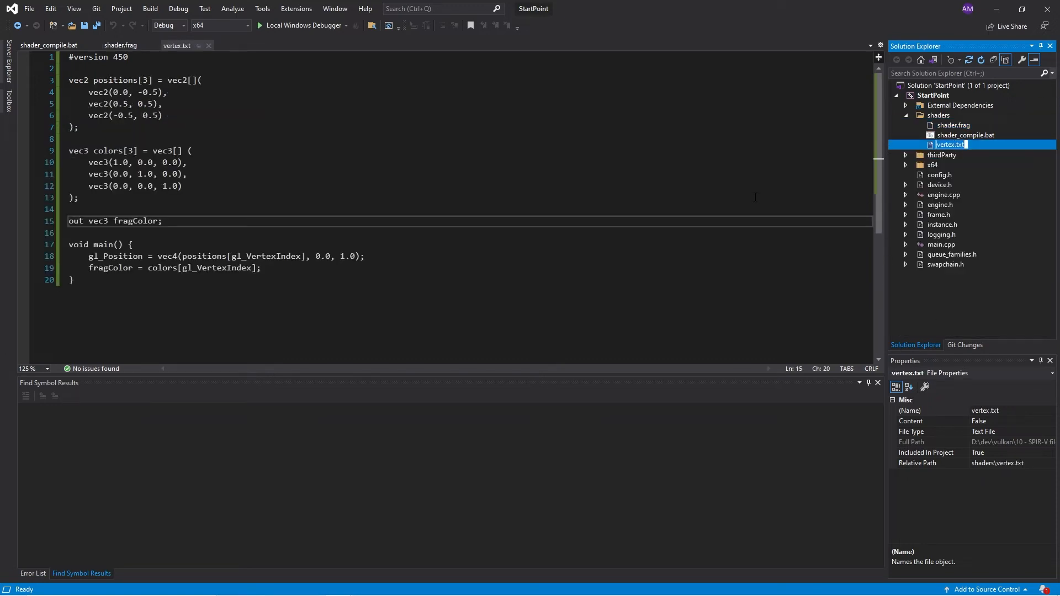
type("shader.vert -o fragment.spv")
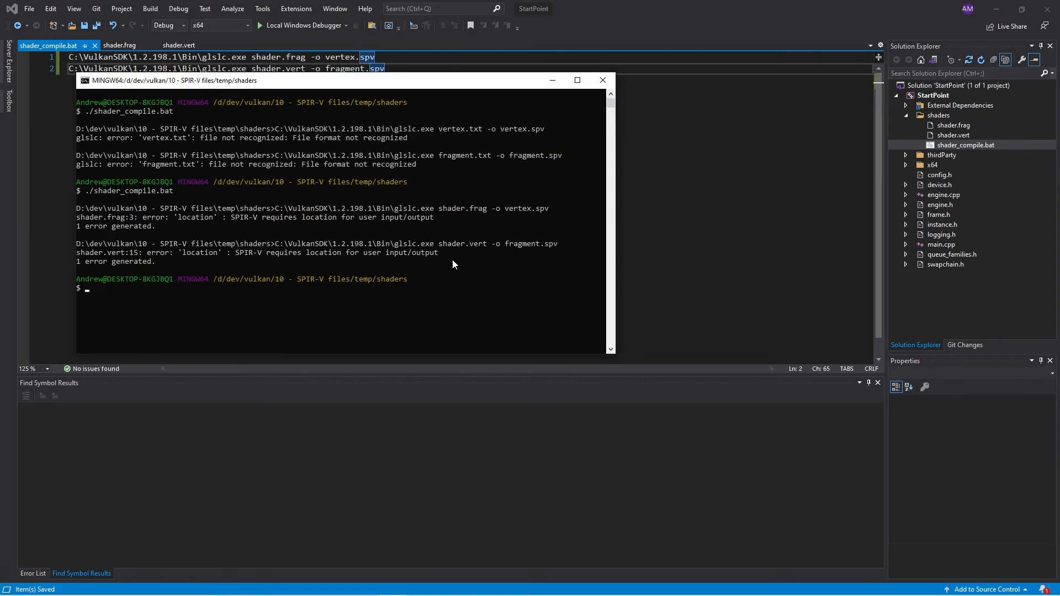
mouse_move(156, 223)
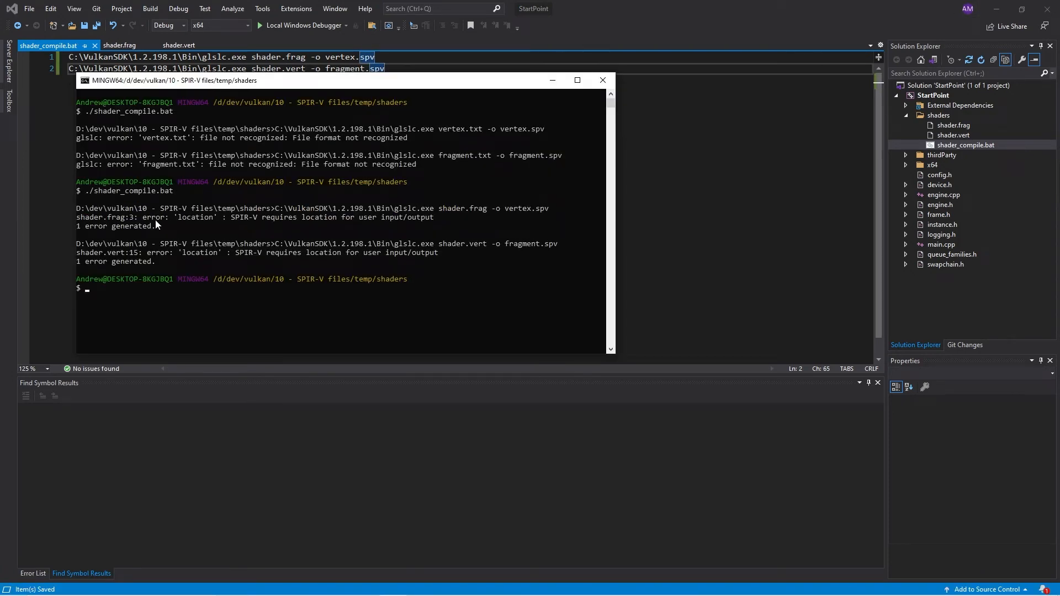
mouse_move(403, 223)
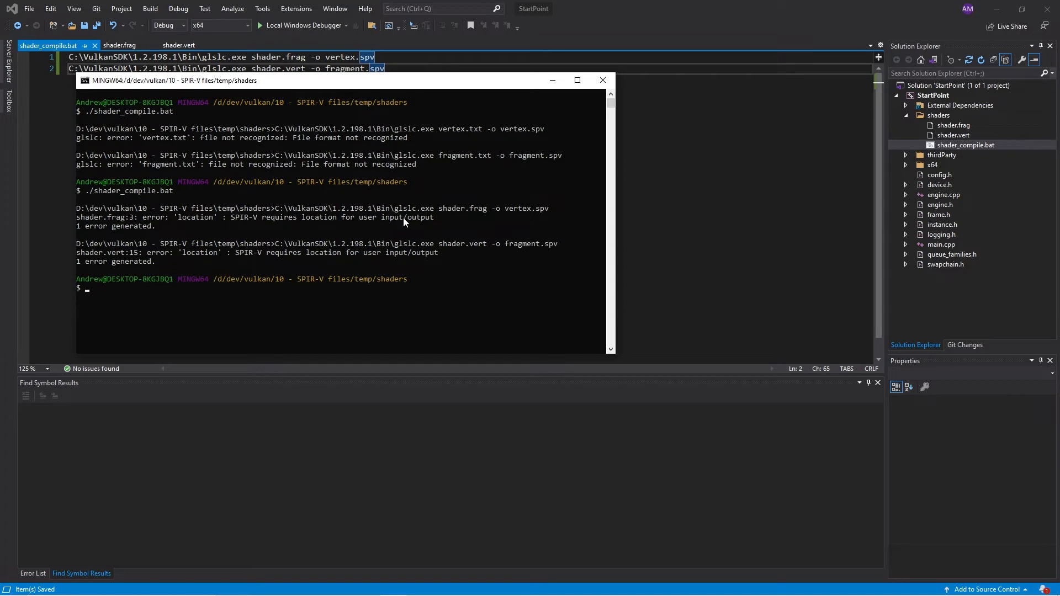
mouse_move(149, 262)
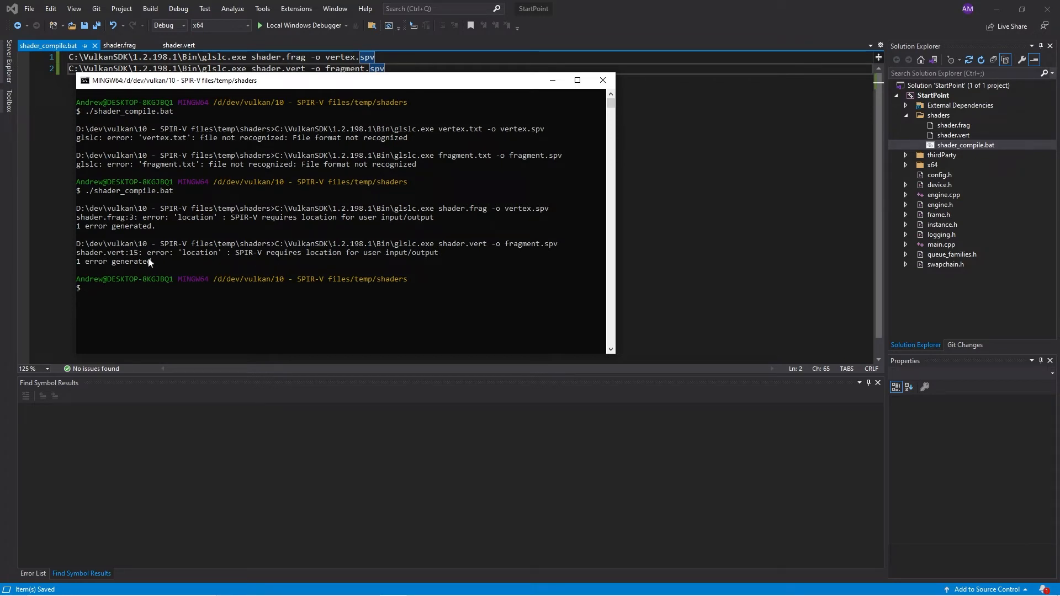
mouse_move(551, 79)
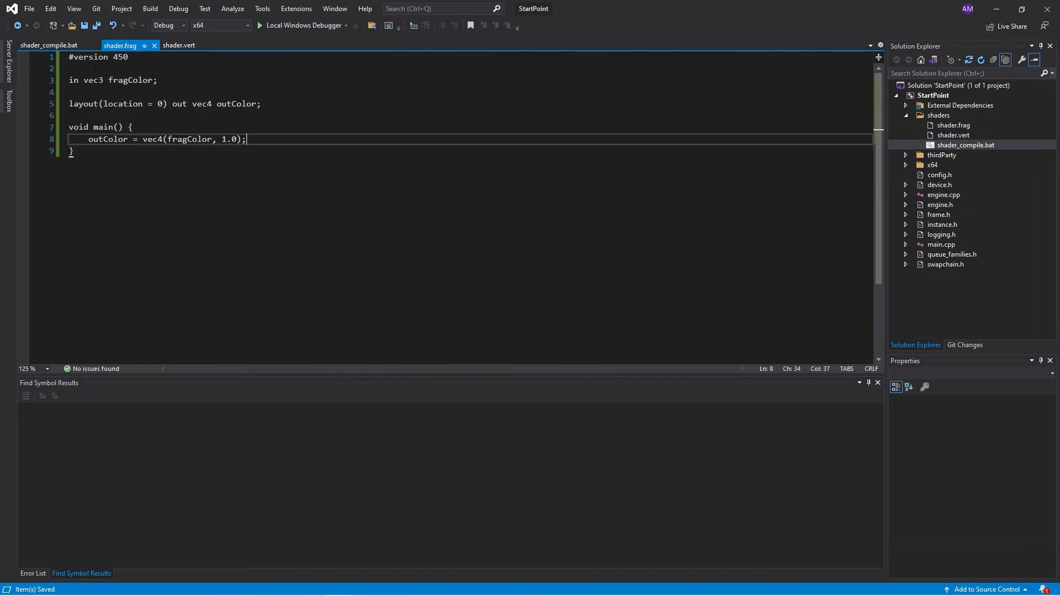
- Prefix the fragColor declarations with layout(location = 0) so the compile reports no errors
left_click(88, 79)
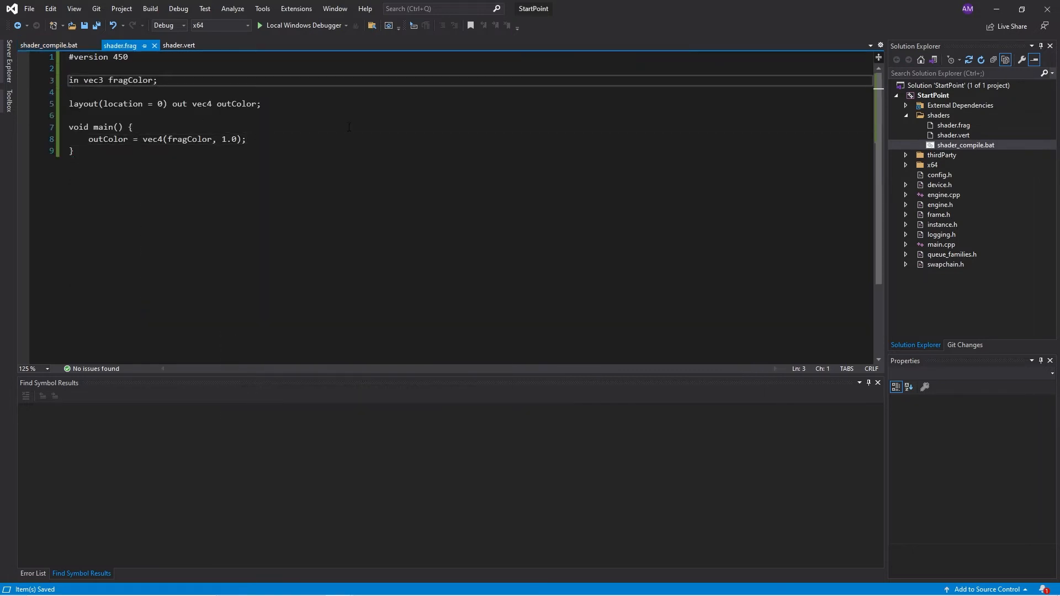
type("layout")
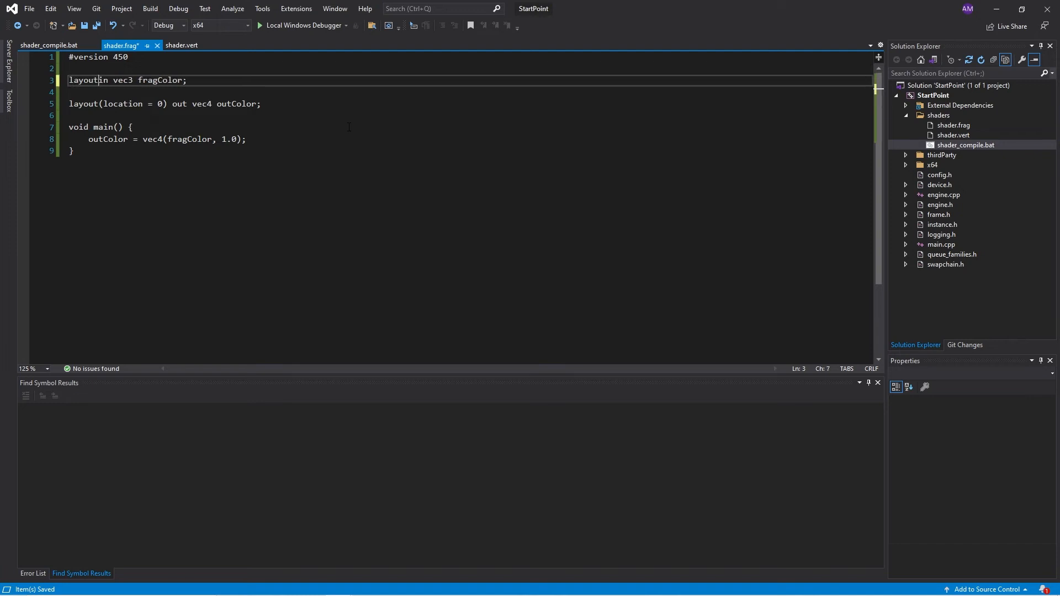
left_click(180, 45)
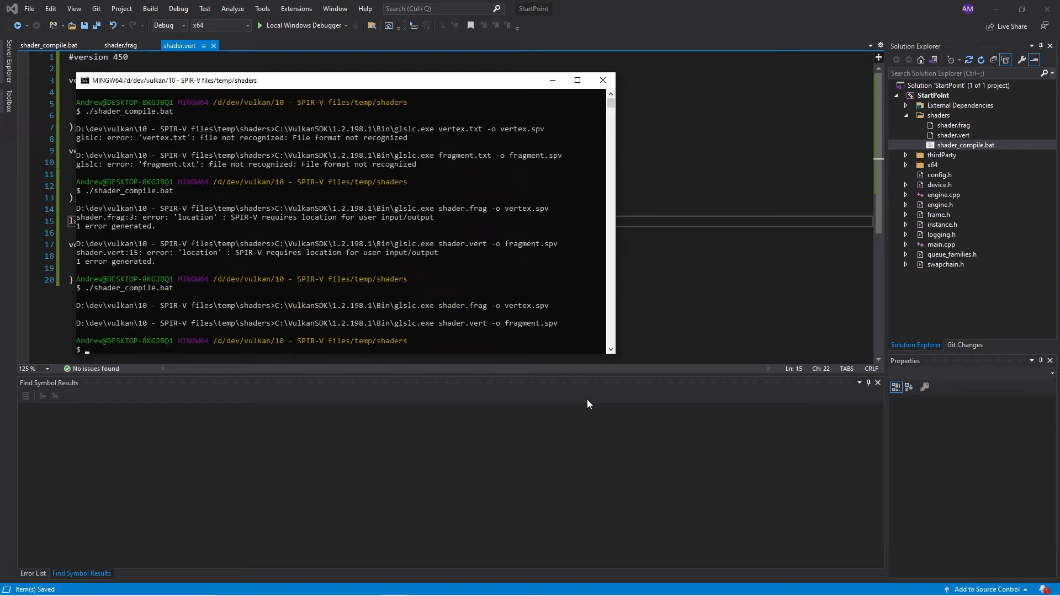
mouse_move(506, 318)
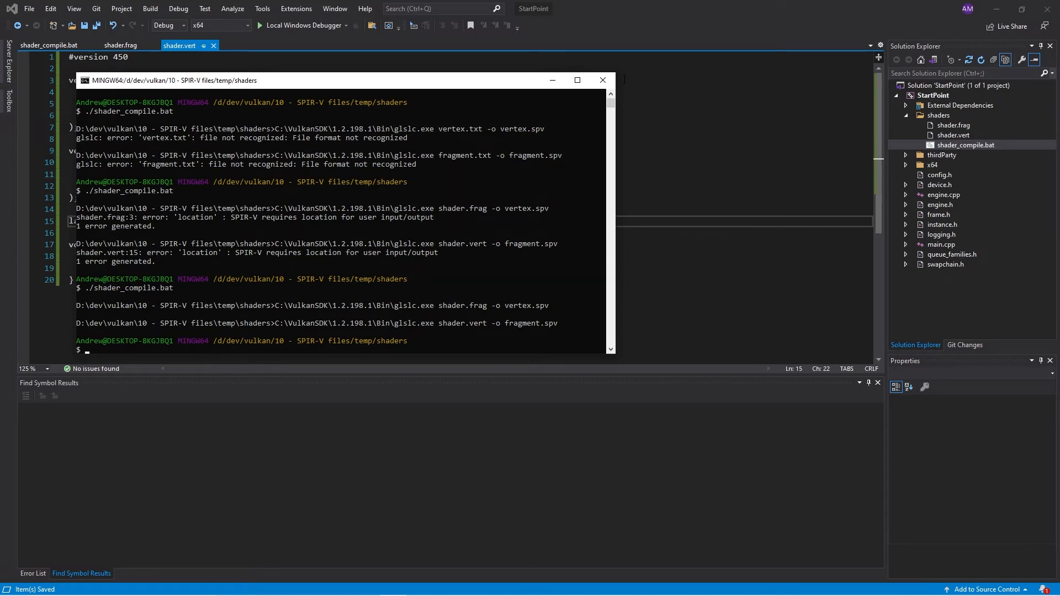
left_click(601, 80)
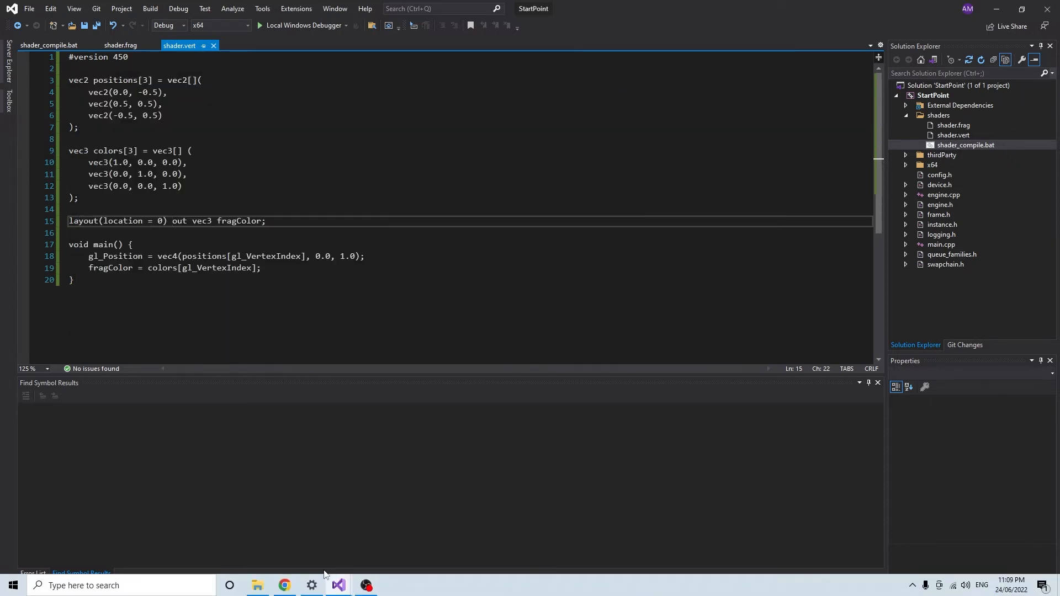
- Add existing vertex.spv and fragment.spv from the shaders folder to the project
left_click(257, 584)
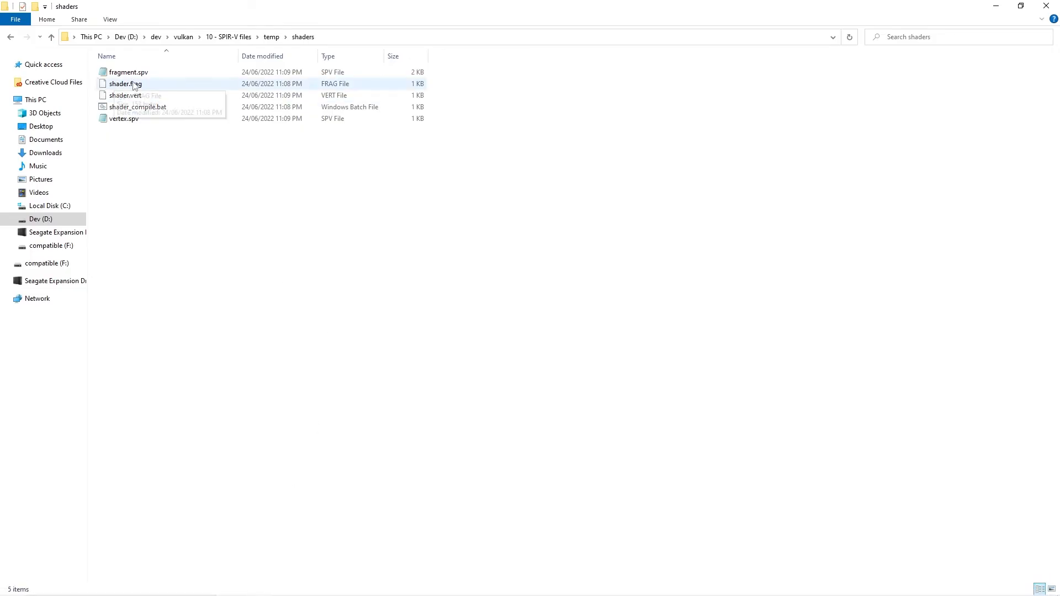
mouse_move(1006, 6)
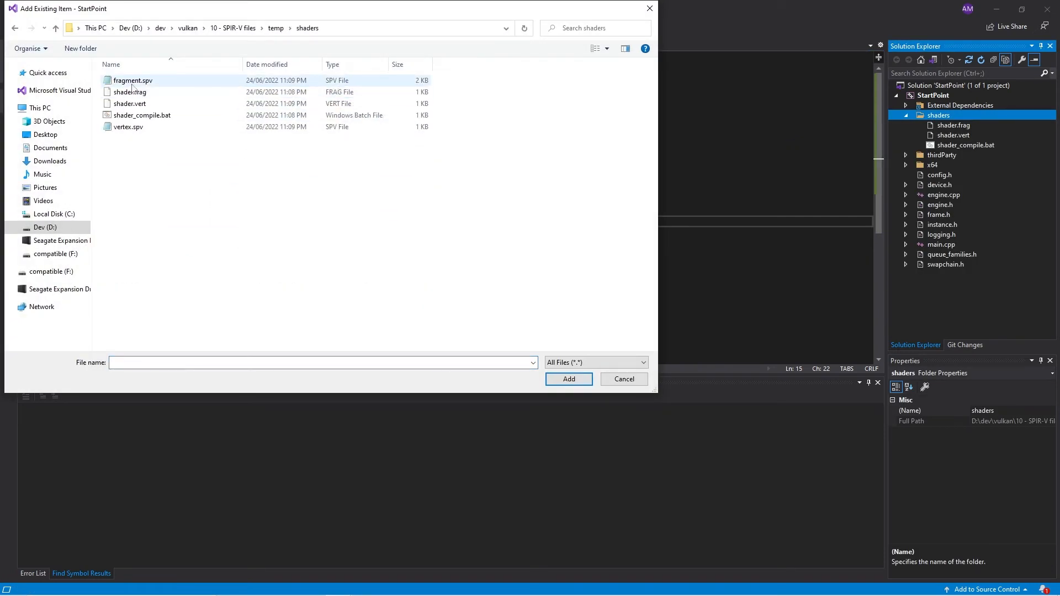
left_click(127, 126)
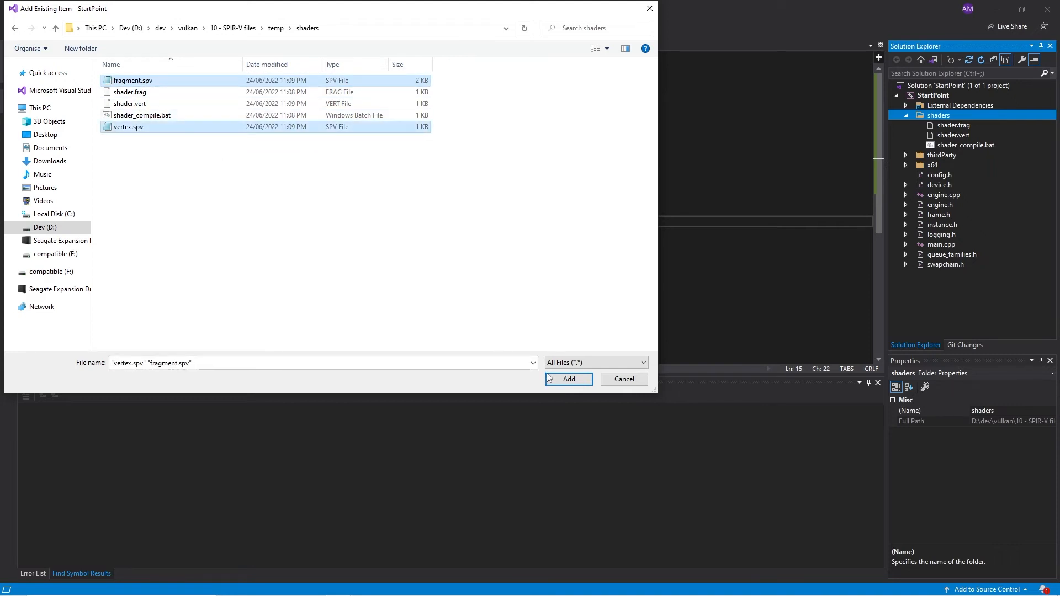
left_click(568, 378)
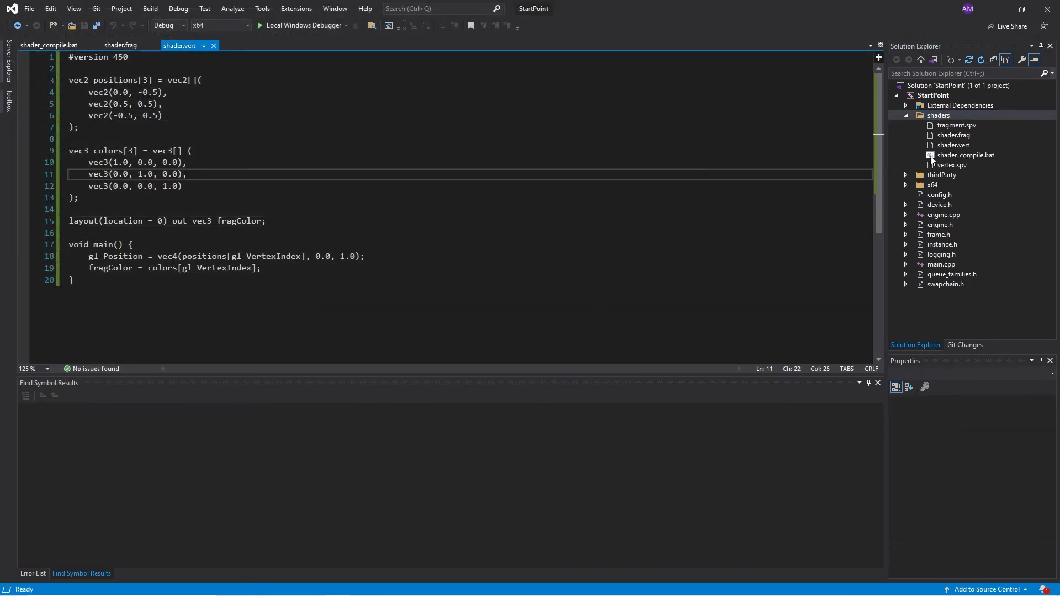
left_click(954, 125)
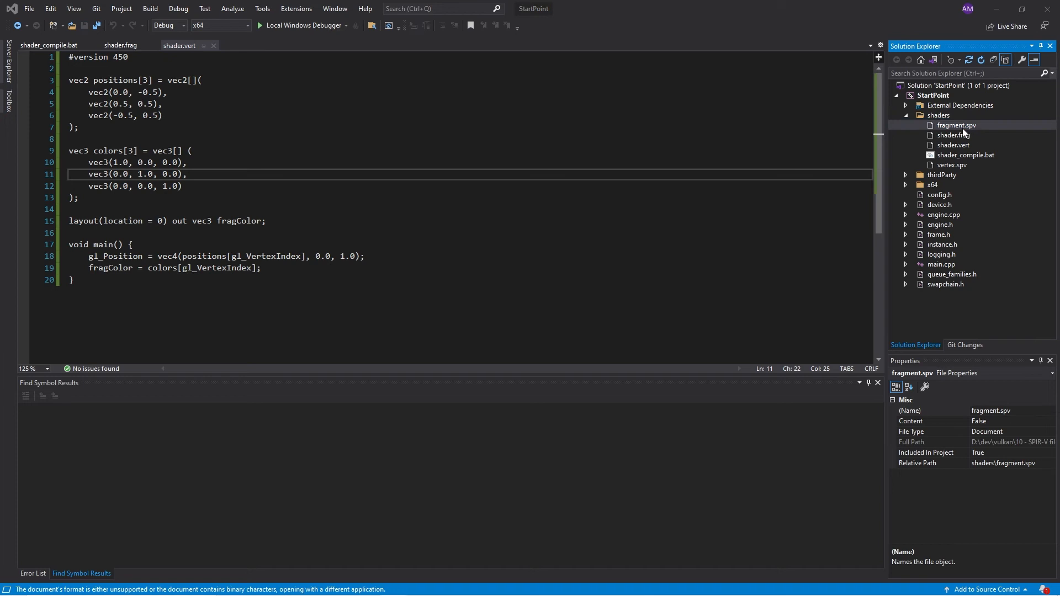
- Inspect fragment.spv's binary contents in Notepad, then close it and return to shader.vert
double_click(955, 125)
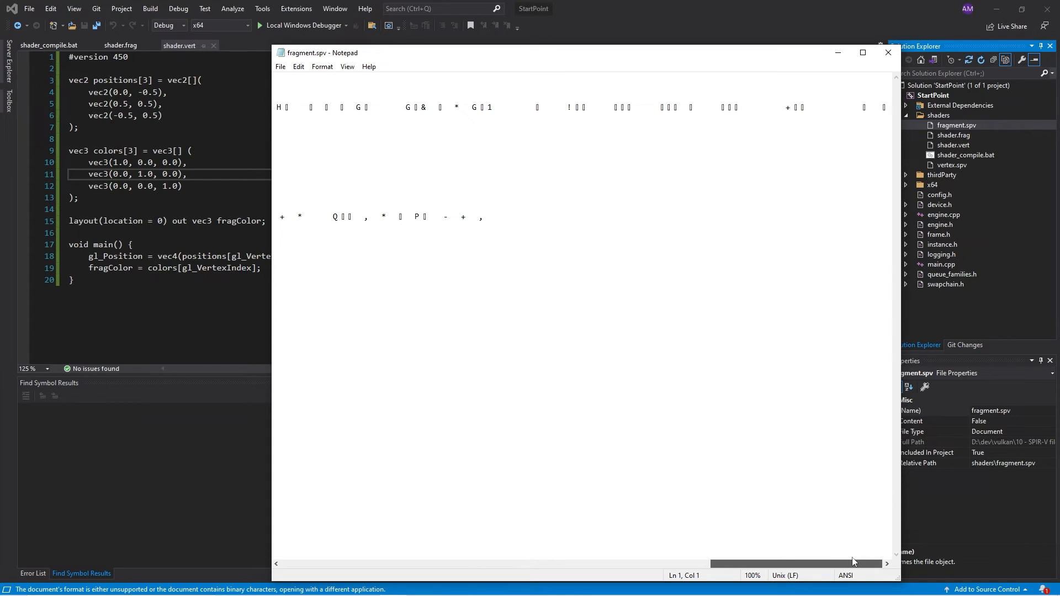
scroll("left", 3)
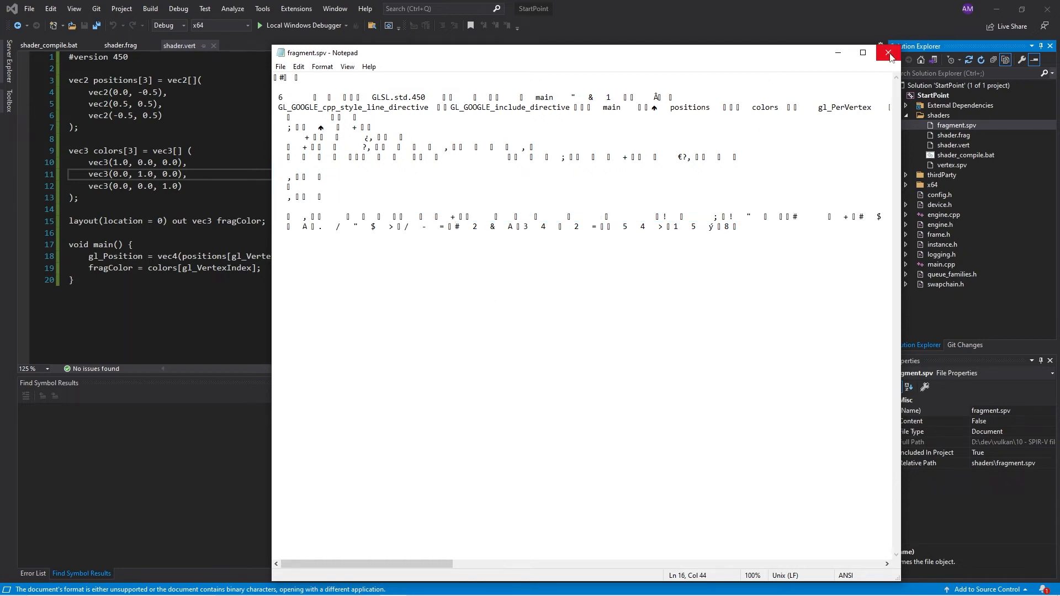
mouse_move(888, 54)
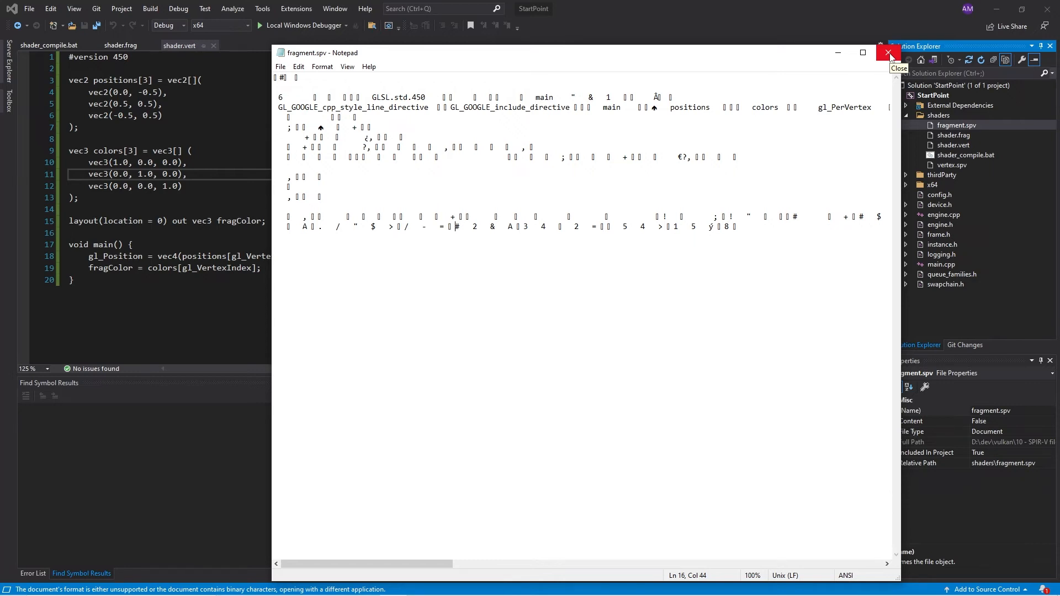
mouse_move(889, 53)
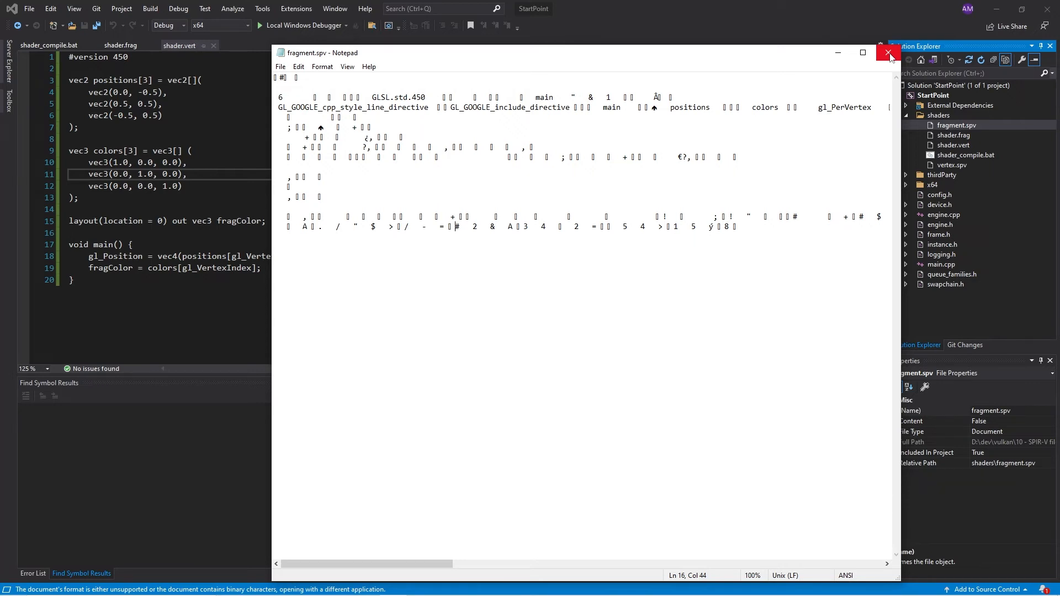
left_click(888, 53)
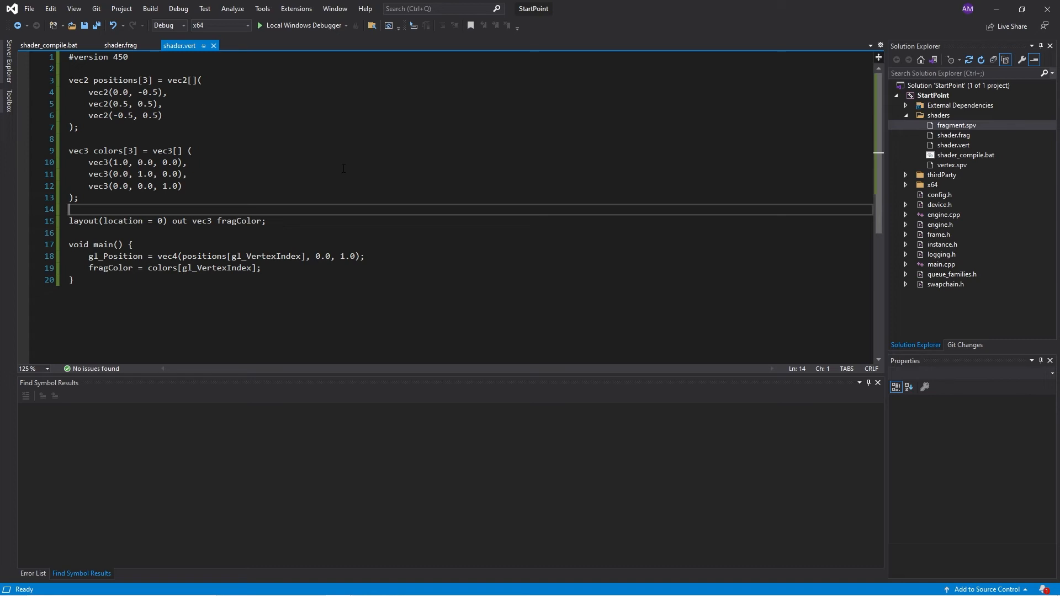
- Add a new header file named shaders.h to the StartPoint project
left_click(905, 114)
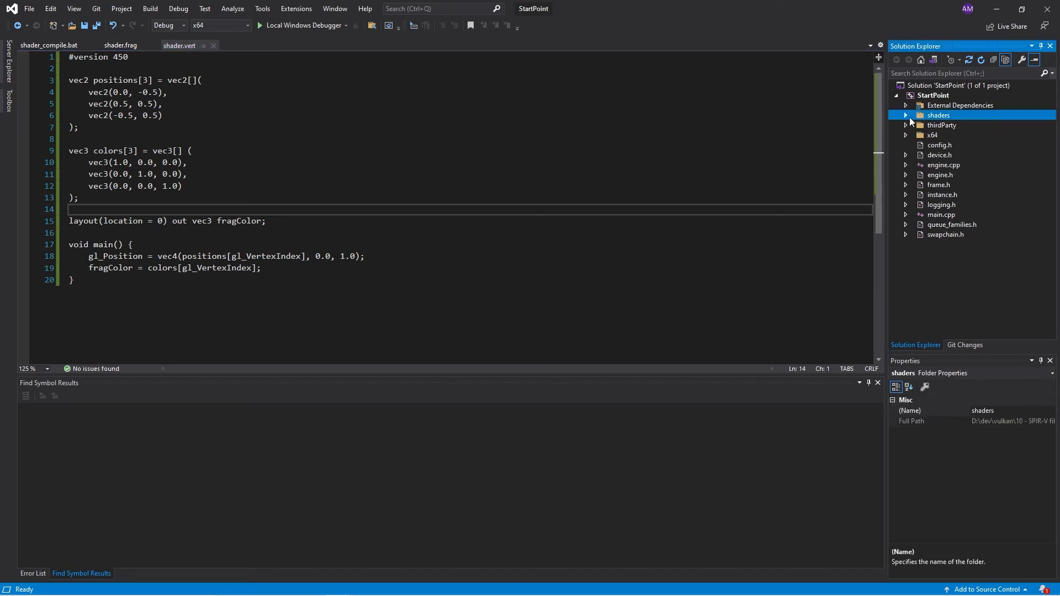
mouse_move(958, 247)
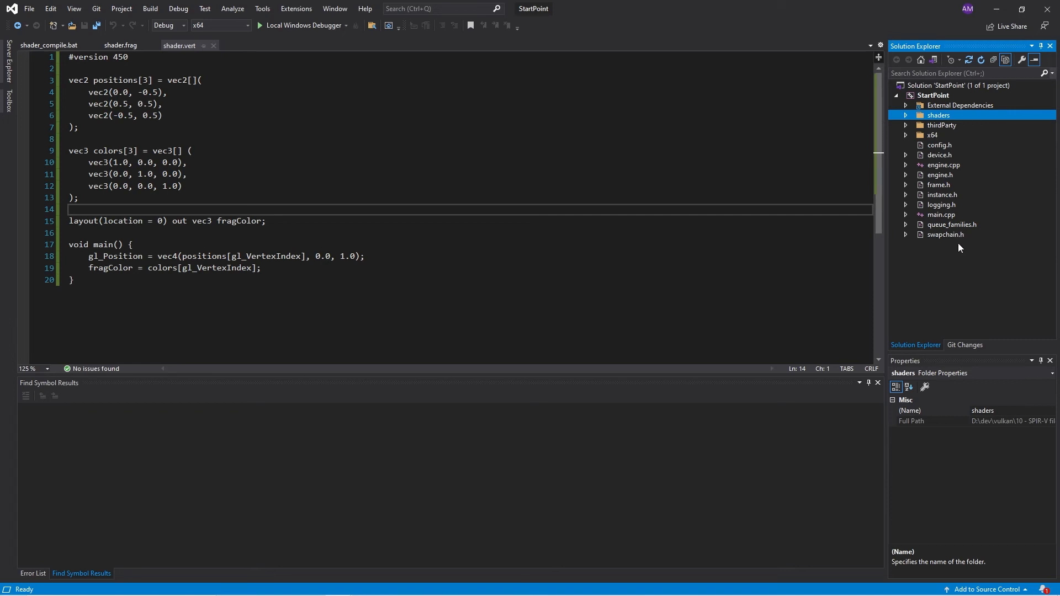
mouse_move(948, 274)
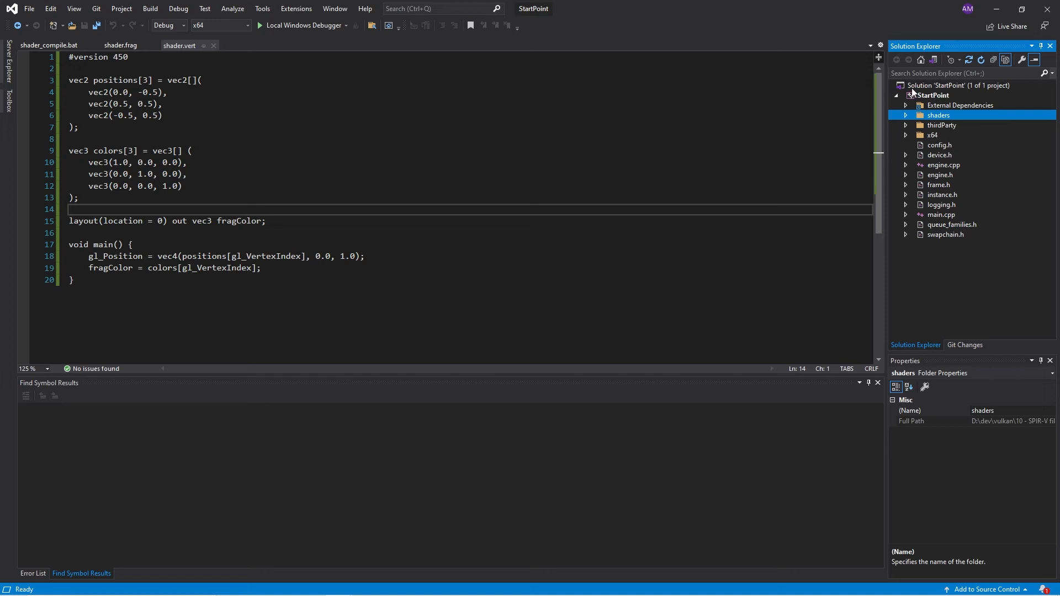
right_click(933, 95)
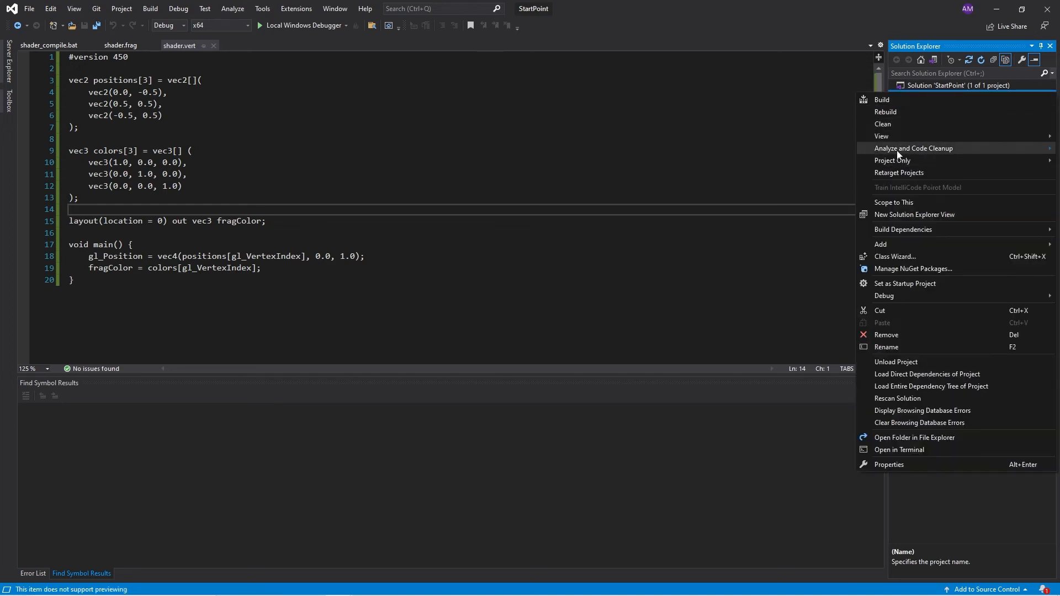
left_click(881, 244)
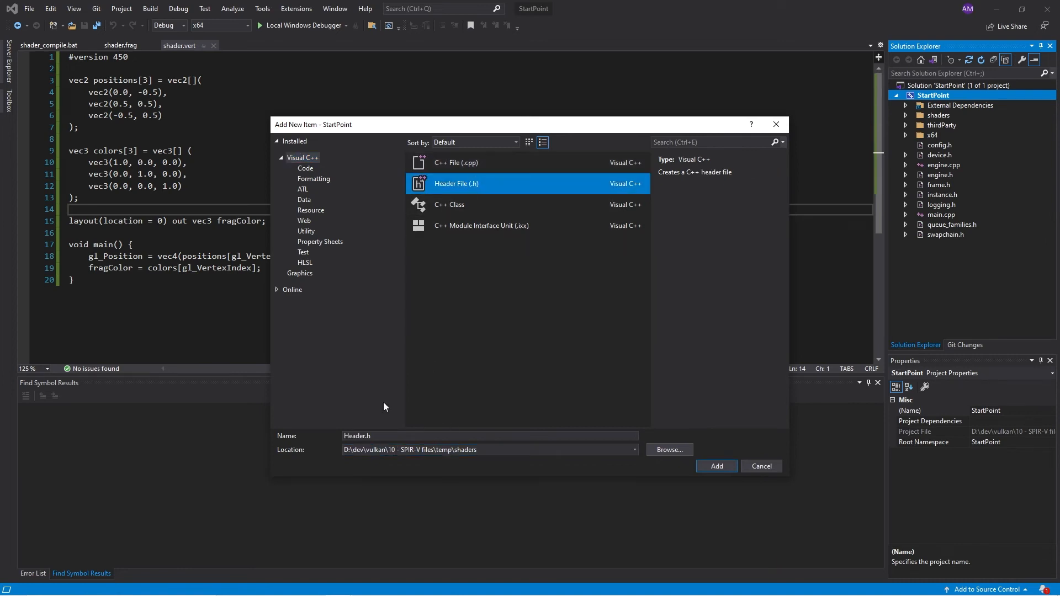
type("sah")
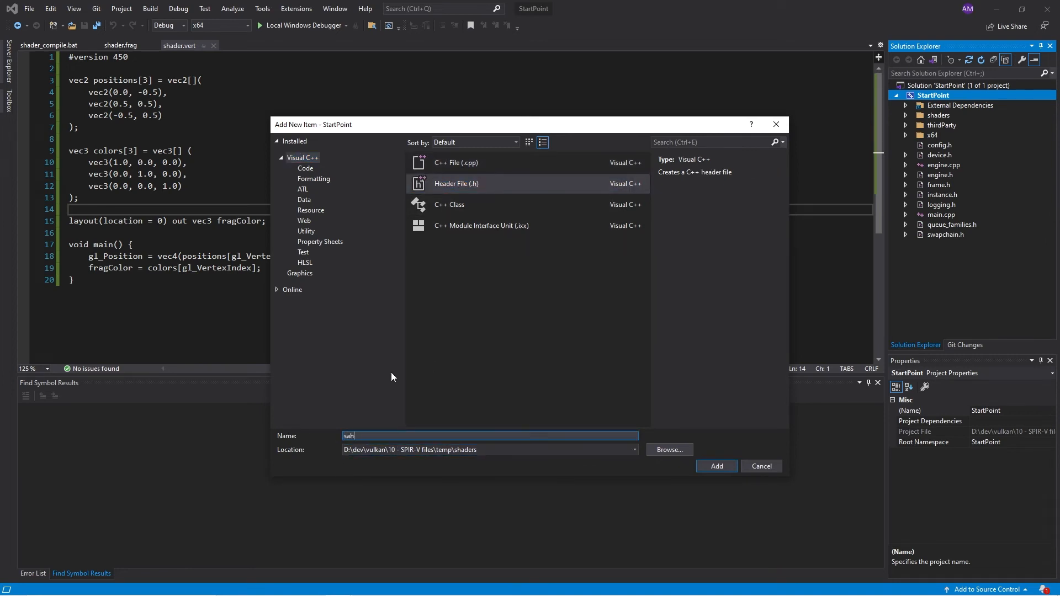
type("shadr")
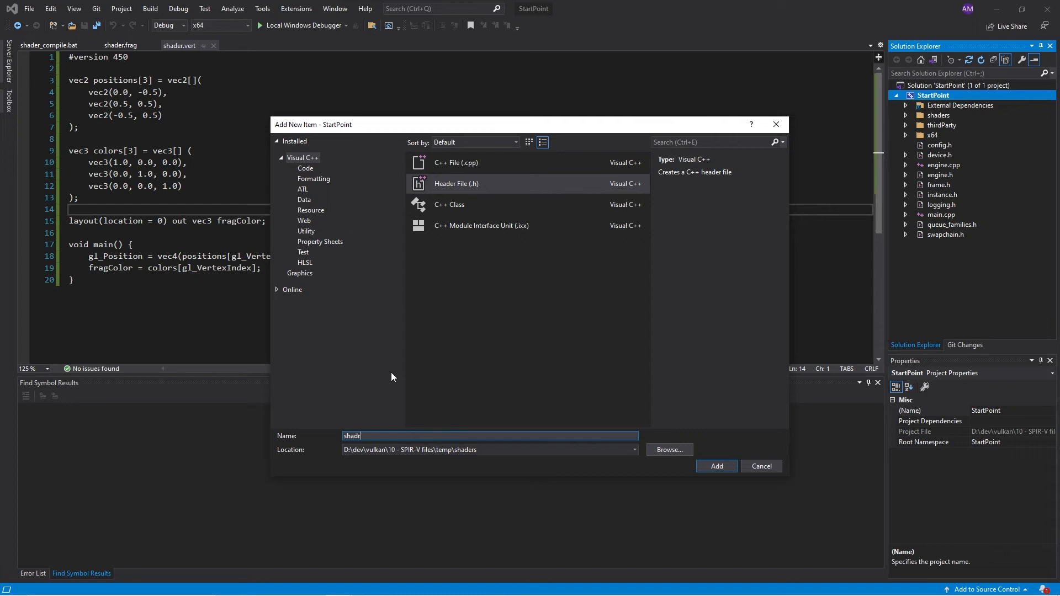
left_click(716, 467)
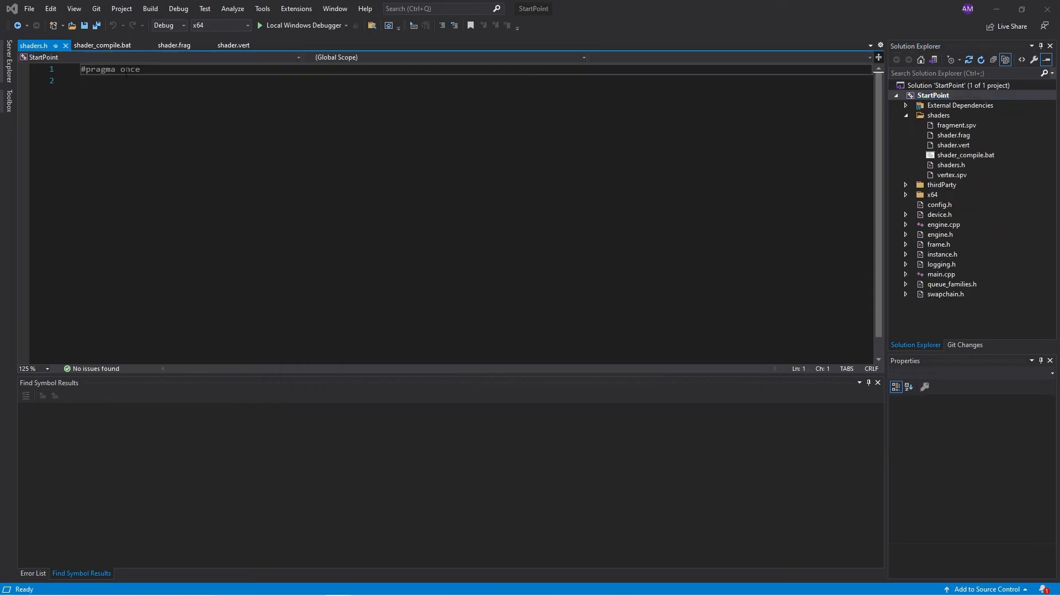
- Include config.h in shaders.h and add #include <fstream> to config.h
type("#include \"conf")
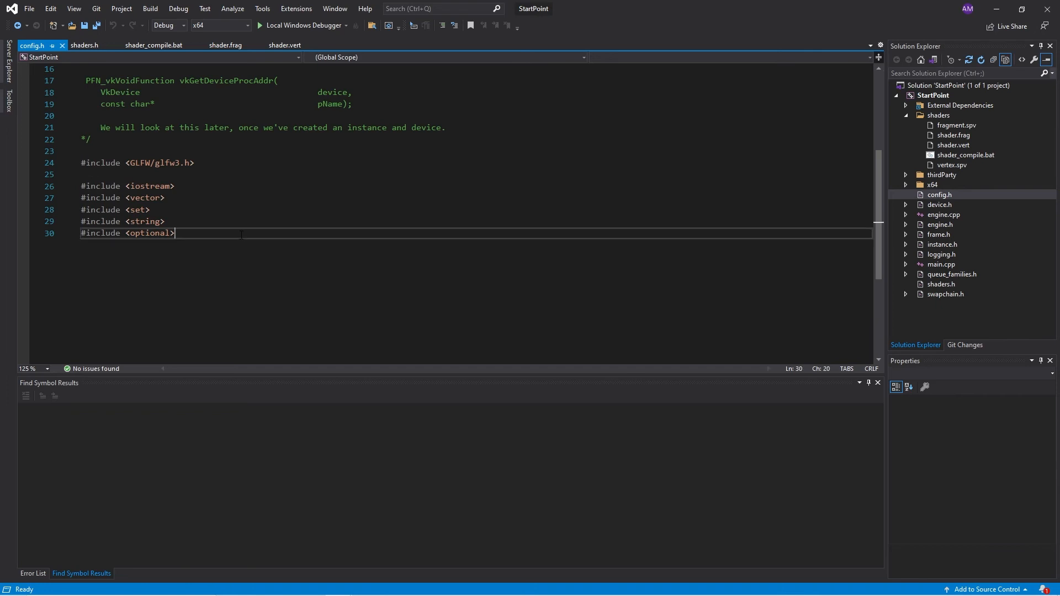
type("#")
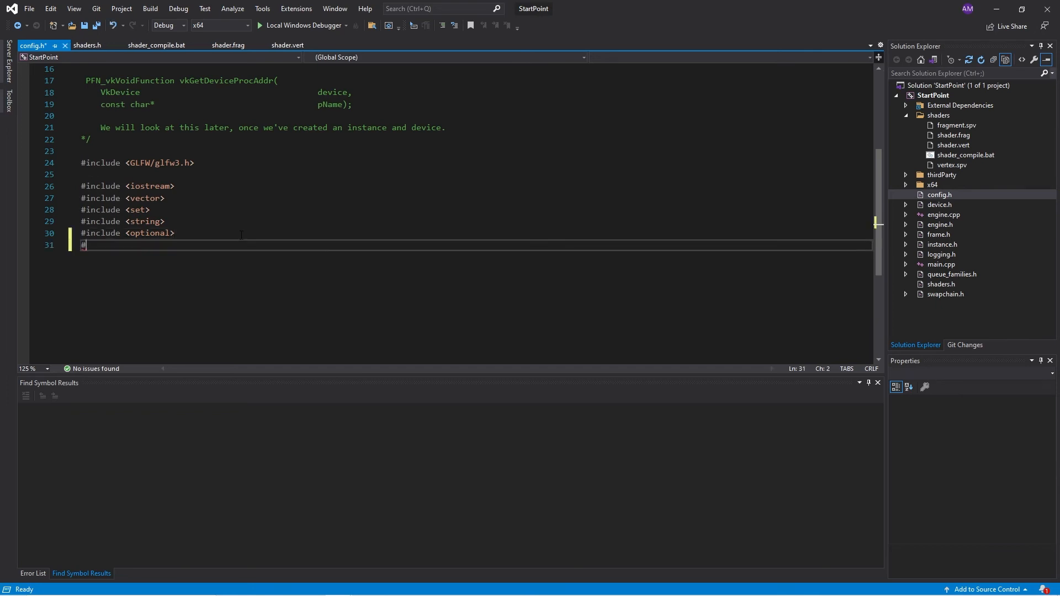
type("include <fstream>")
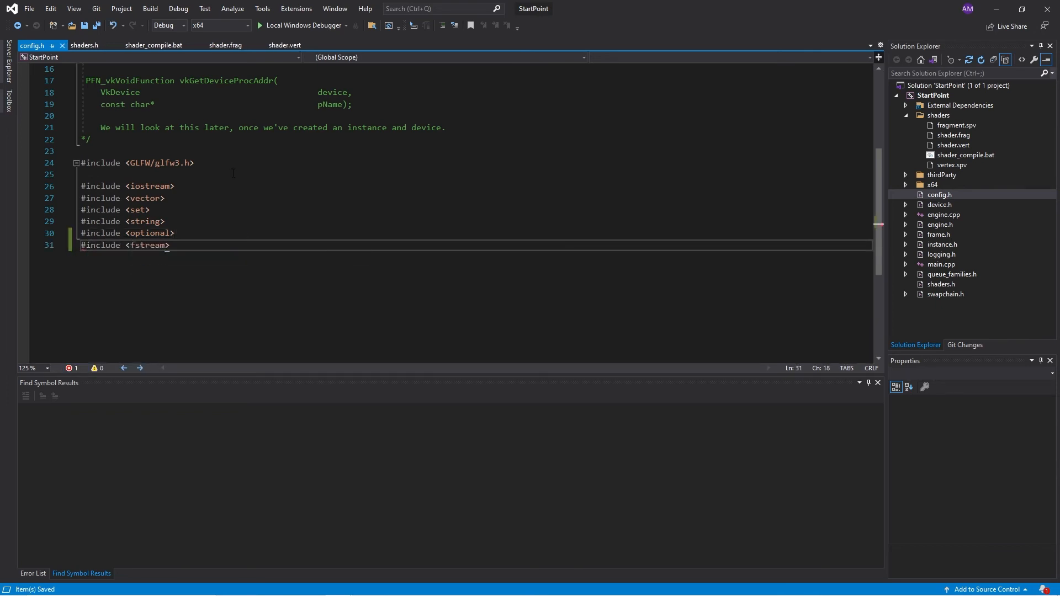
- Write a vkUtil namespace with an empty std::vector<char> readFile(std::string filename, bool debug) and save
left_click(87, 45)
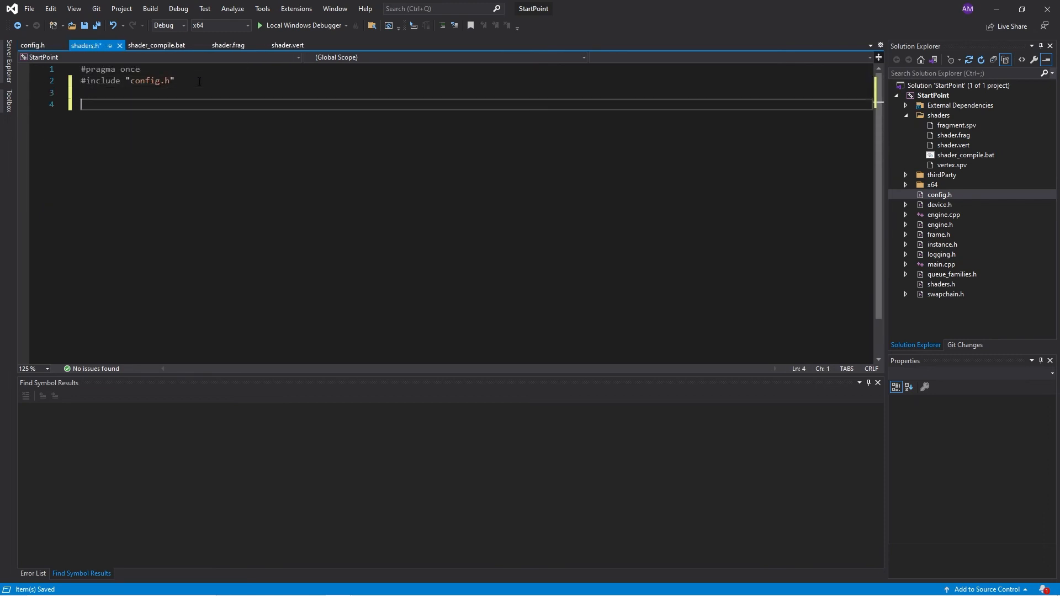
type("namespace vk")
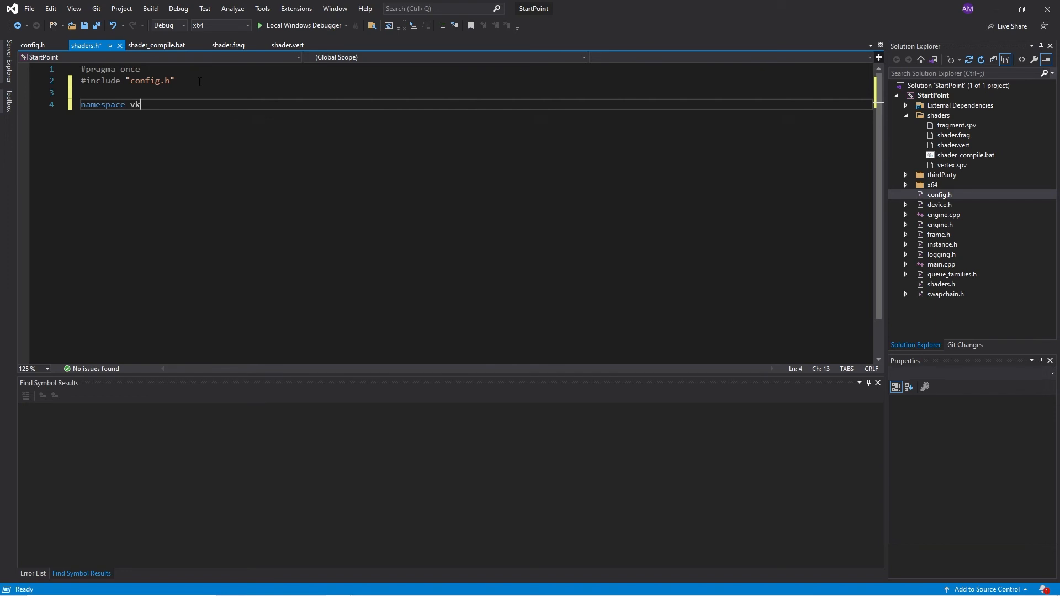
type("Util {")
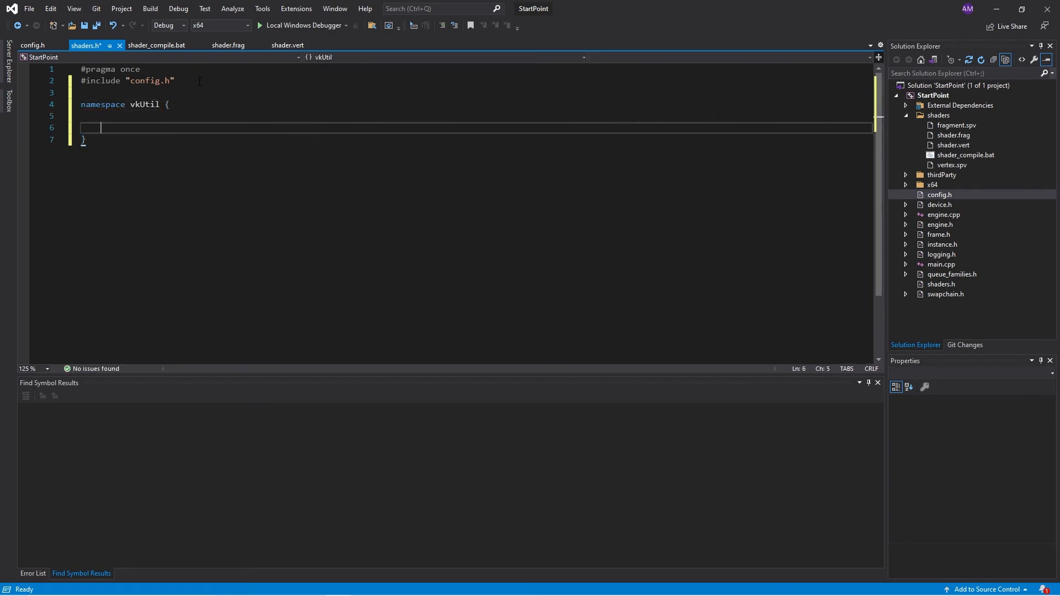
type("std::vector<char>")
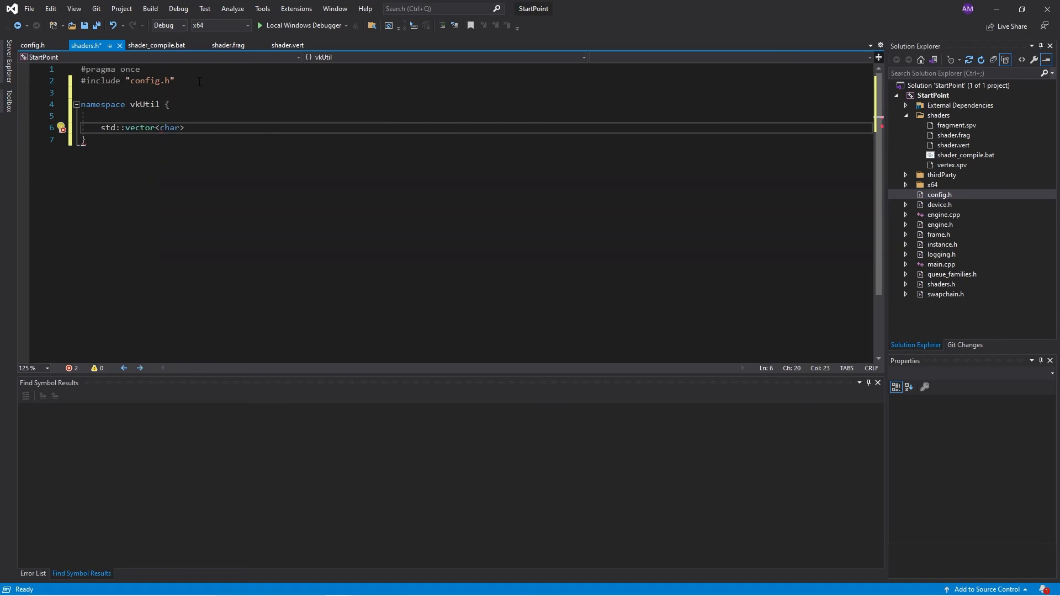
type("readFile(std::string filename, bool debug) {")
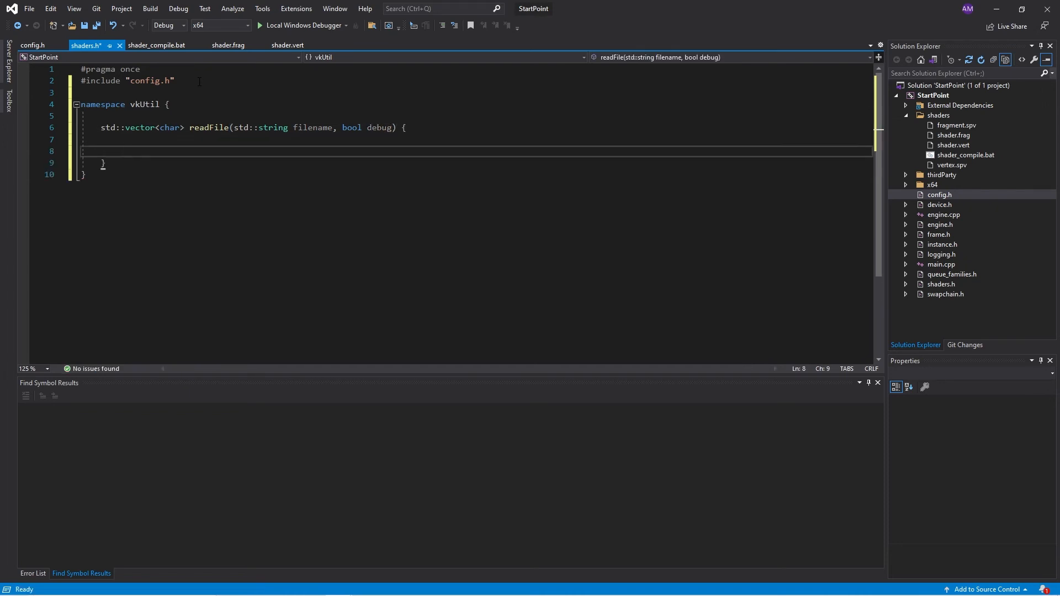
key("ctrl+s")
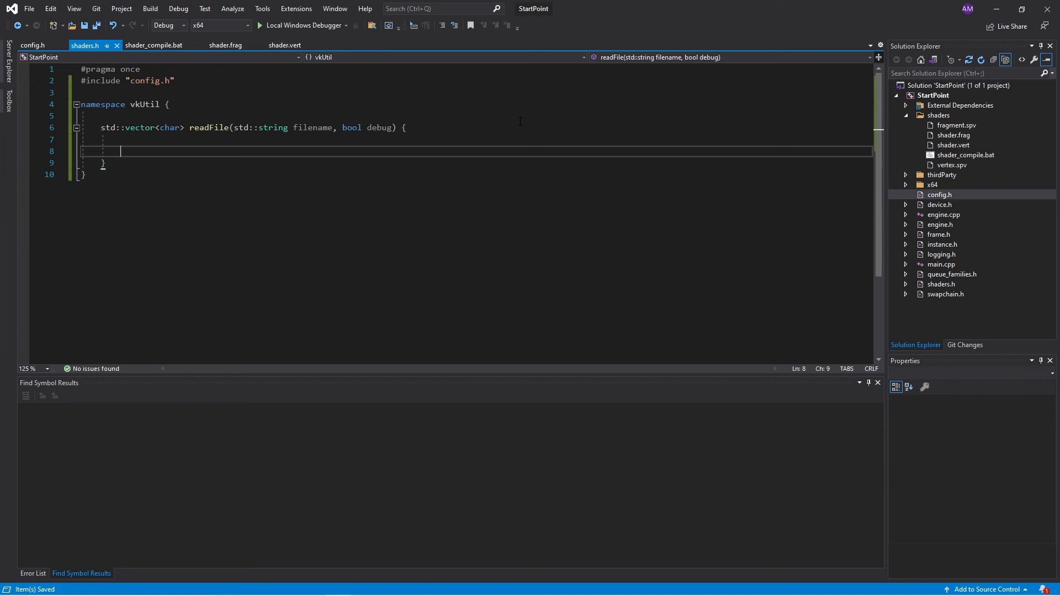
- Declare std::ifstream file taking filename as its first argument
type("std")
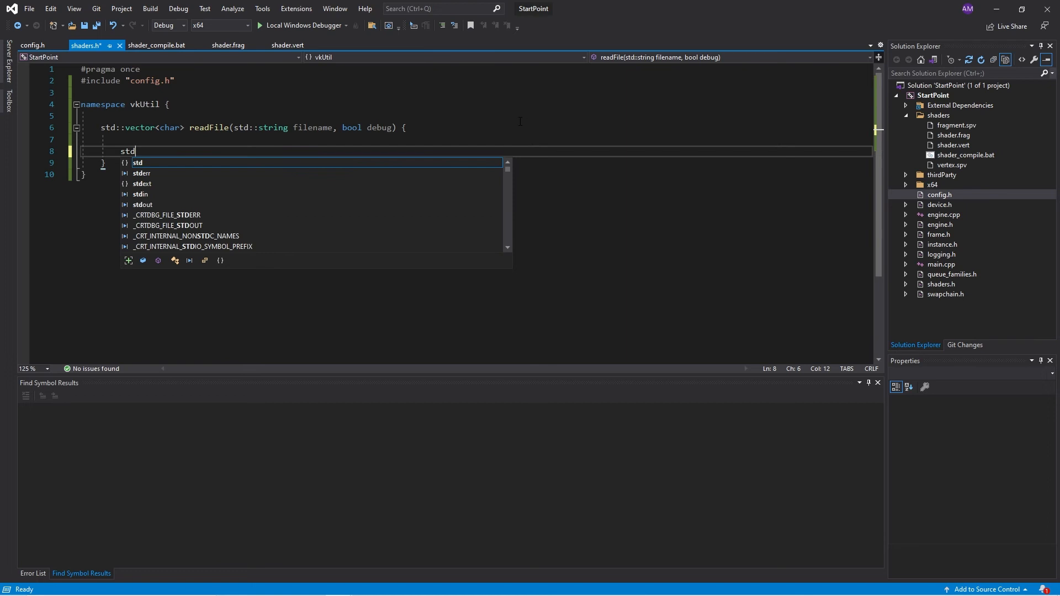
type("::ifstream")
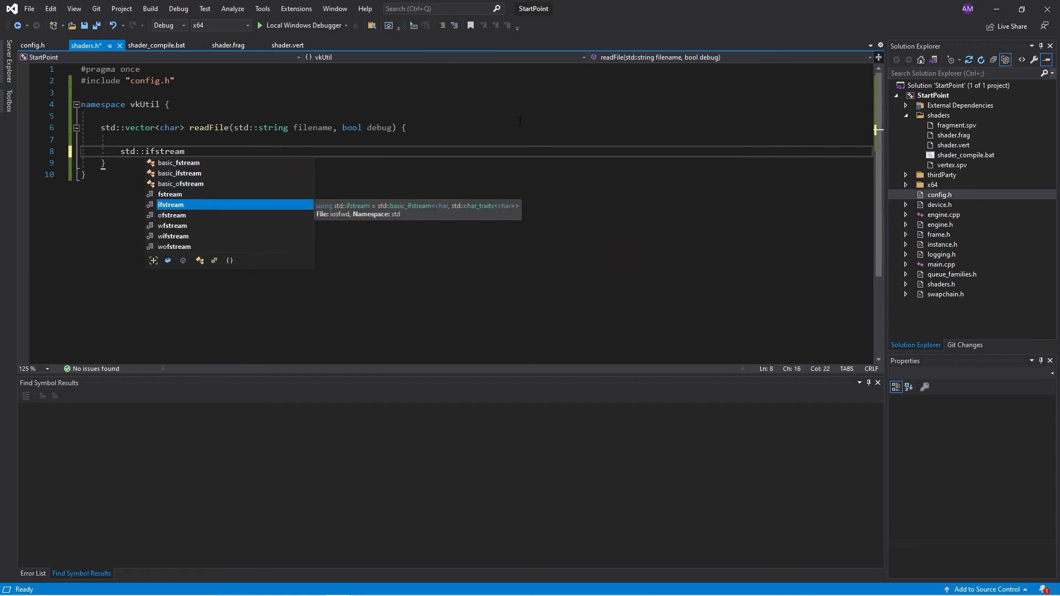
type("file()")
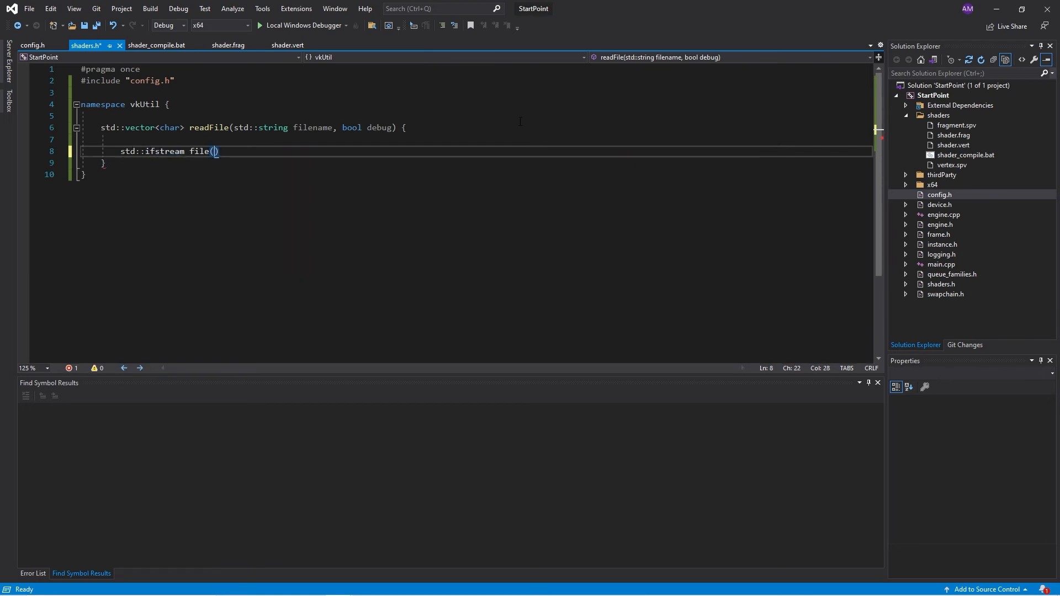
type("f")
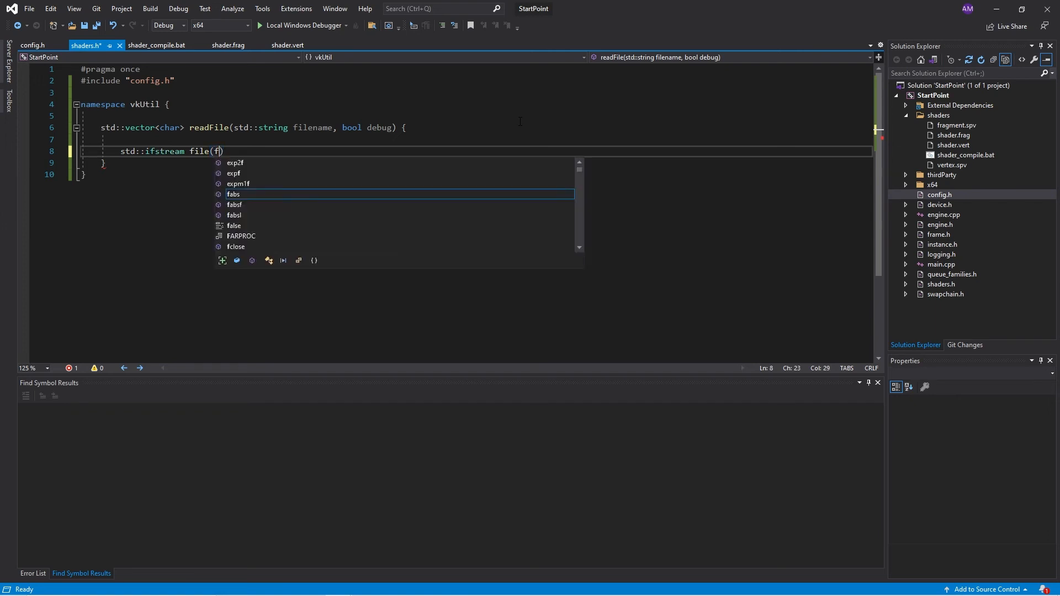
type("ilename,")
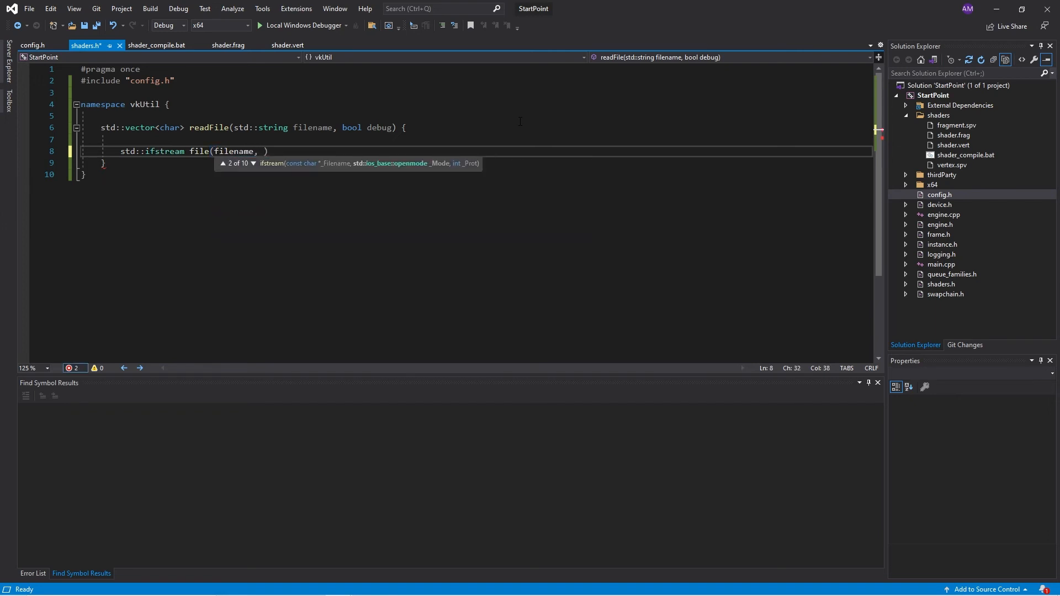
- Open the stream with the flags std::ios::ate | std::ios::binary
type("st")
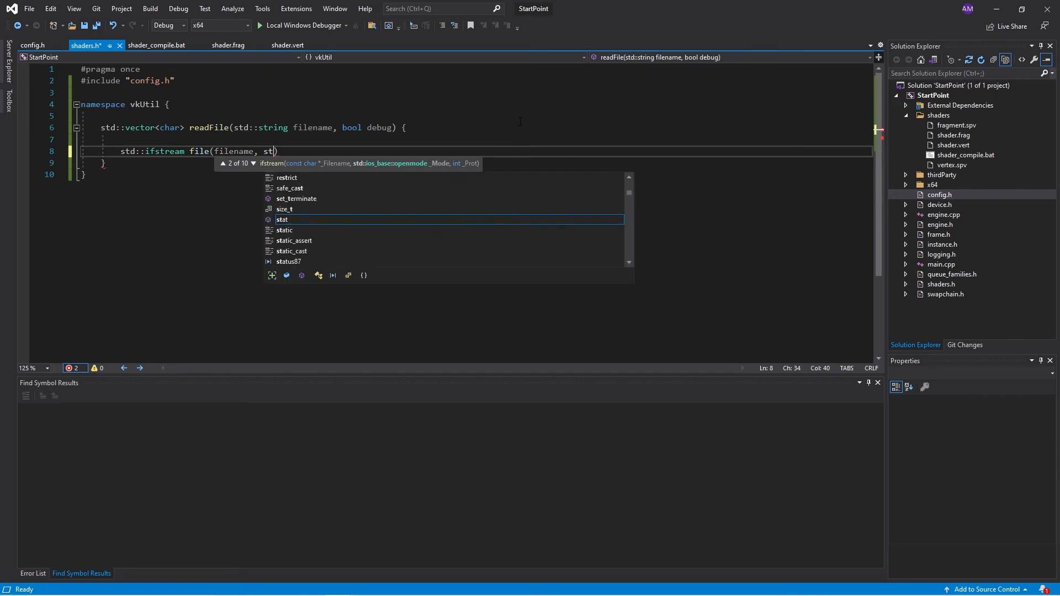
type("::")
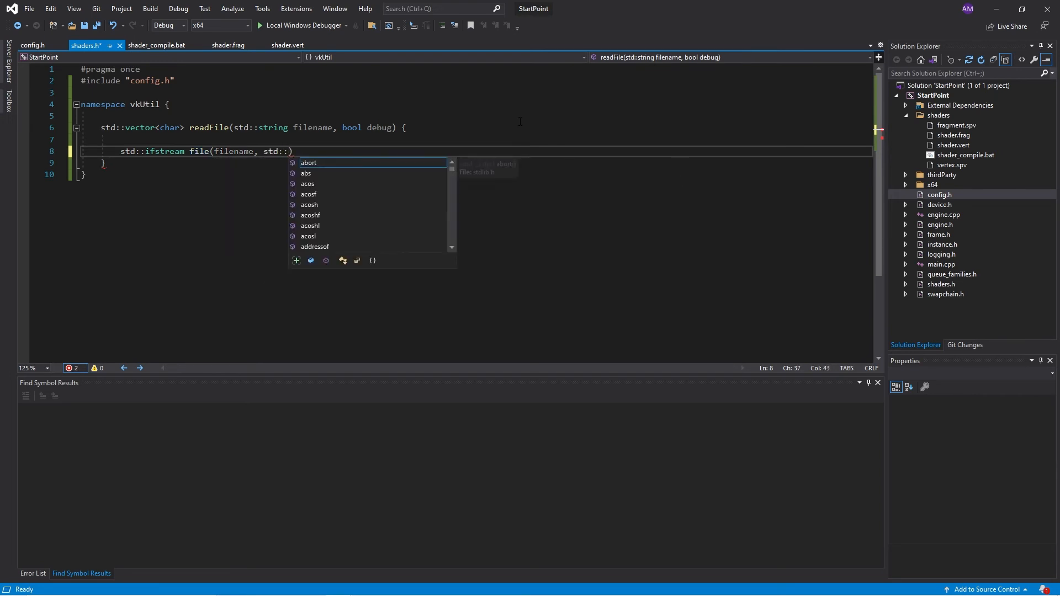
type("ios::")
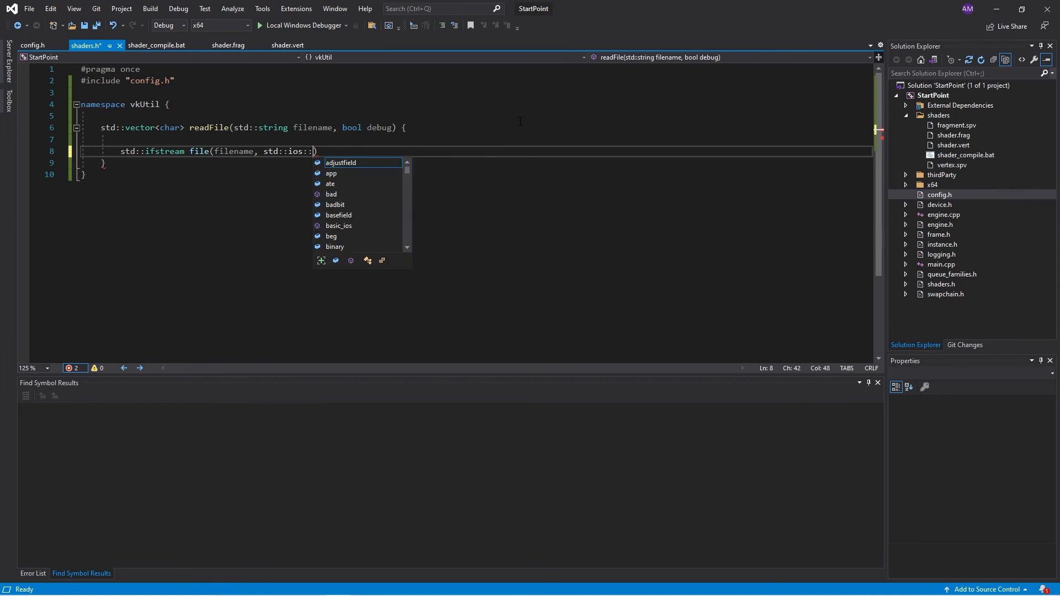
mouse_move(341, 162)
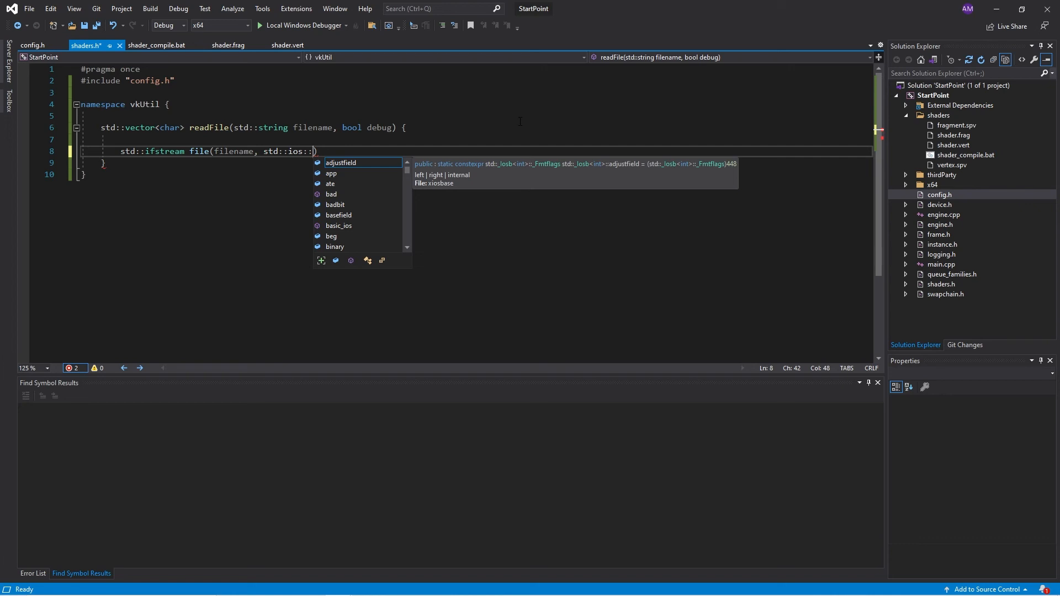
type("ate")
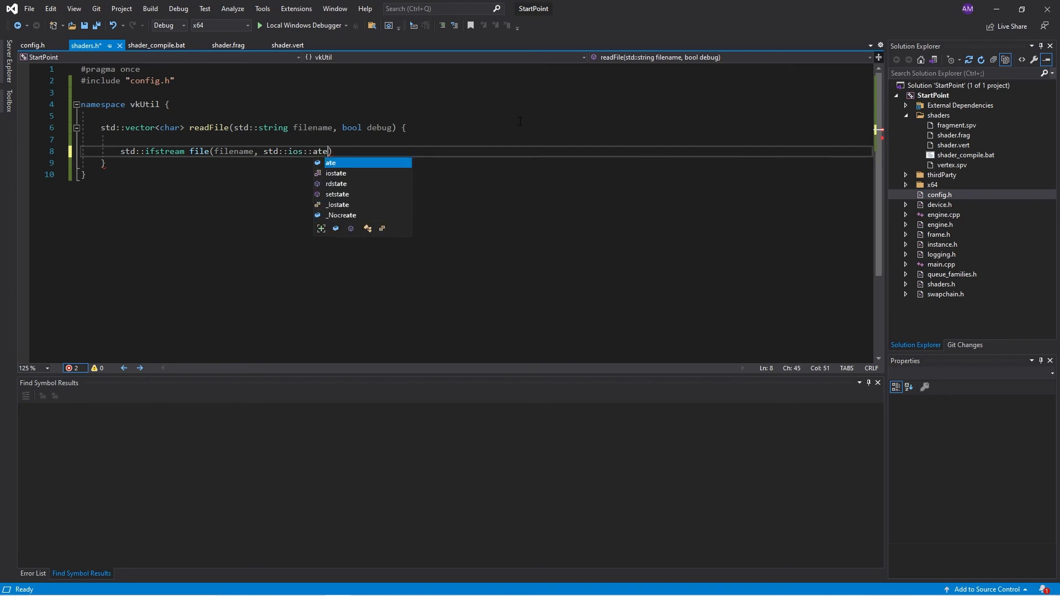
type("|")
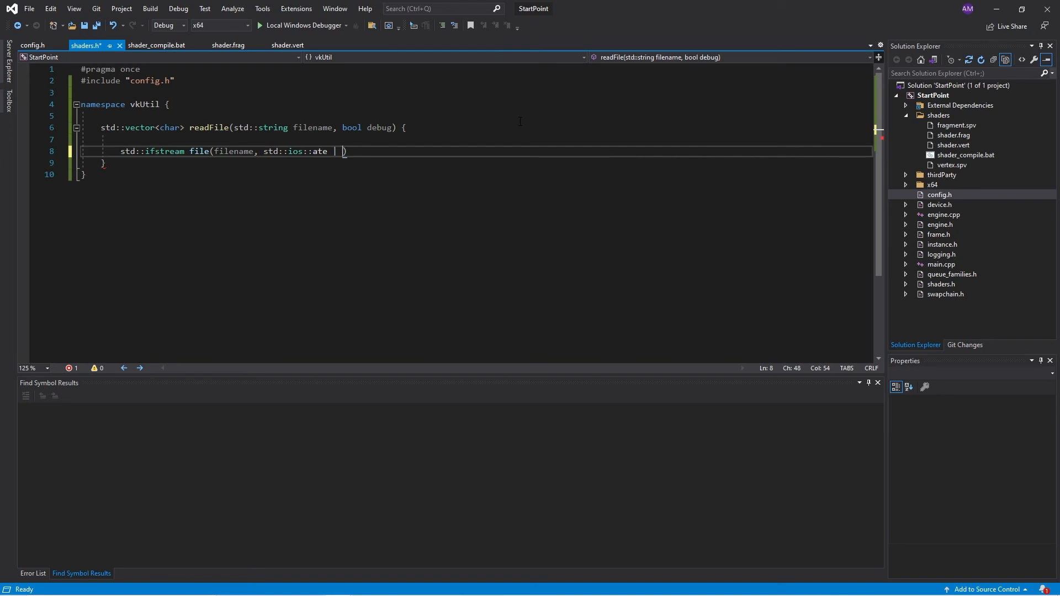
type("std::")
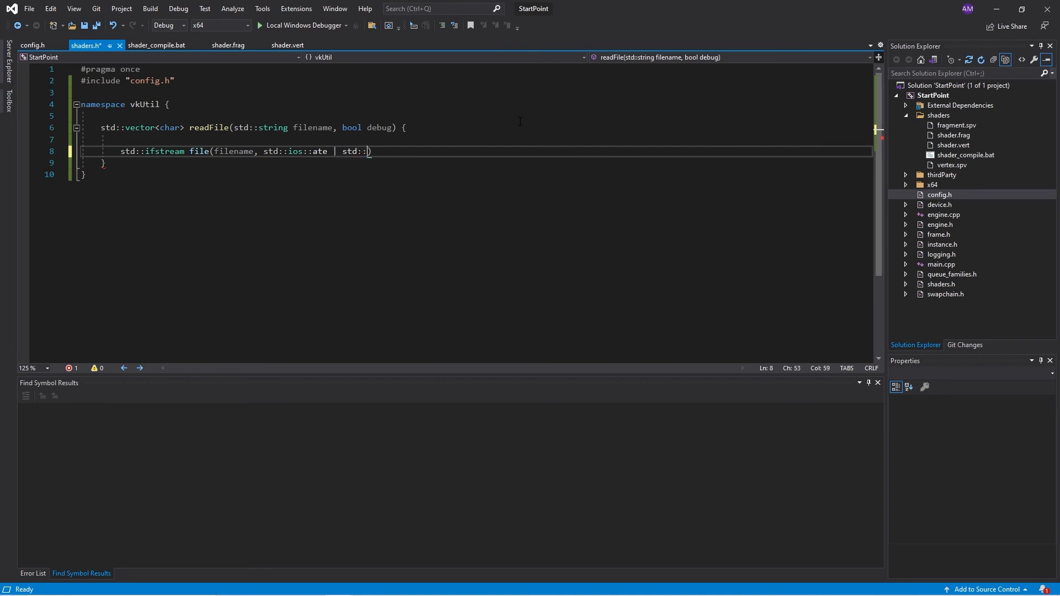
type("ios::")
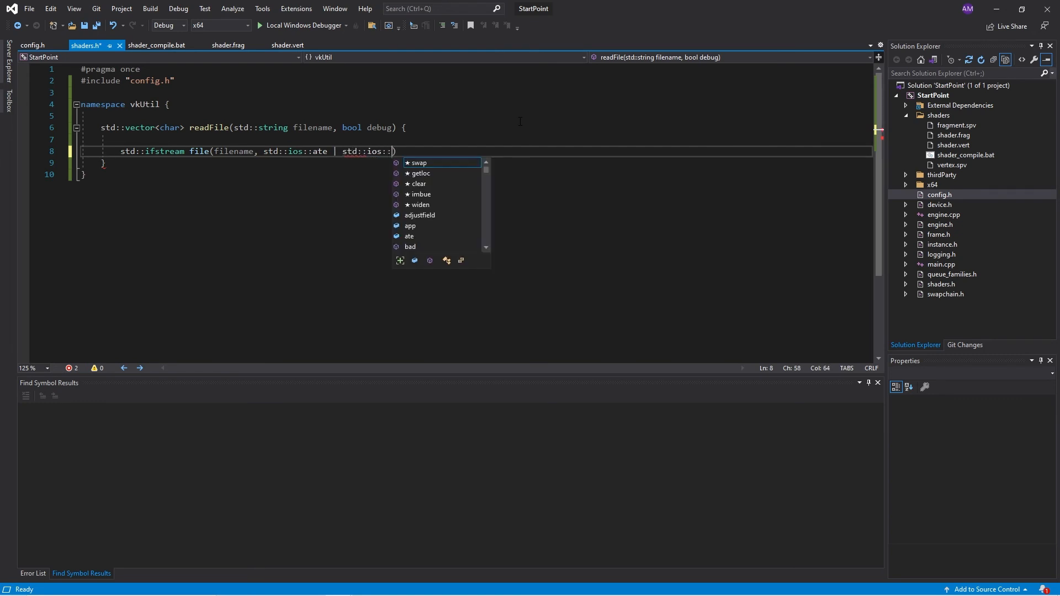
type("binary")
type("if")
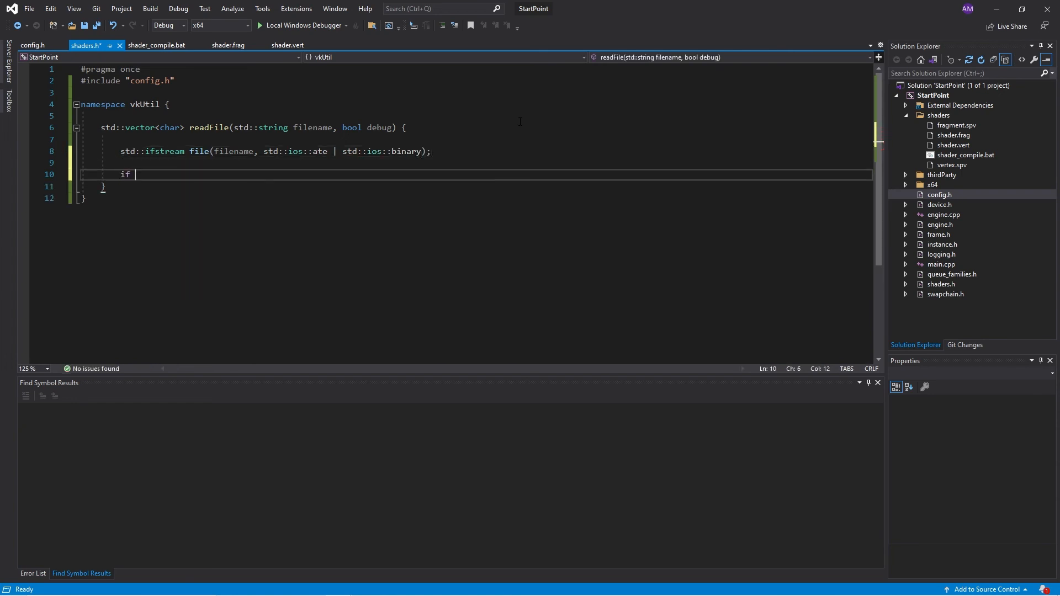
- When debug && !file.is_open(), print "Failed to load" with the filename via std::cout
type("(debug && )")
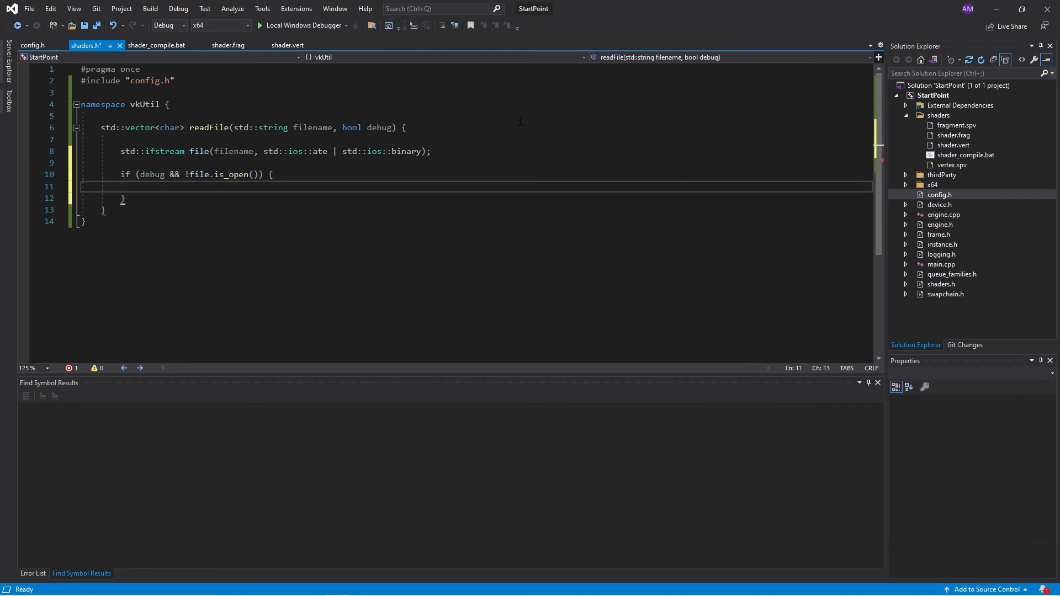
type("std::cout << \"Failed to load \\\"\" << filename << \"\\\"\" << std::endl;")
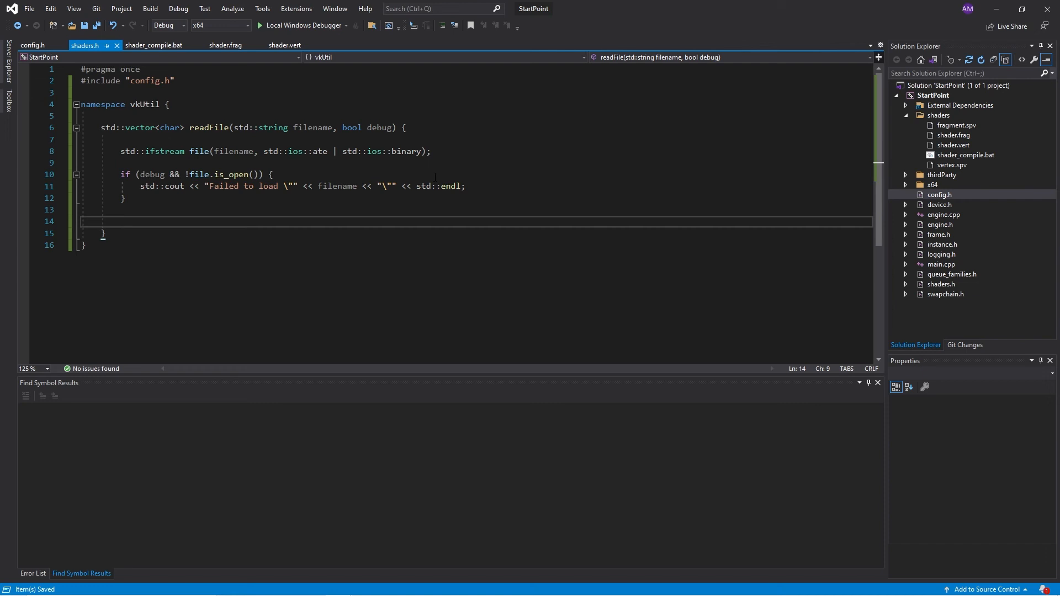
mouse_move(436, 186)
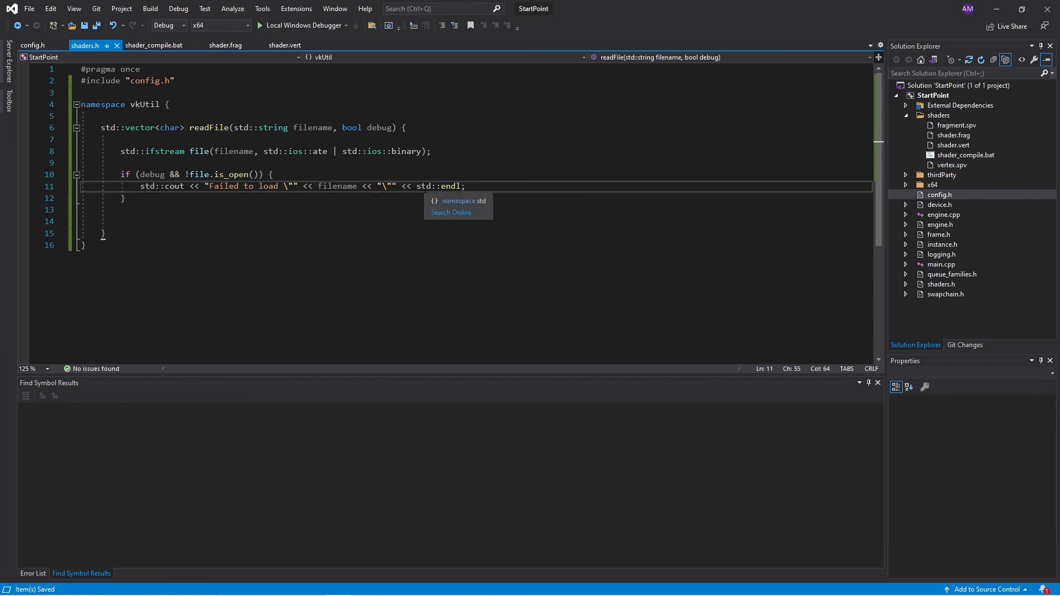
type("\\n")
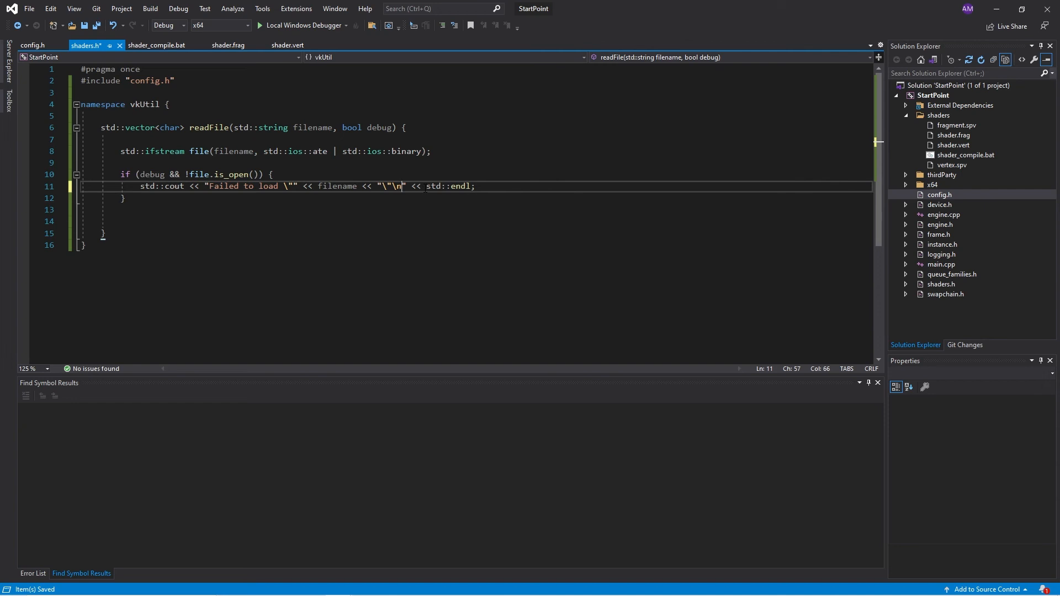
key("Backspace")
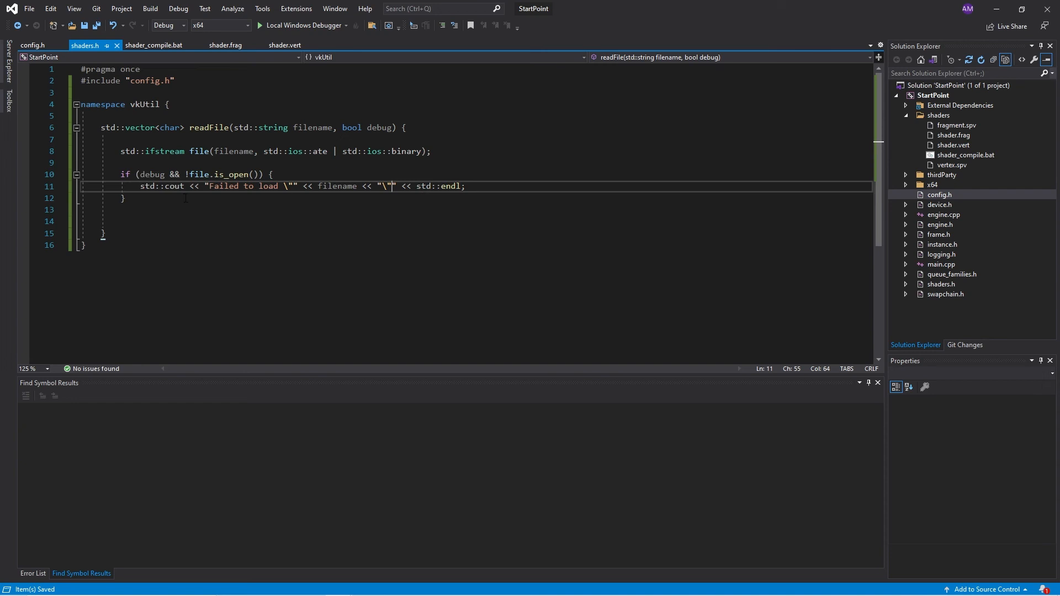
mouse_move(226, 224)
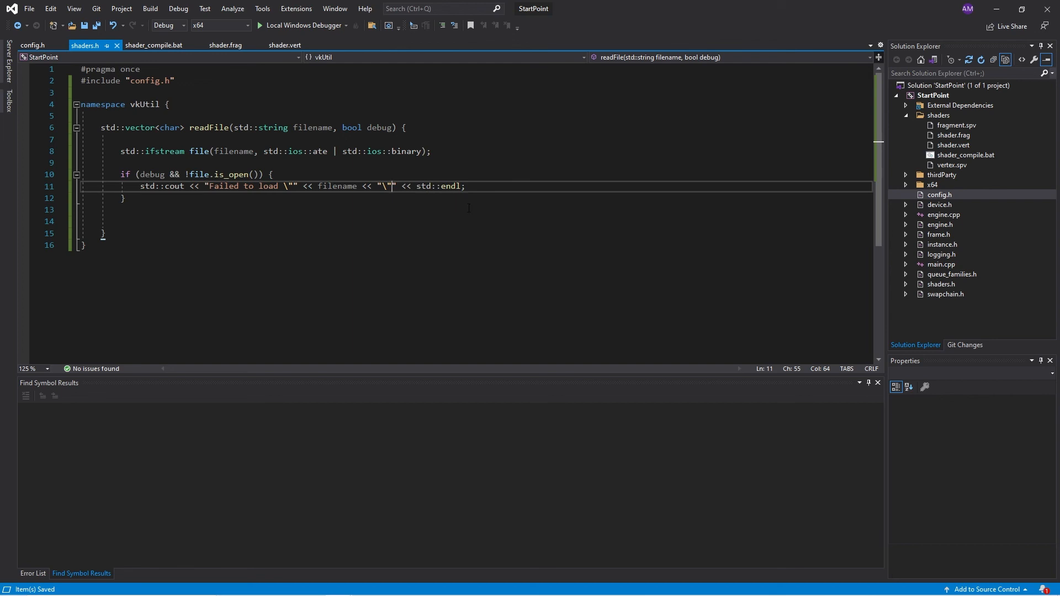
left_click(186, 222)
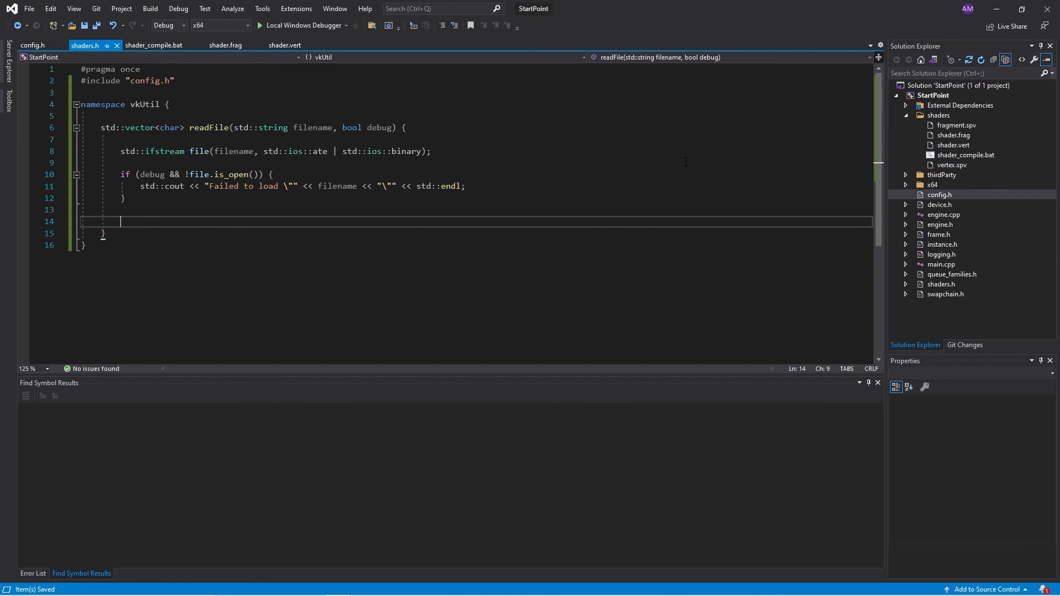
- Get size_t filesize from file.tellg() and create a std::vector<char> buffer of that size
type("si")
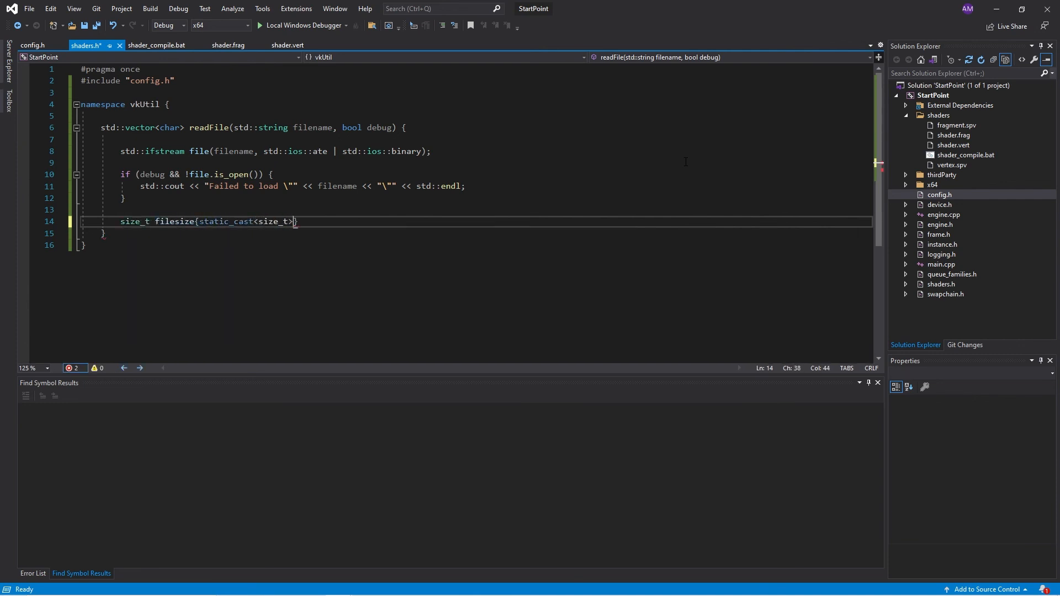
type("(file.tellg())")
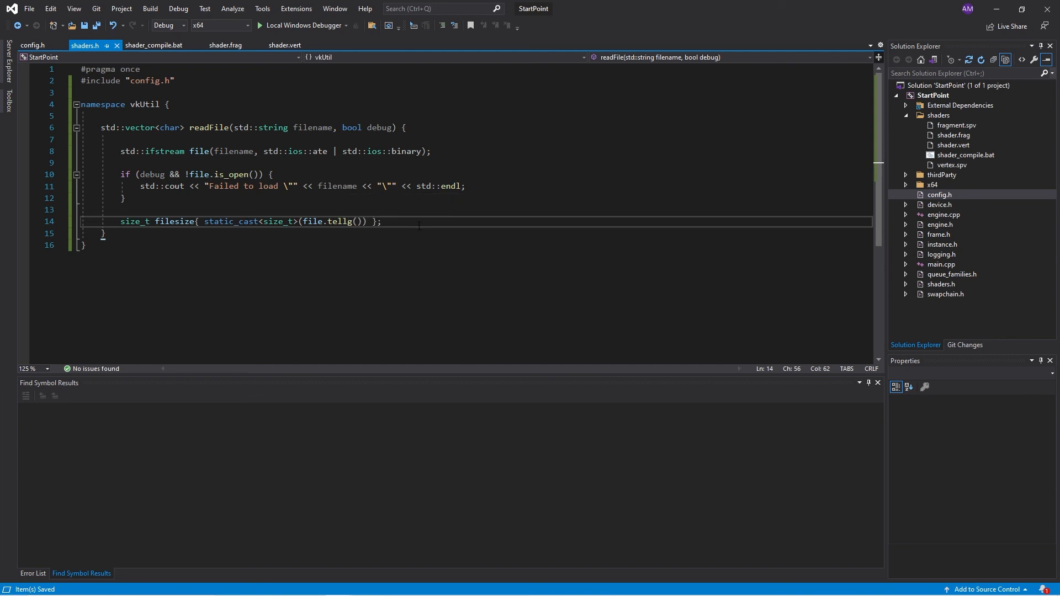
key("enter")
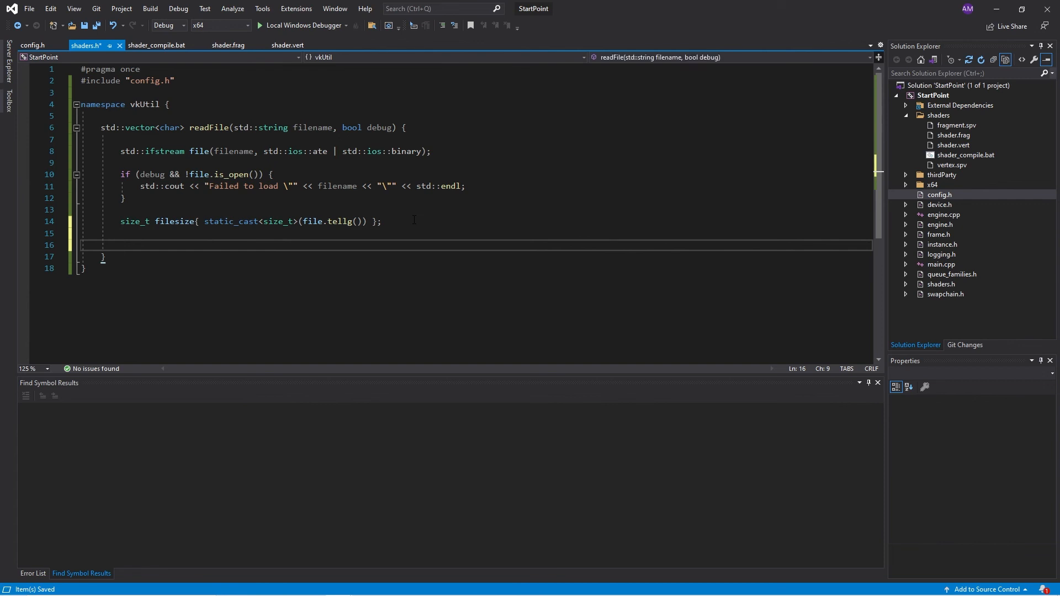
type("stdd")
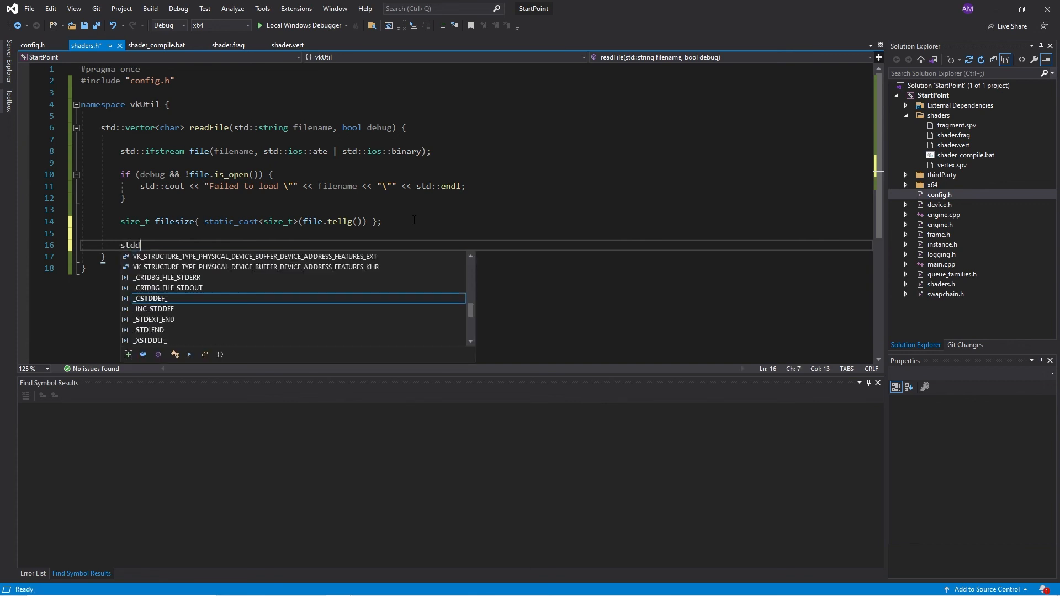
type("::vector<char> buffer(filesize);")
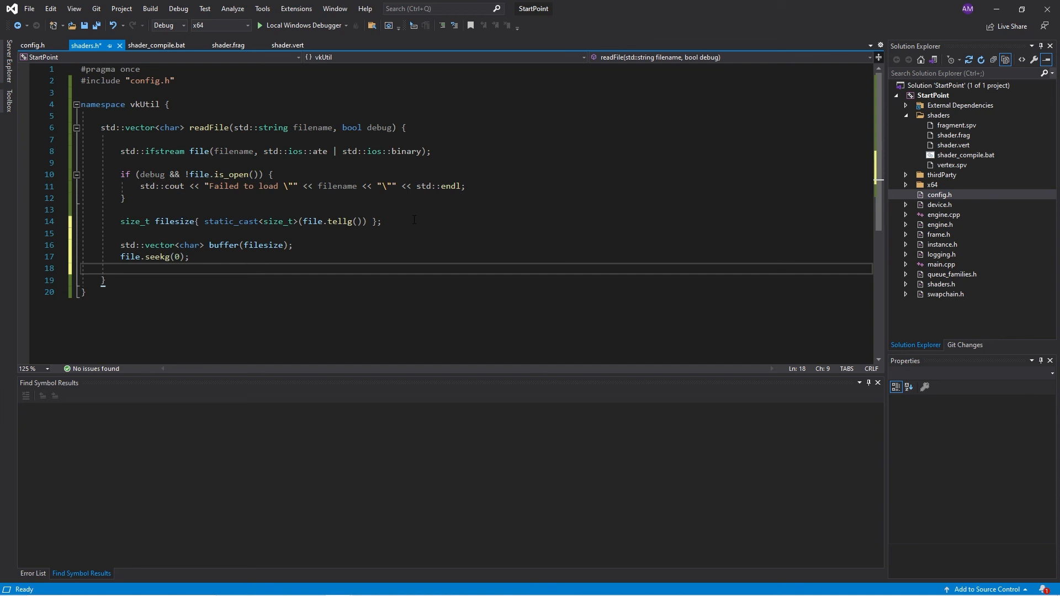
- Read the file contents into buffer.data() with file.read for filesize bytes
type("file")
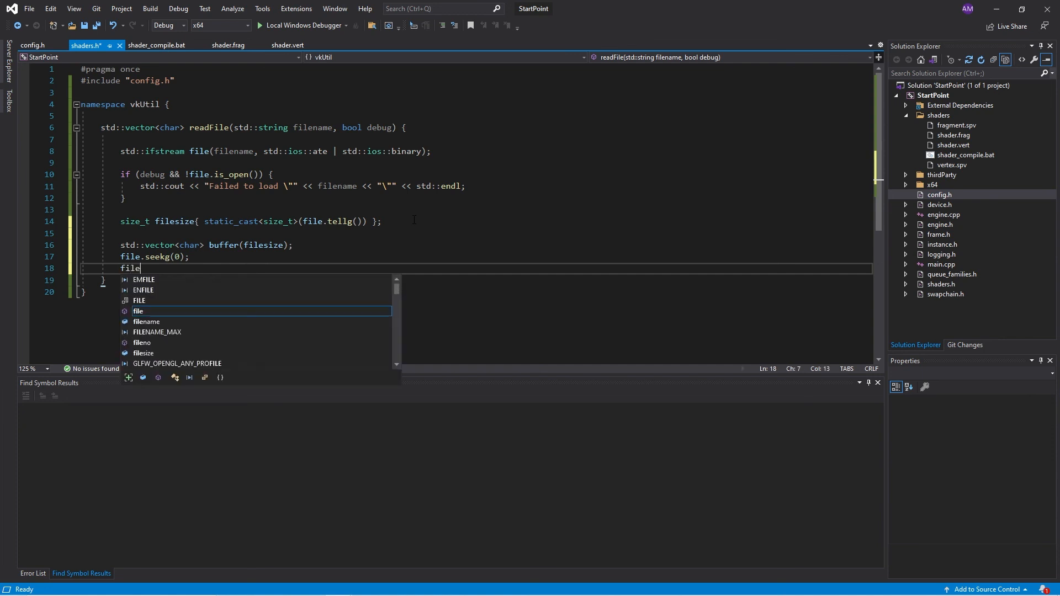
type(".read")
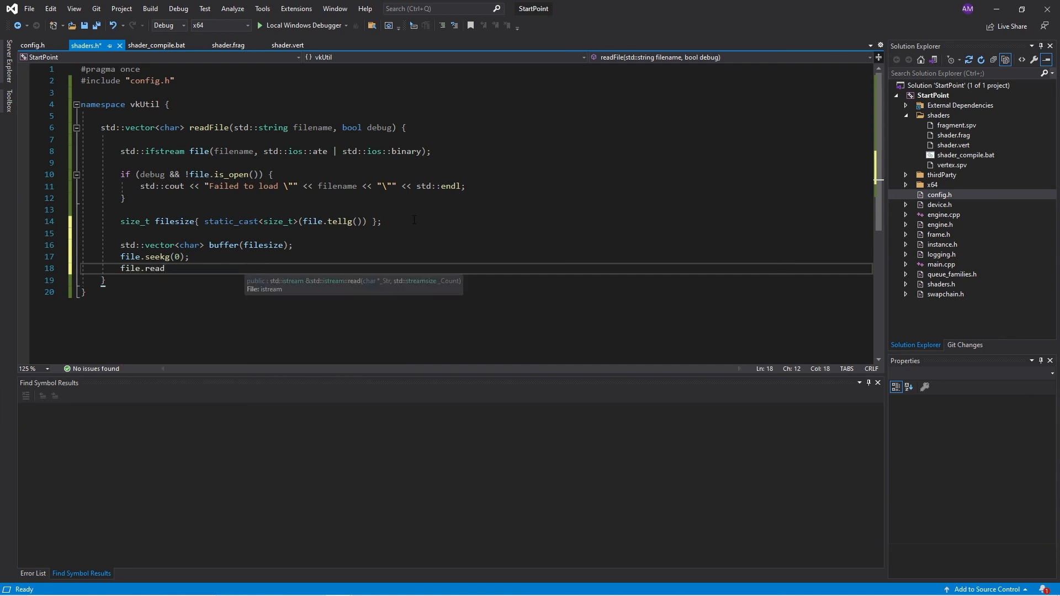
type("()")
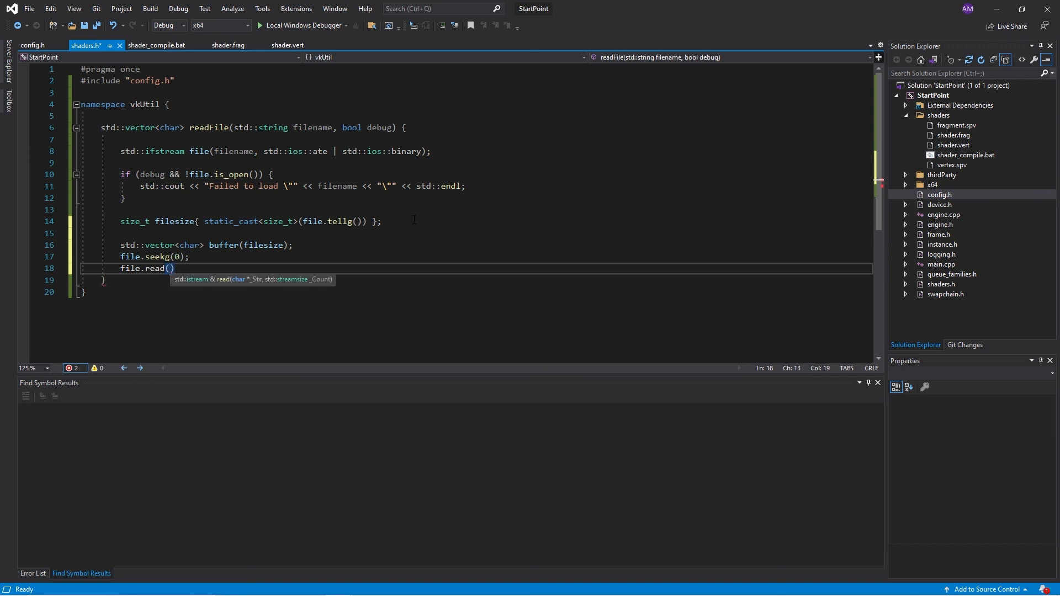
type("buffer.data(")
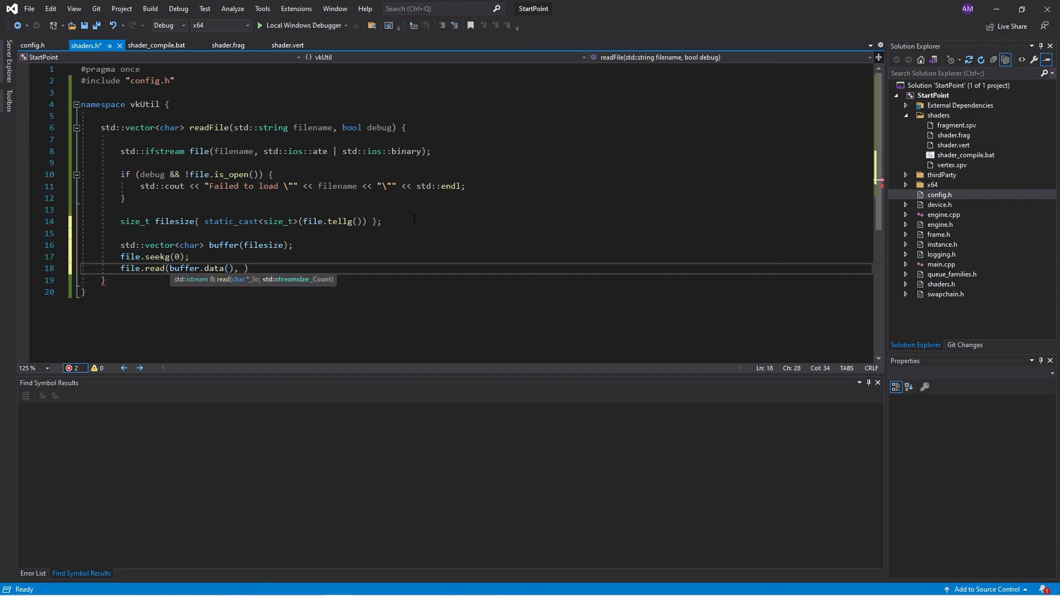
type("f")
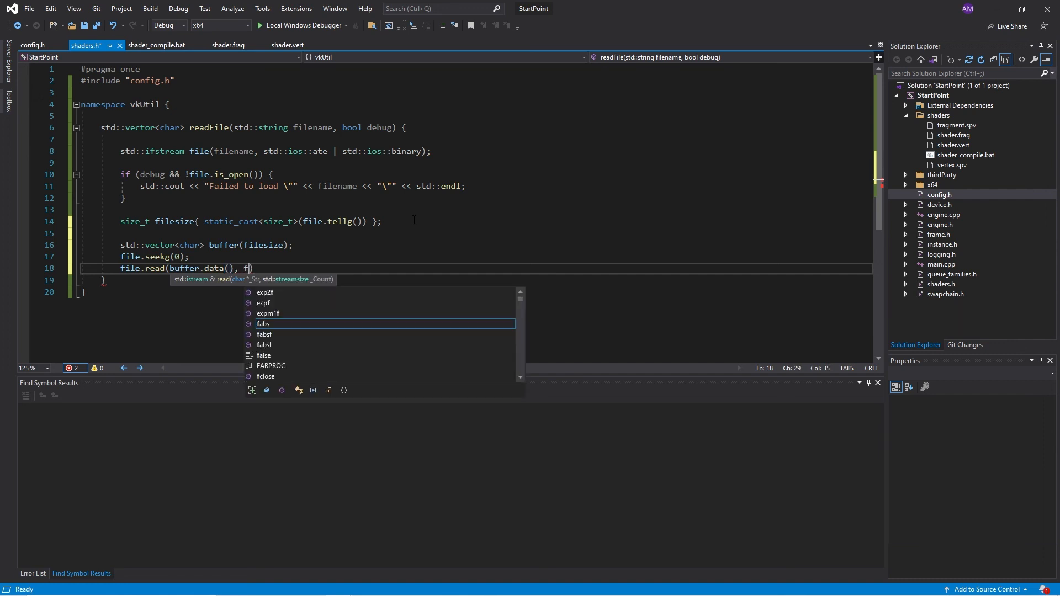
type("ilesize")
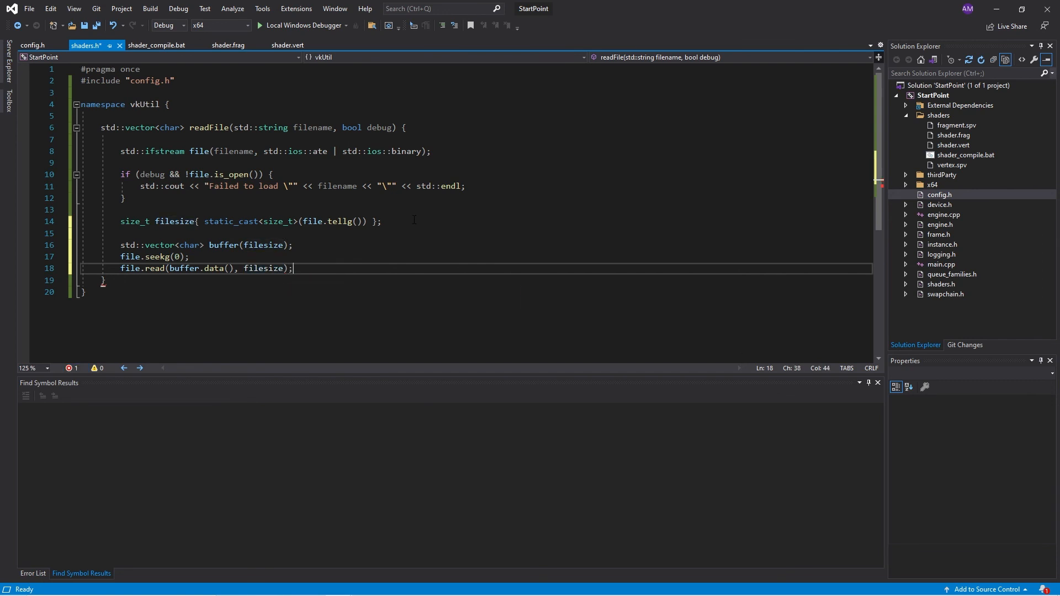
key("Enter")
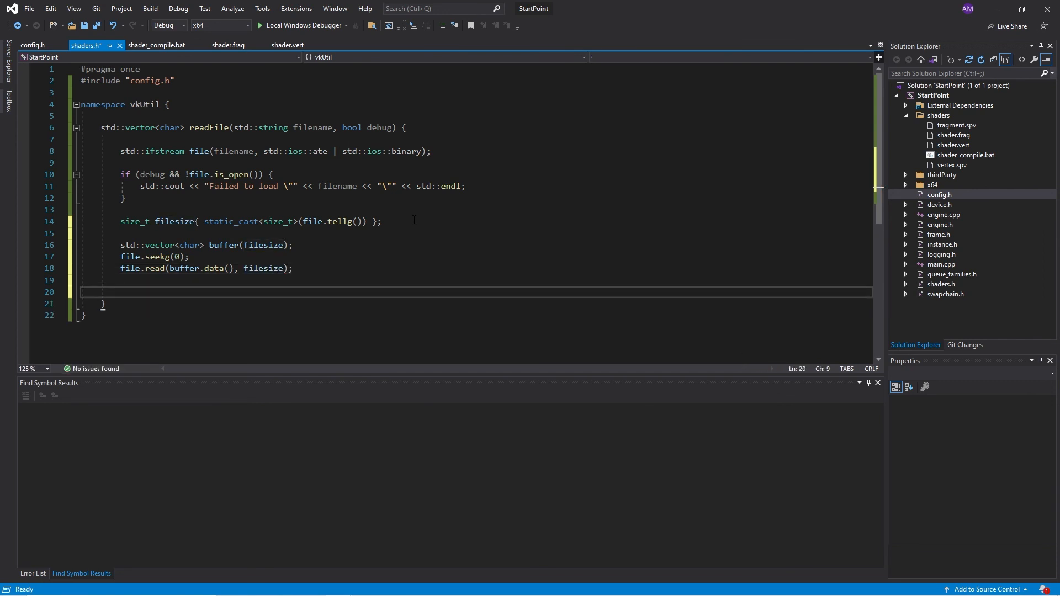
- Add file.close() and return buffer, then save shaders.h
type("file.close();")
type("return buffer;")
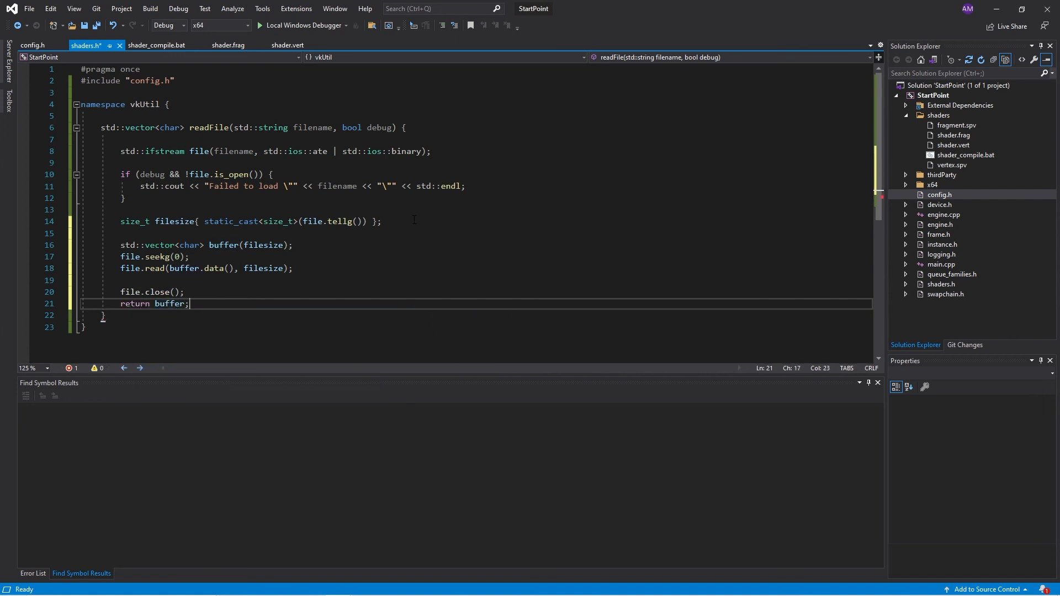
key("ctrl+s")
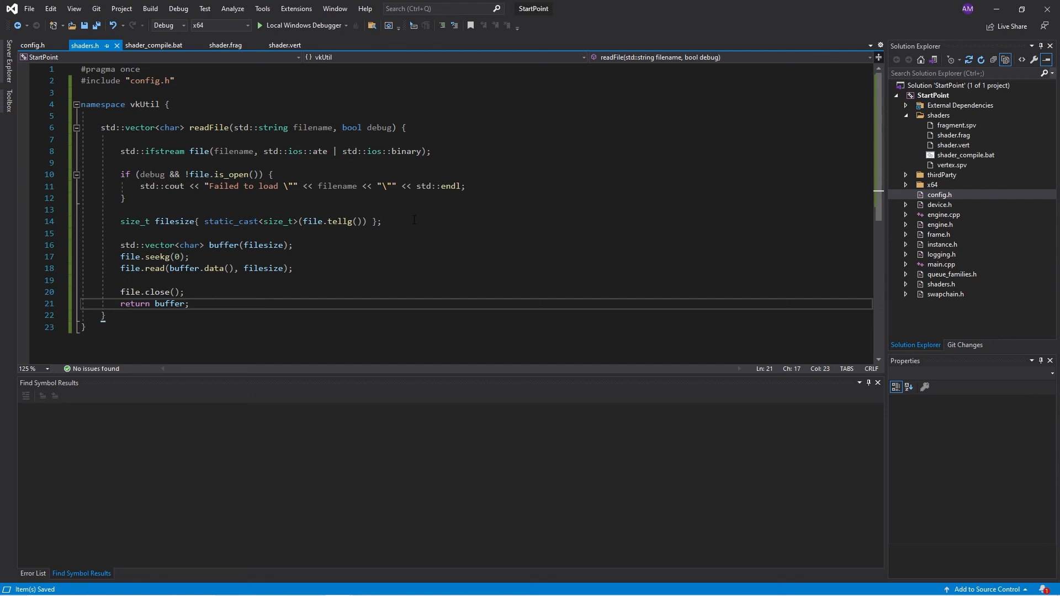
left_click(190, 304)
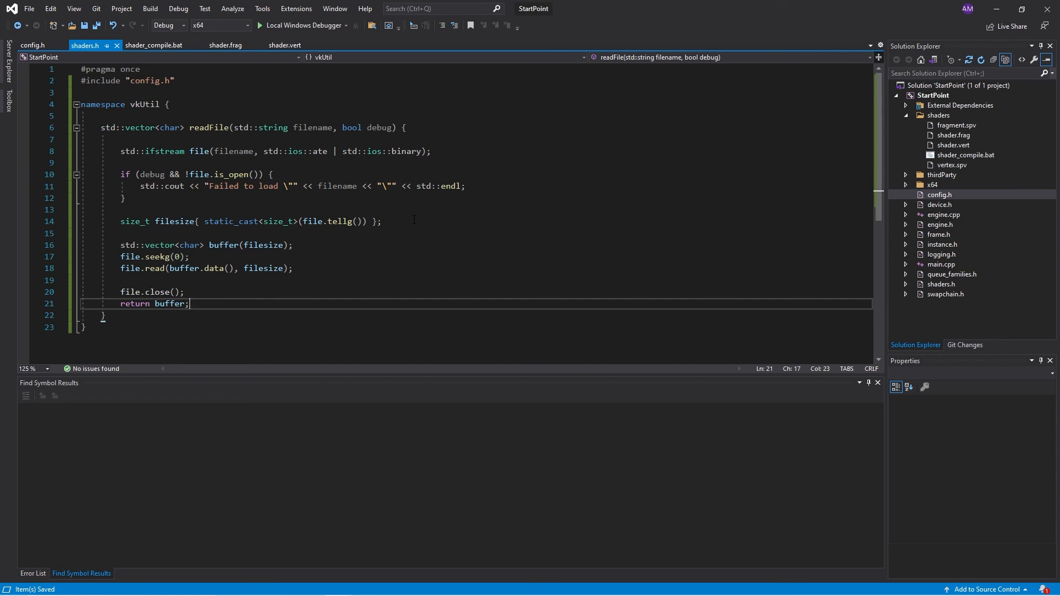